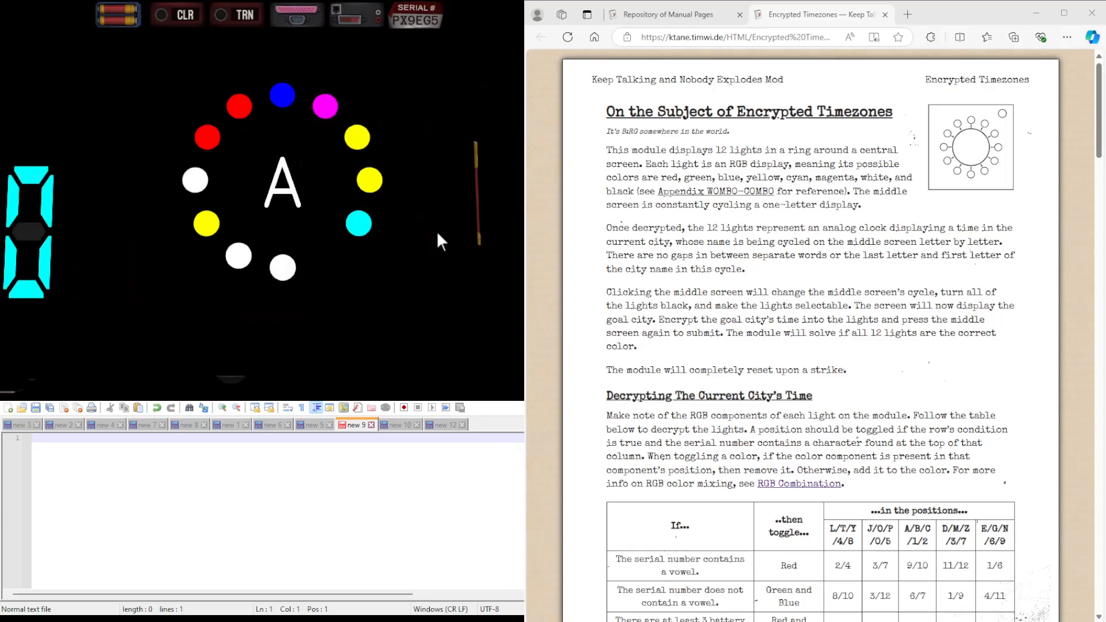
# - Zoom in on the Encrypted Timezones module and watch its screen cycle the city letters
pyautogui.click(281, 182)
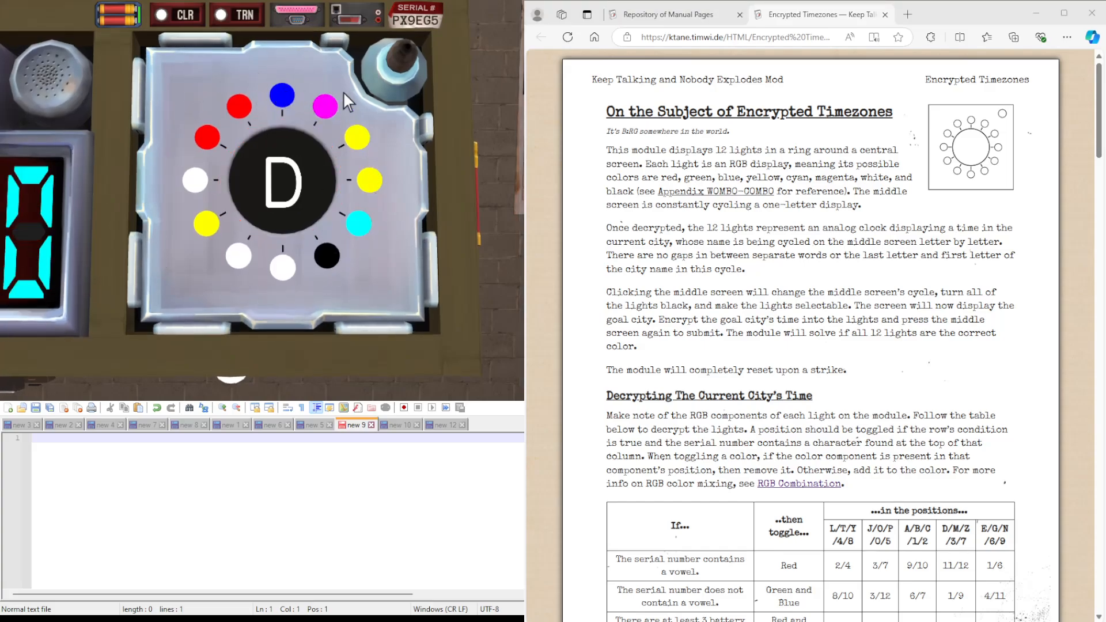
pyautogui.click(282, 181)
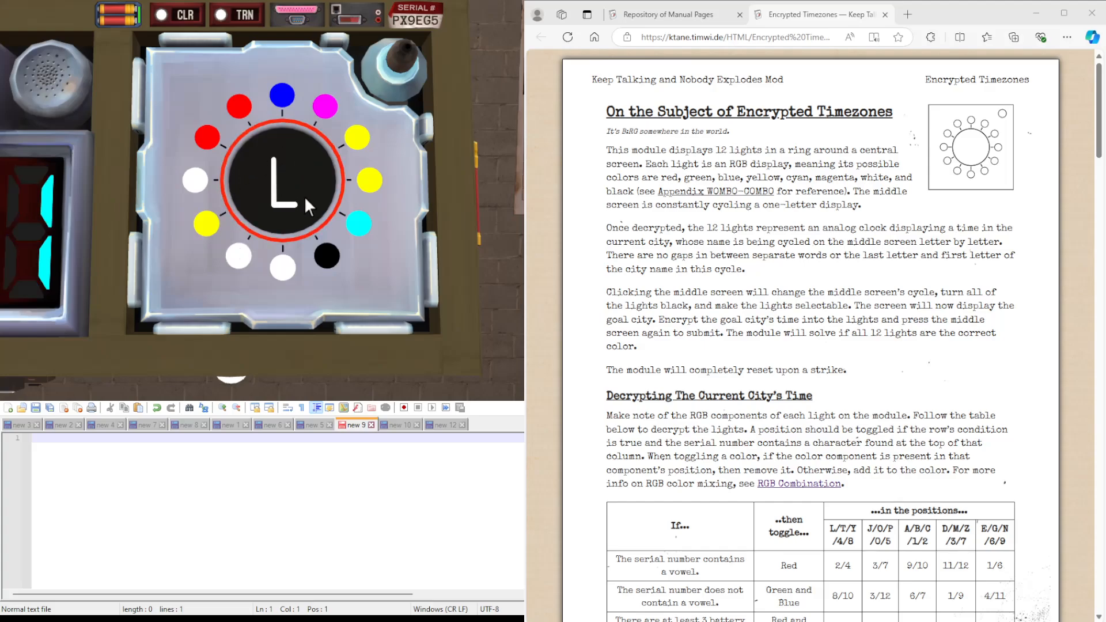
pyautogui.click(281, 179)
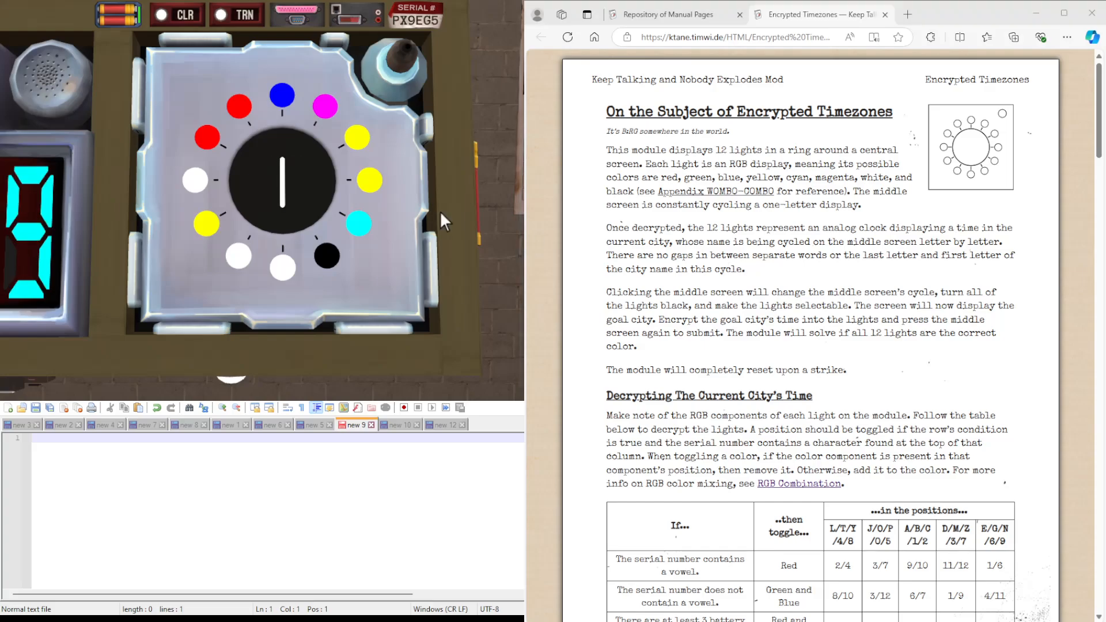
pyautogui.click(281, 180)
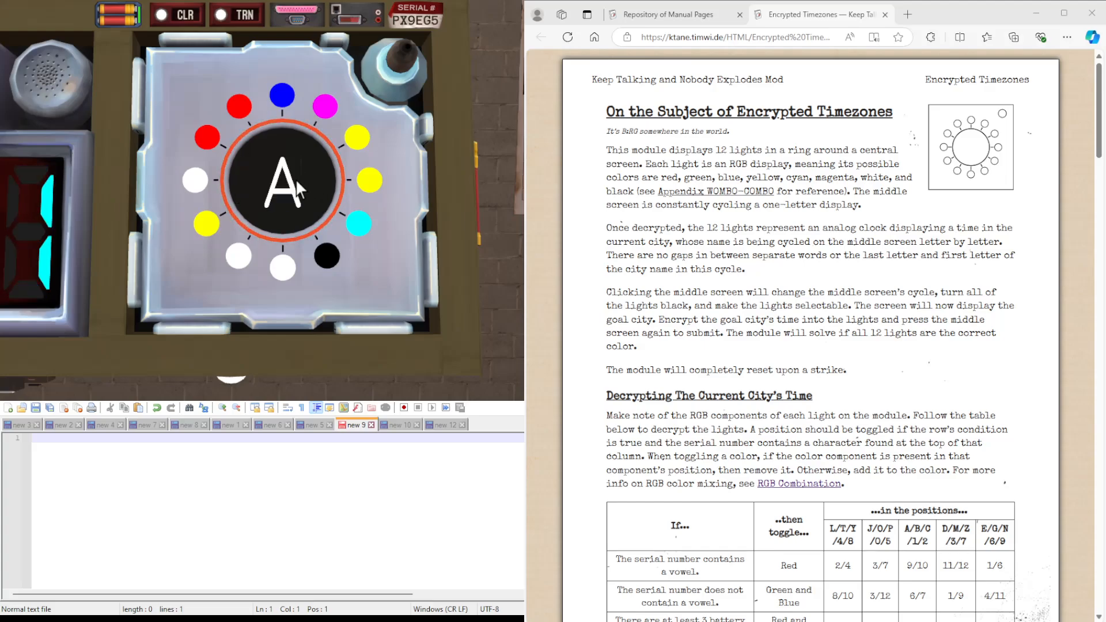
pyautogui.scroll(-3)
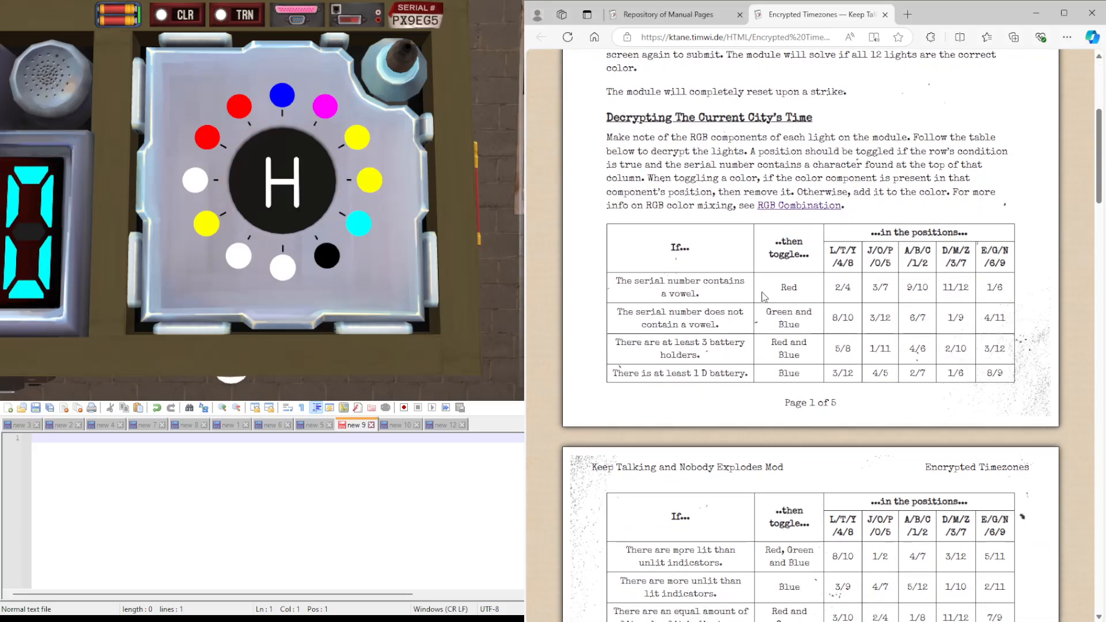
pyautogui.scroll(-3)
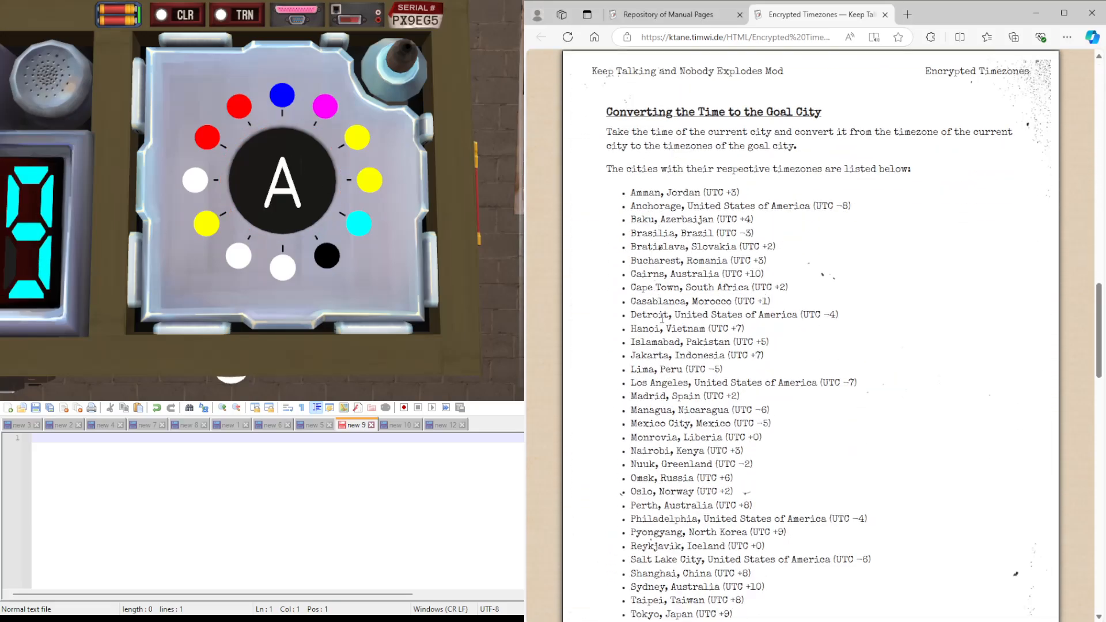
pyautogui.scroll(-3)
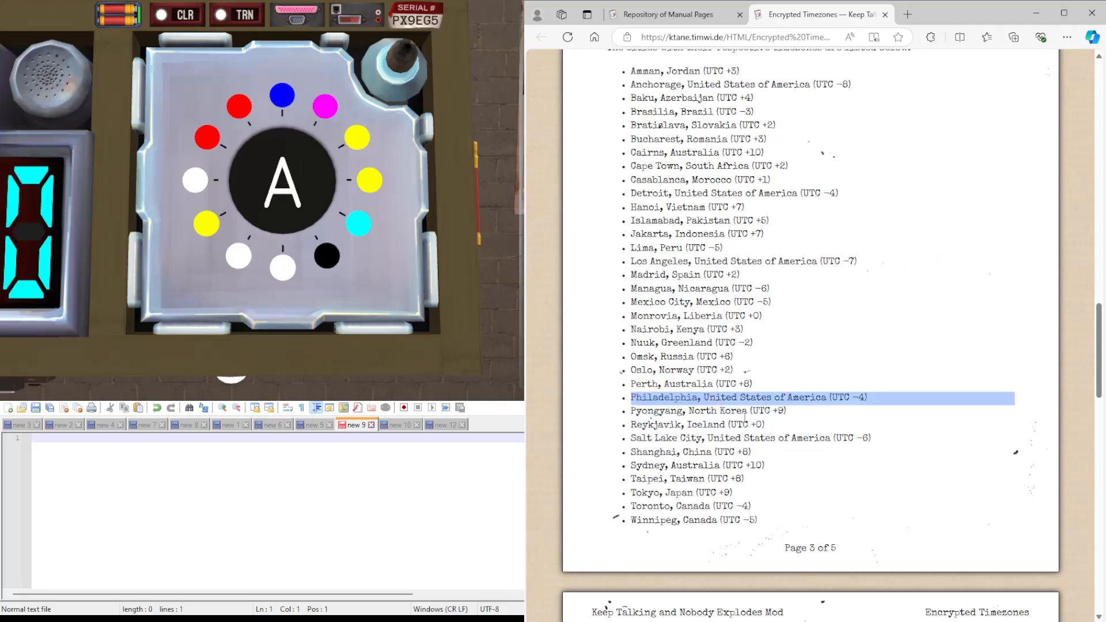
pyautogui.scroll(3)
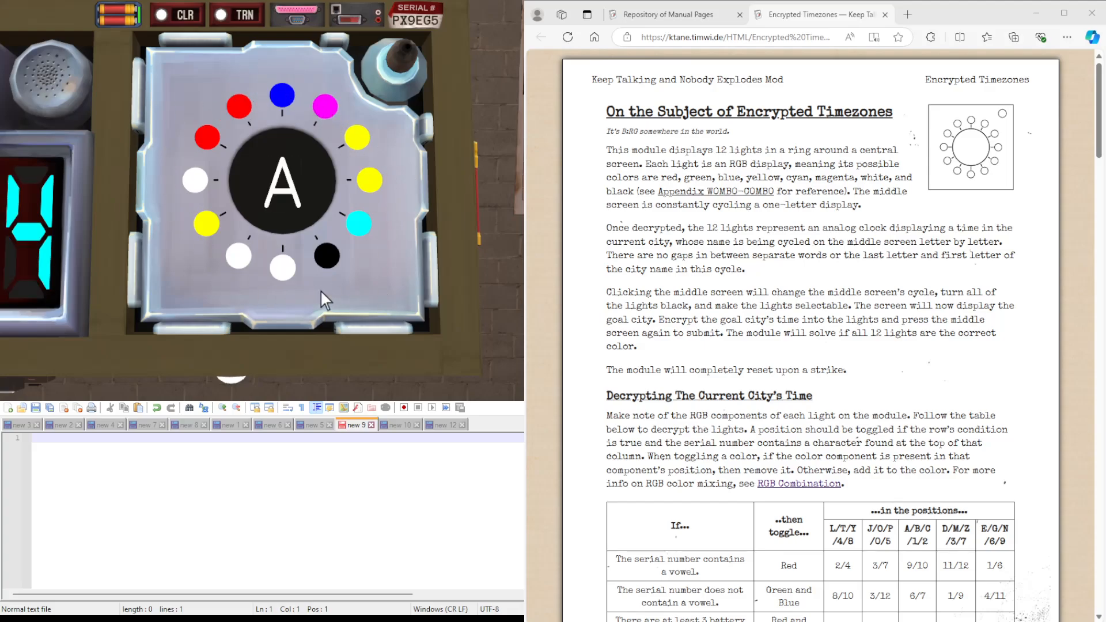
# - Mark the applying decryption rows: serial vowel, lit indicators, ports and no needles
pyautogui.scroll(-3)
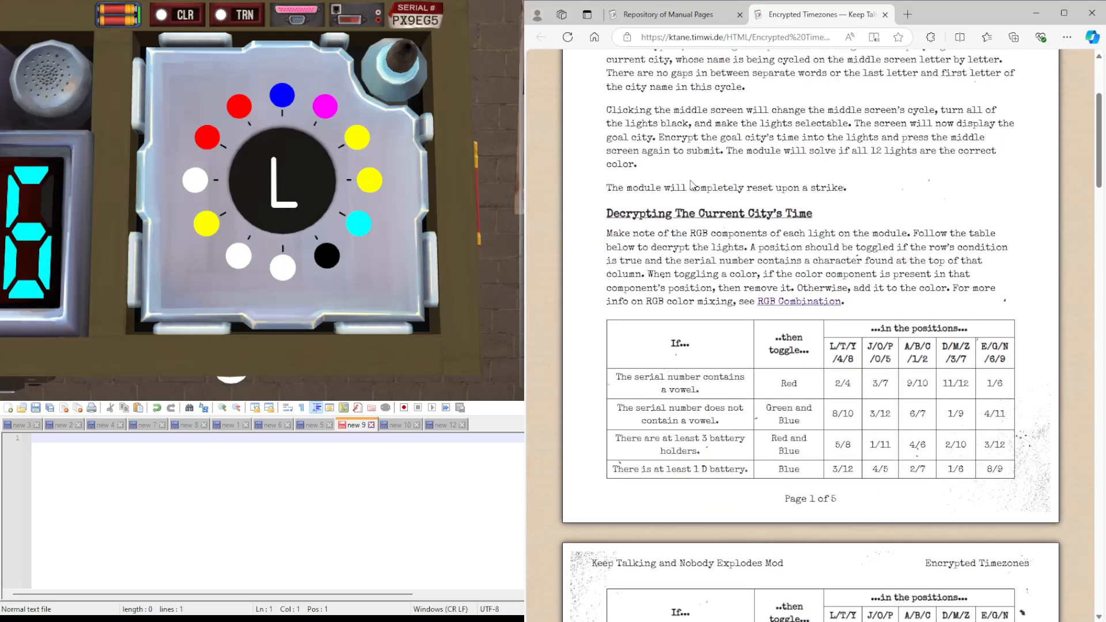
pyautogui.scroll(-3)
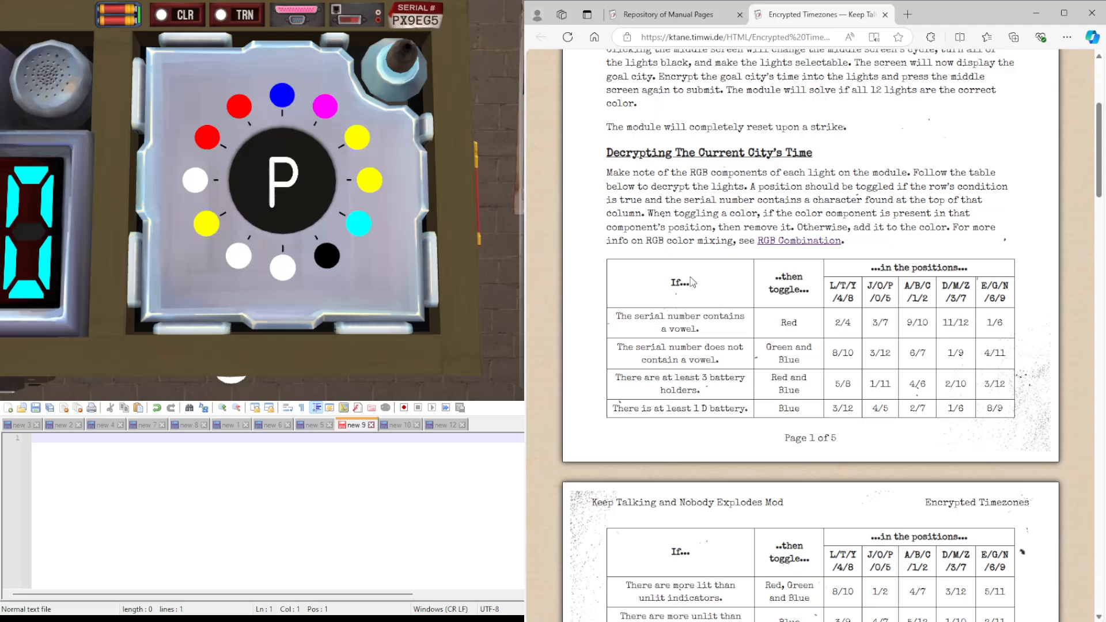
pyautogui.scroll(-3)
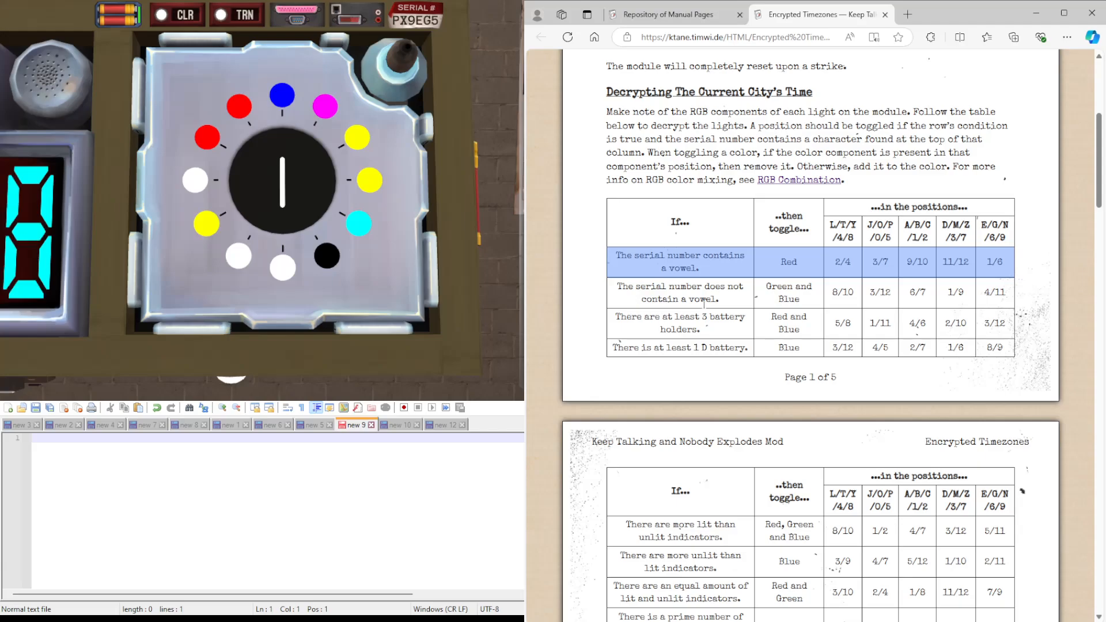
pyautogui.click(281, 181)
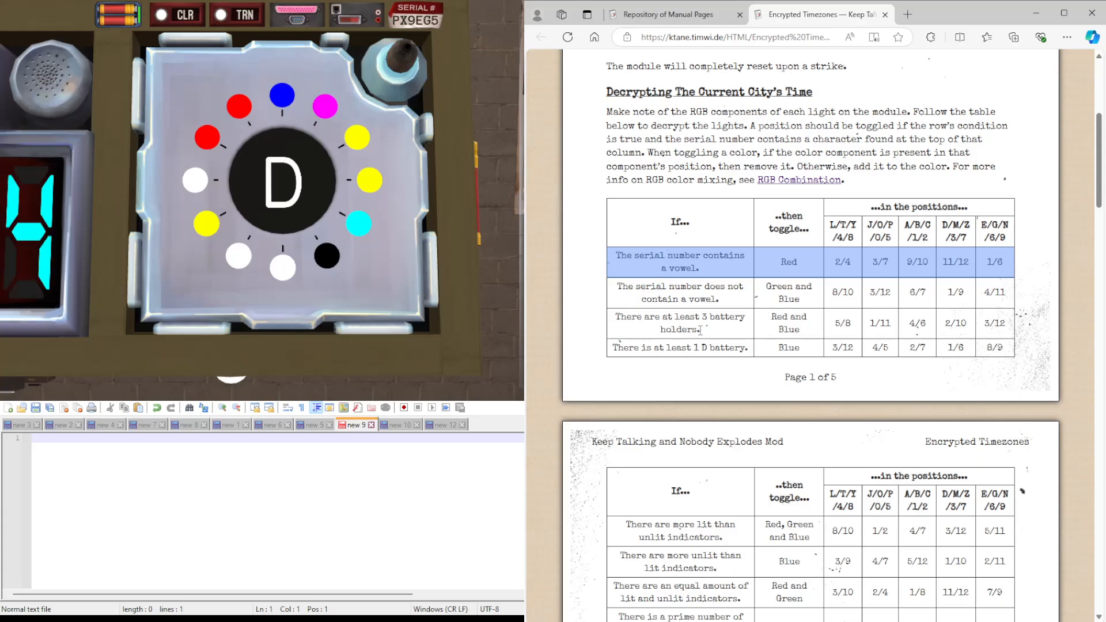
pyautogui.scroll(-3)
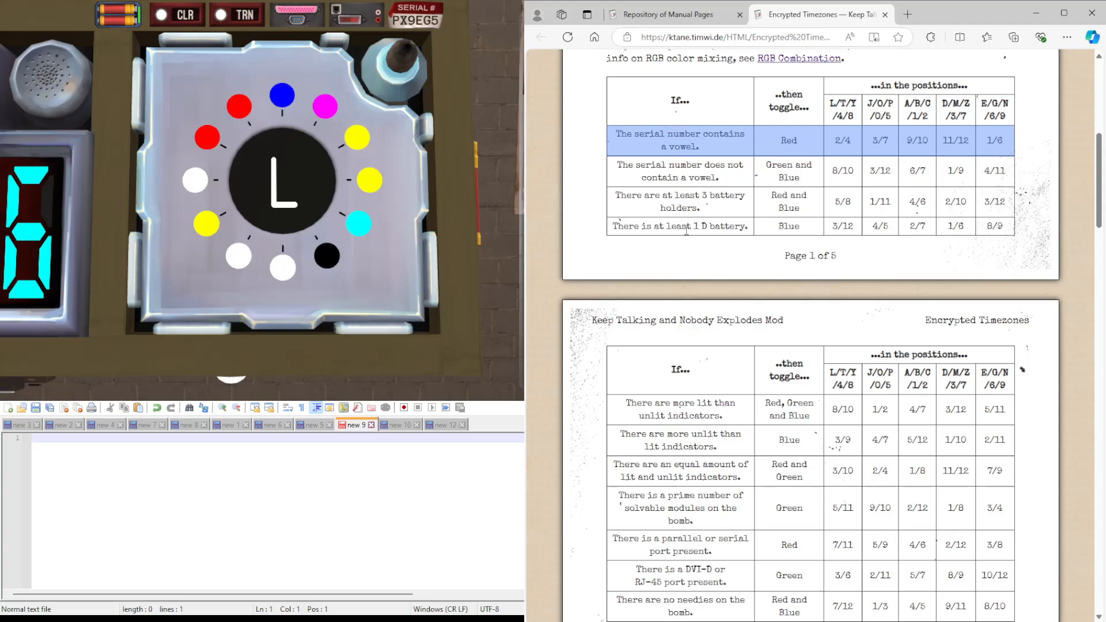
pyautogui.scroll(-3)
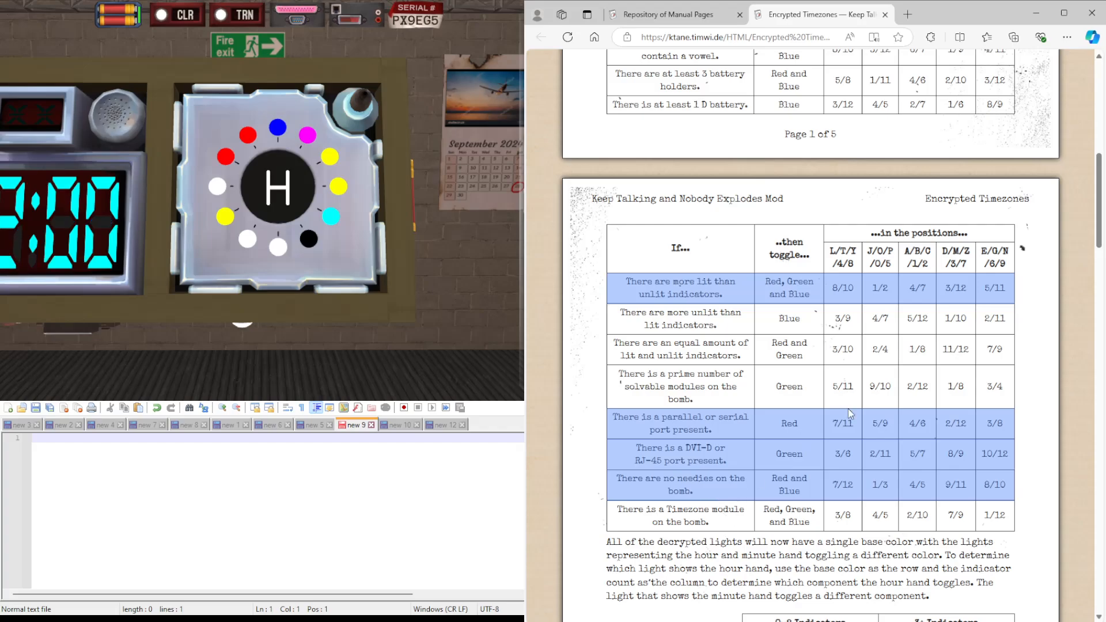
pyautogui.scroll(3)
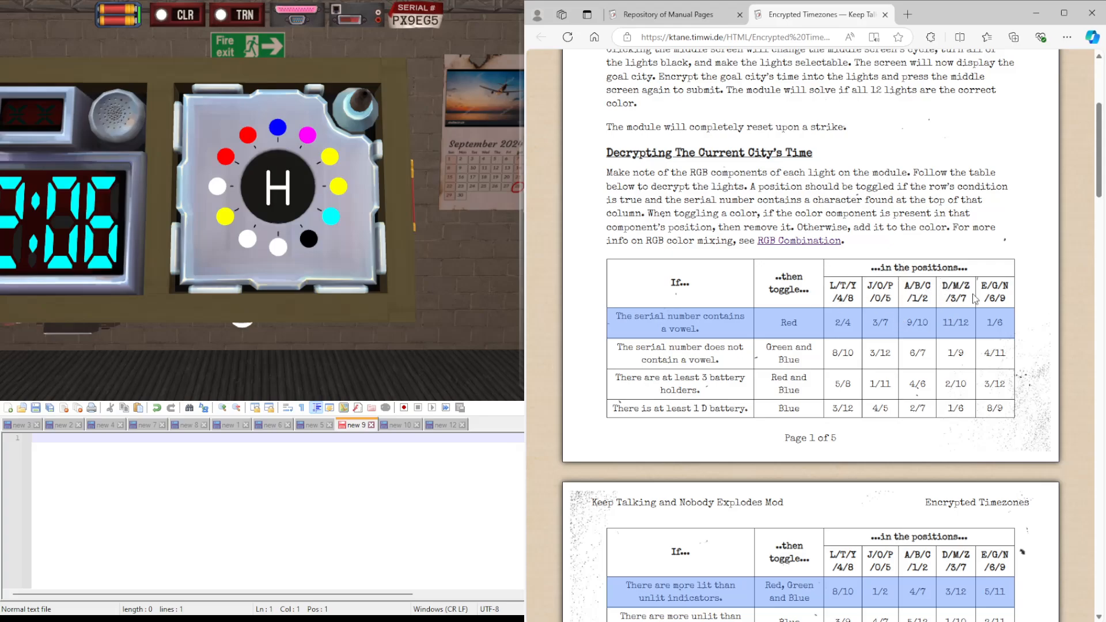
# - Mark the J/O/P/0/5 and E/G/N/6/9 serial columns, then return to the module view
pyautogui.click(277, 188)
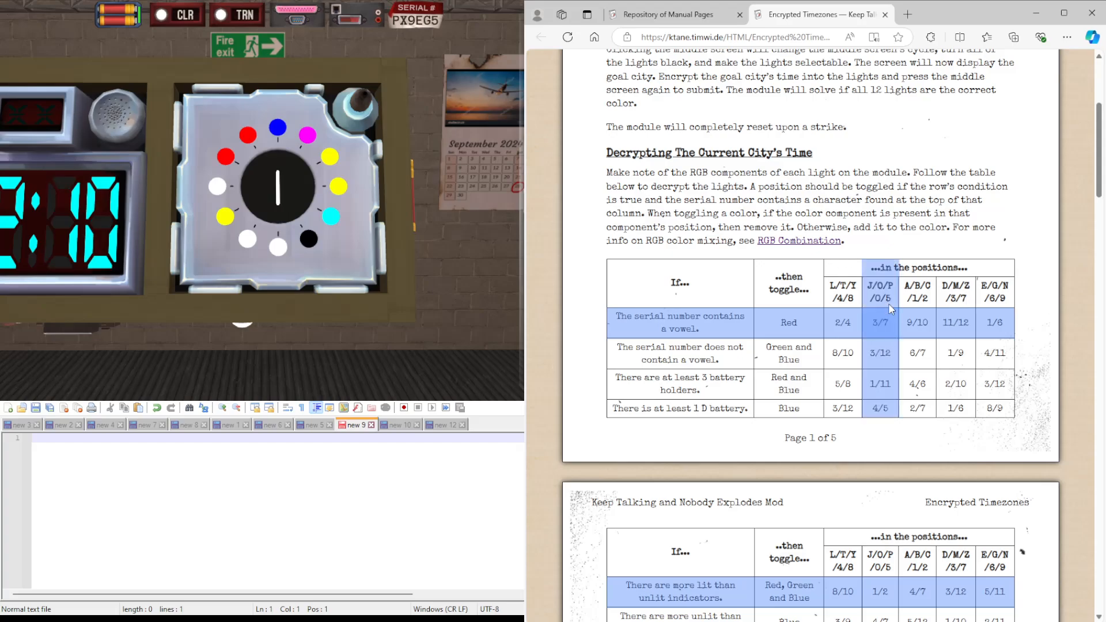
pyautogui.scroll(-3)
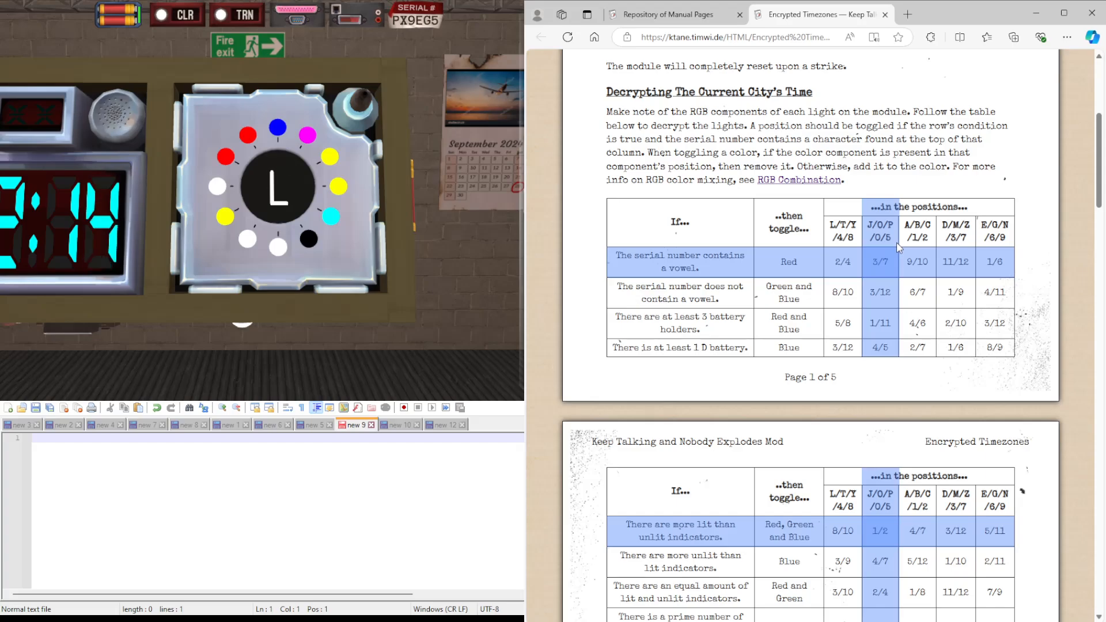
pyautogui.moveTo(945, 252)
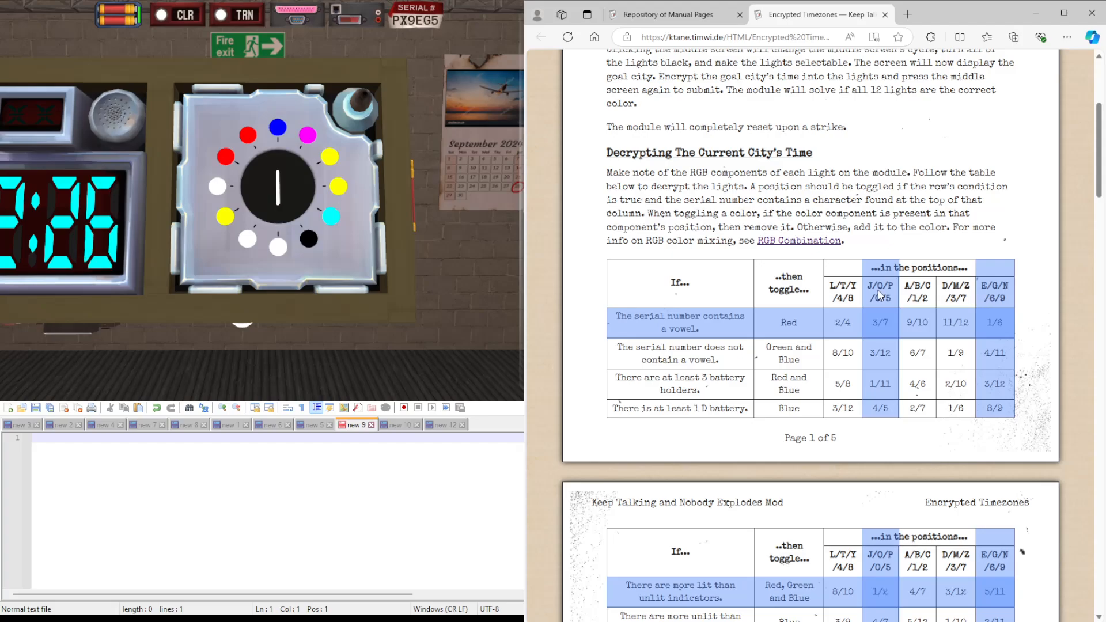
pyautogui.scroll(-3)
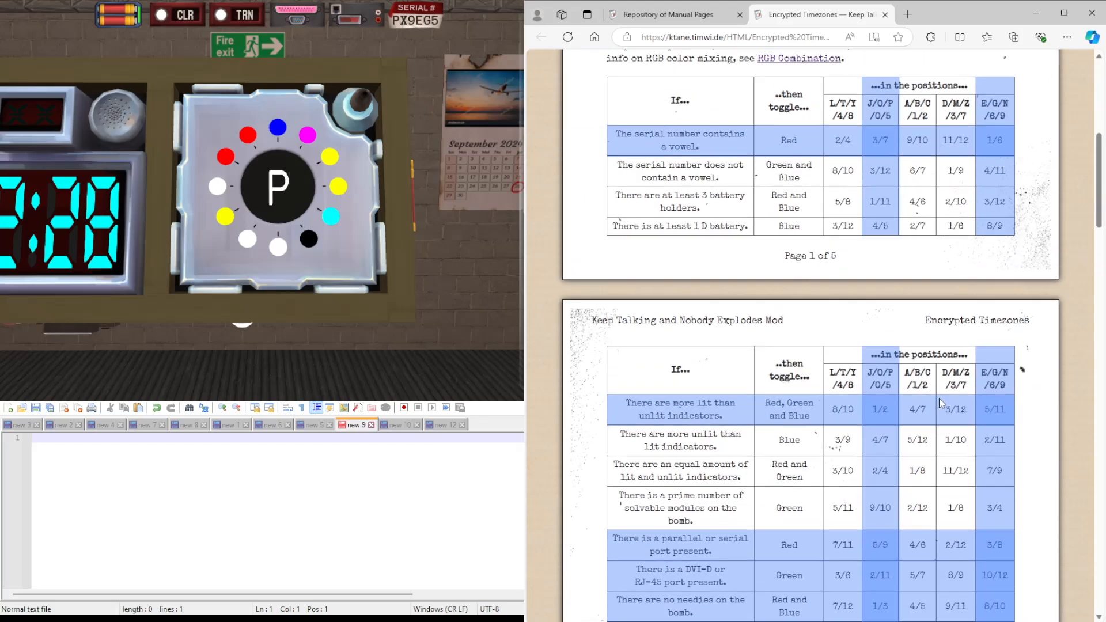
pyautogui.scroll(3)
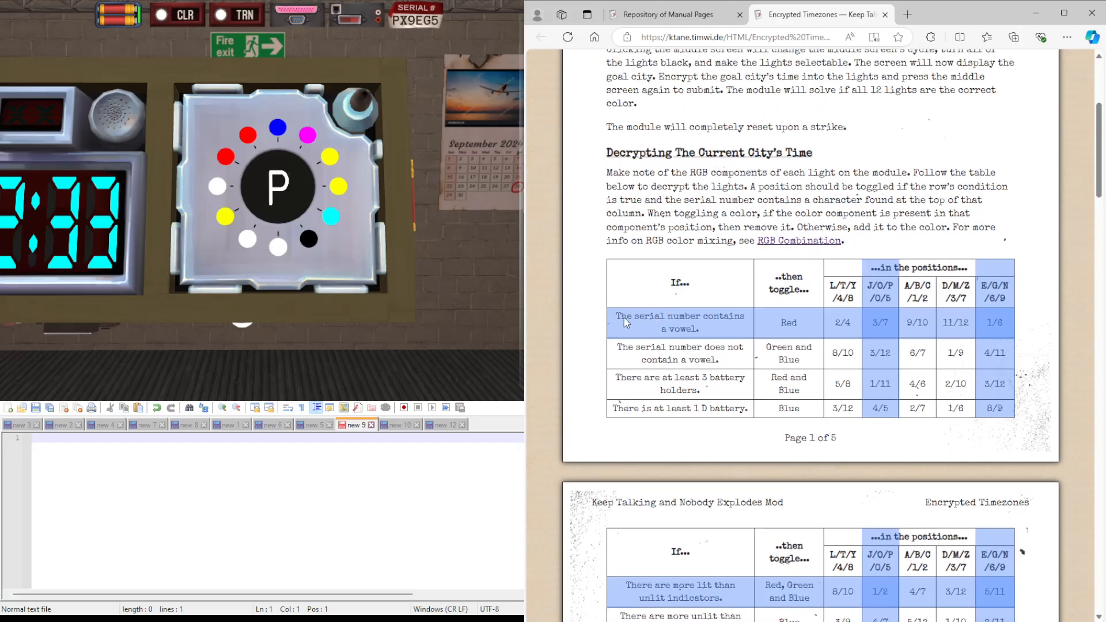
pyautogui.click(277, 186)
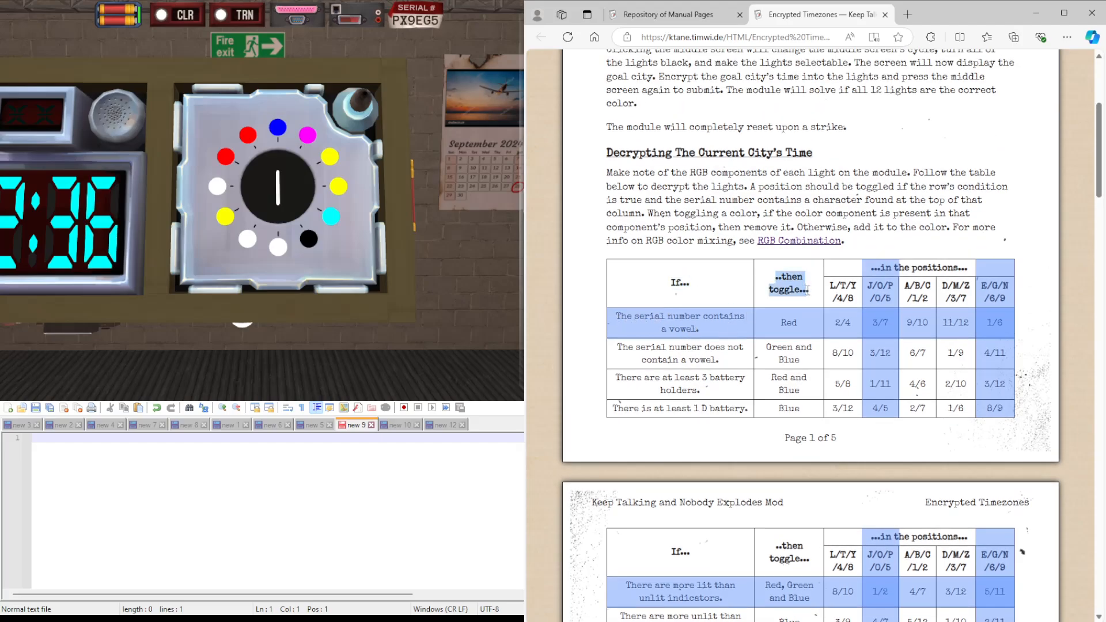
pyautogui.click(276, 186)
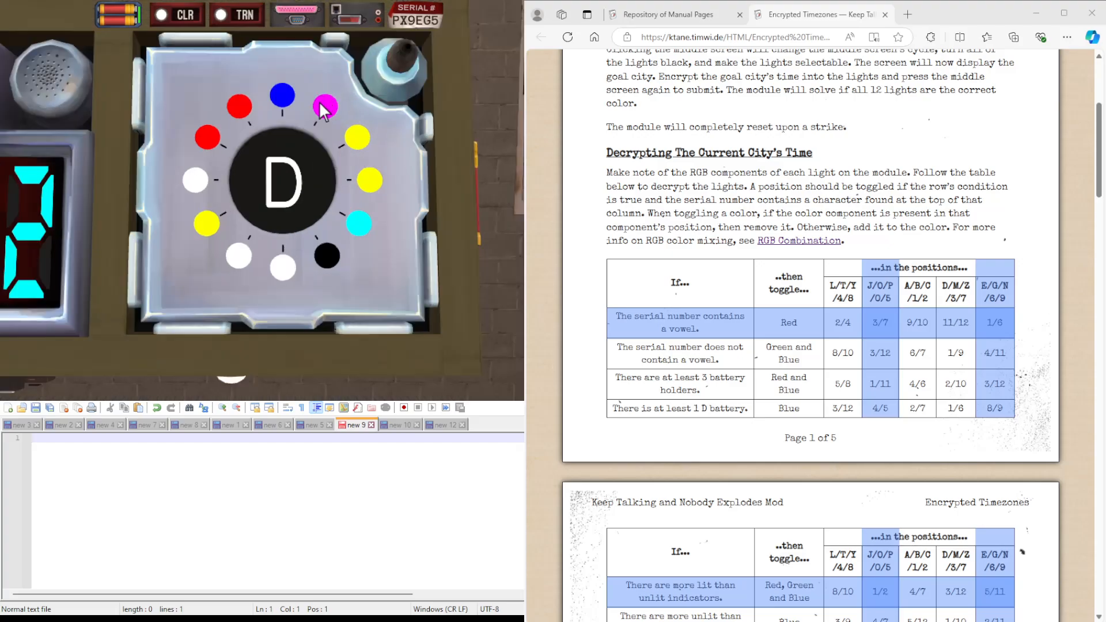
# - Start the light notes in the blank Notepad++ document with RG for the first light
pyautogui.click(281, 180)
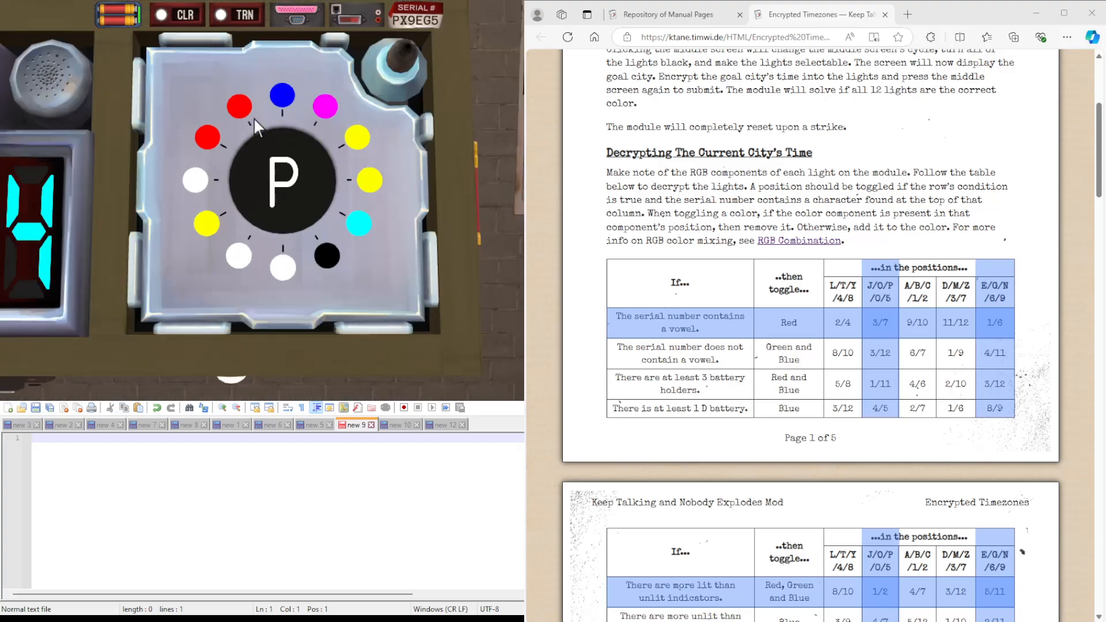
pyautogui.click(281, 180)
pyautogui.write('R.B')
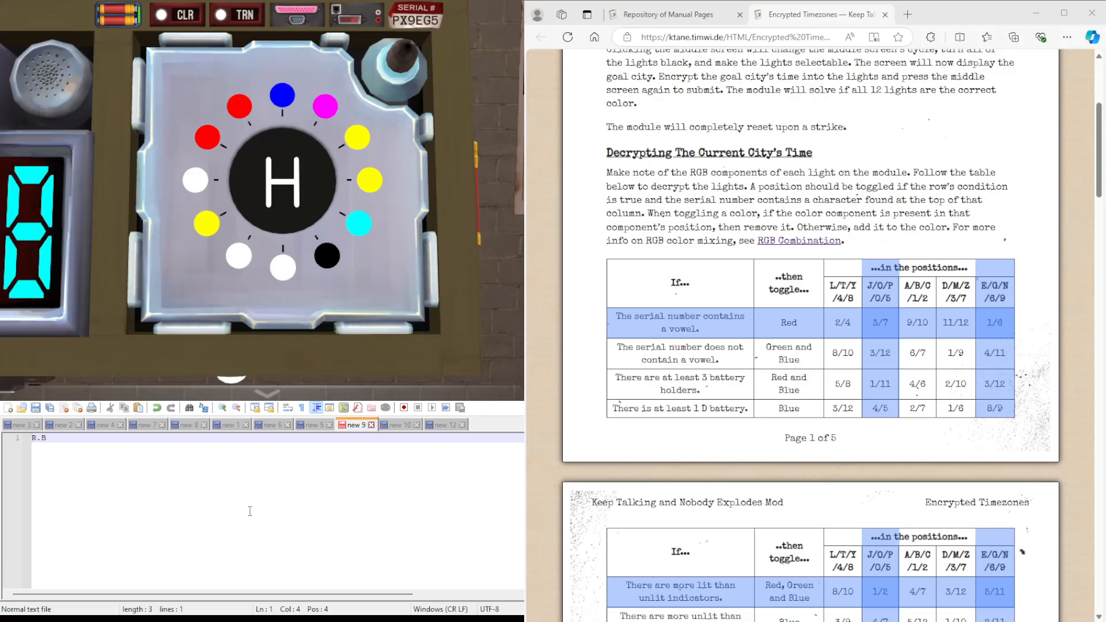
pyautogui.write('RG.')
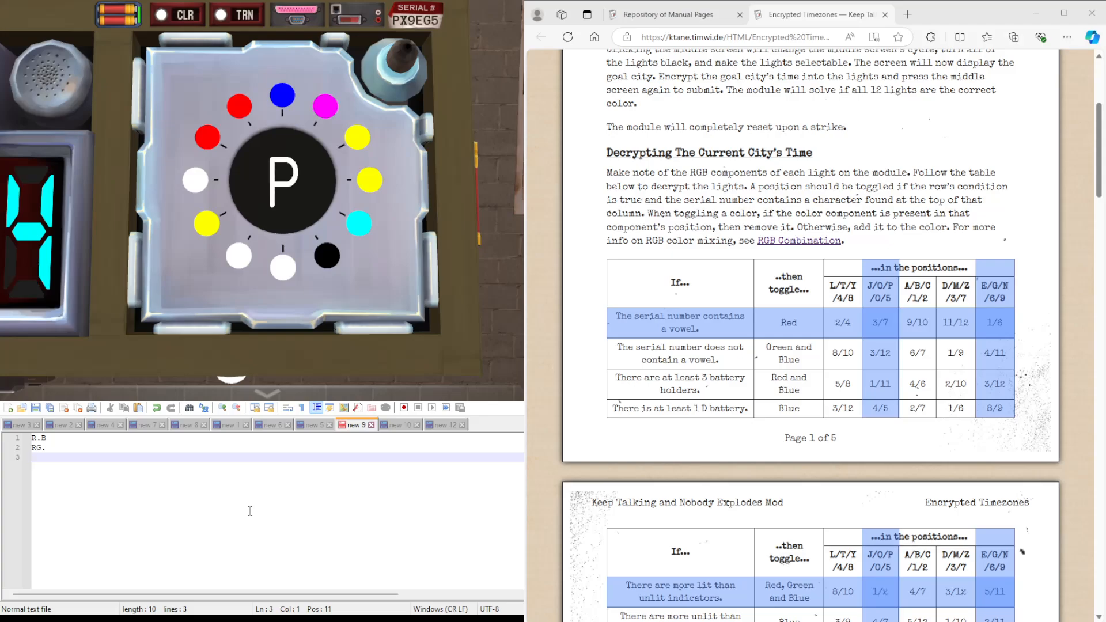
pyautogui.click(281, 180)
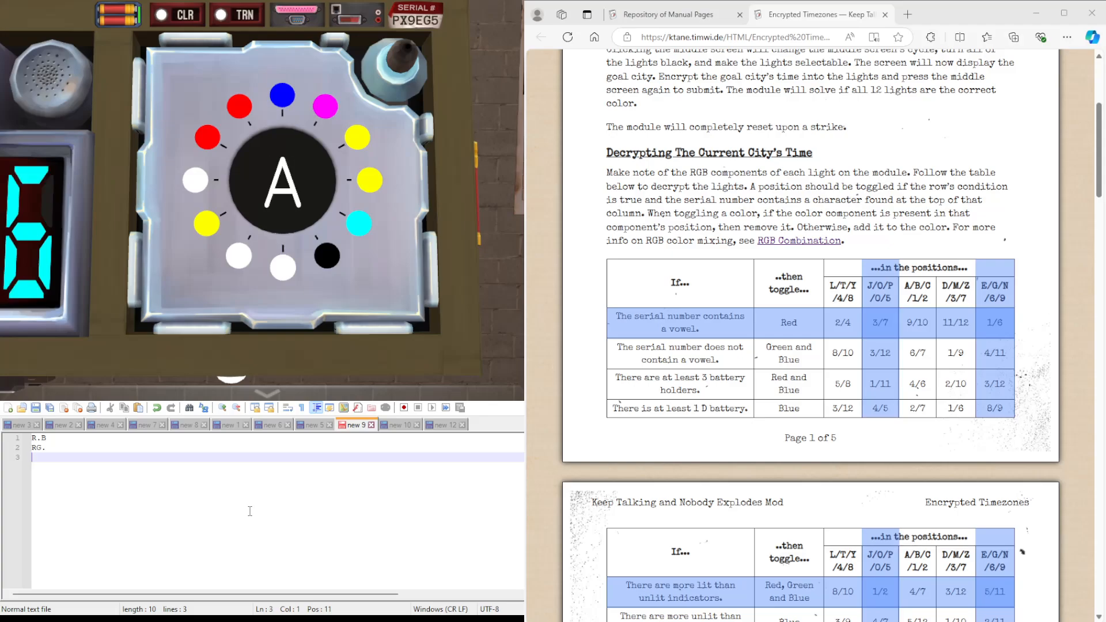
pyautogui.click(281, 180)
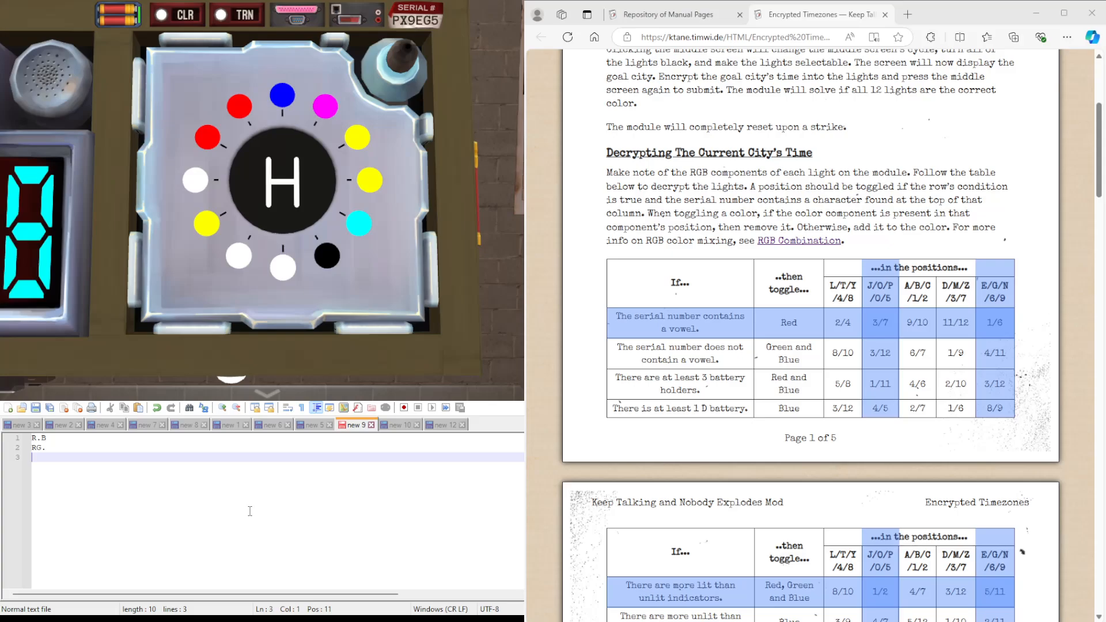
pyautogui.click(281, 180)
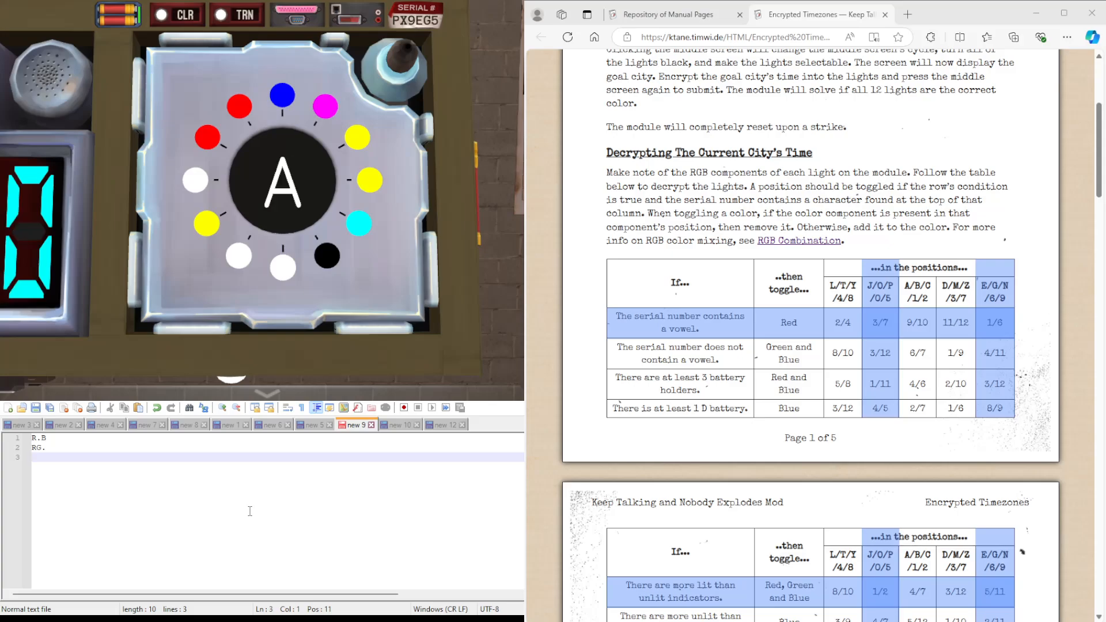
# - Record further light colour lines RG, GB, RR. and ..B from the module
pyautogui.write('RG.')
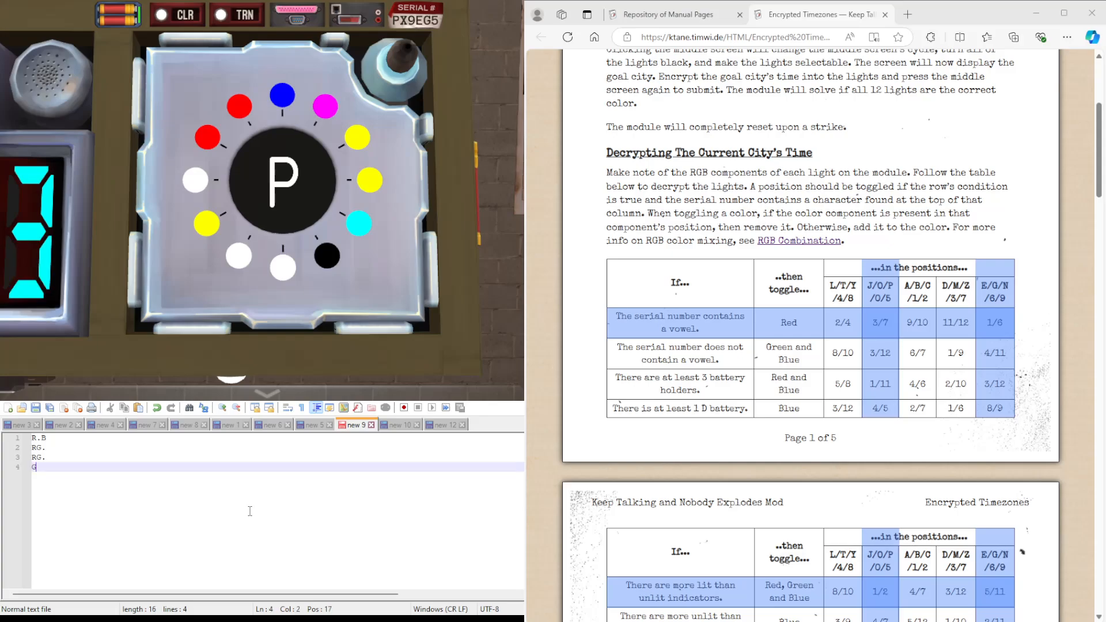
pyautogui.write('GB')
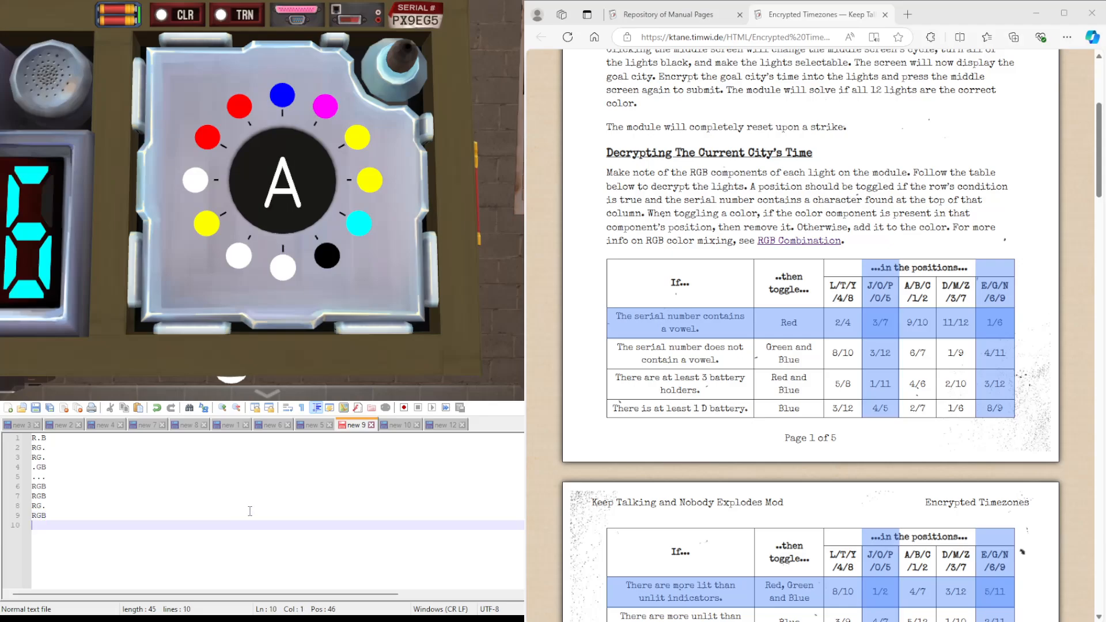
pyautogui.write('RR.')
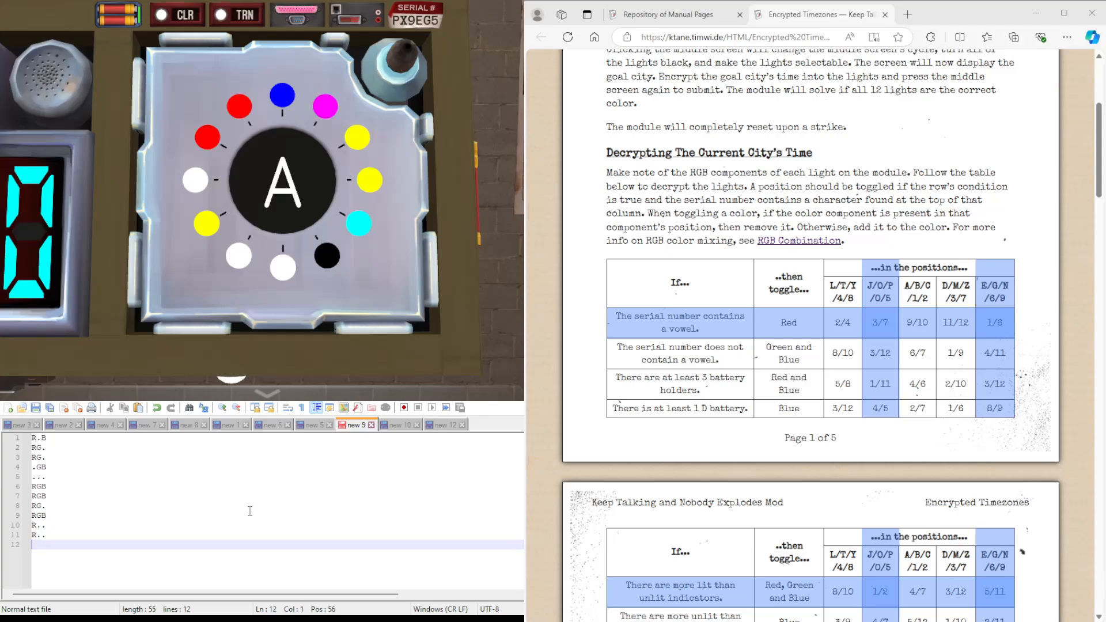
pyautogui.write('..B')
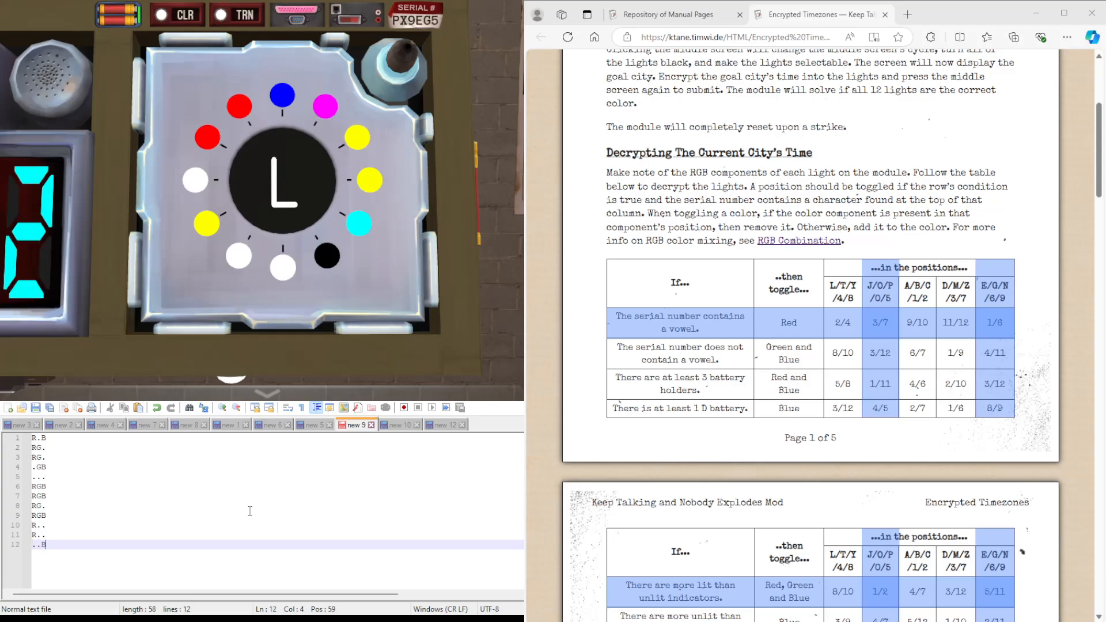
pyautogui.click(281, 181)
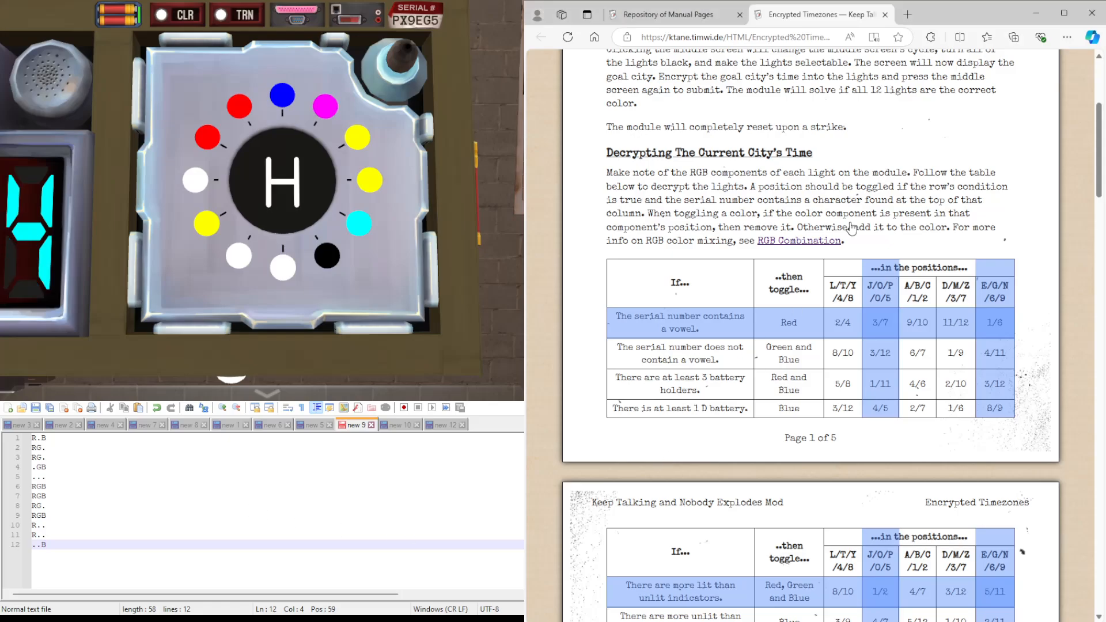
# - Apply serial and battery toggles so line 2 reads ..B and line 6 reads .GB
pyautogui.scroll(-3)
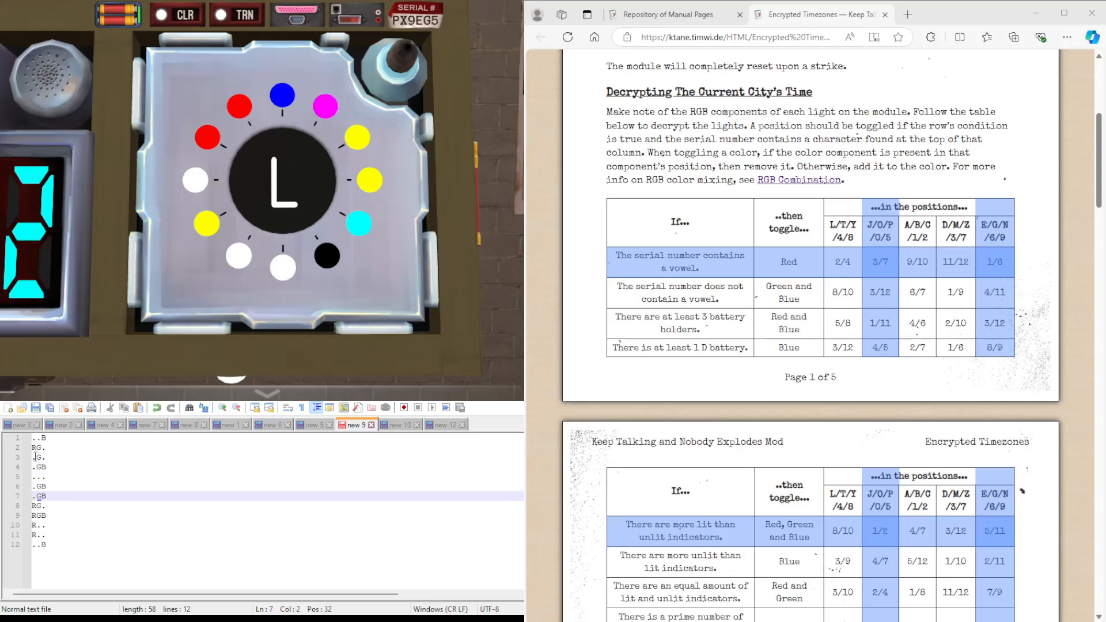
pyautogui.scroll(-3)
pyautogui.write('RG.')
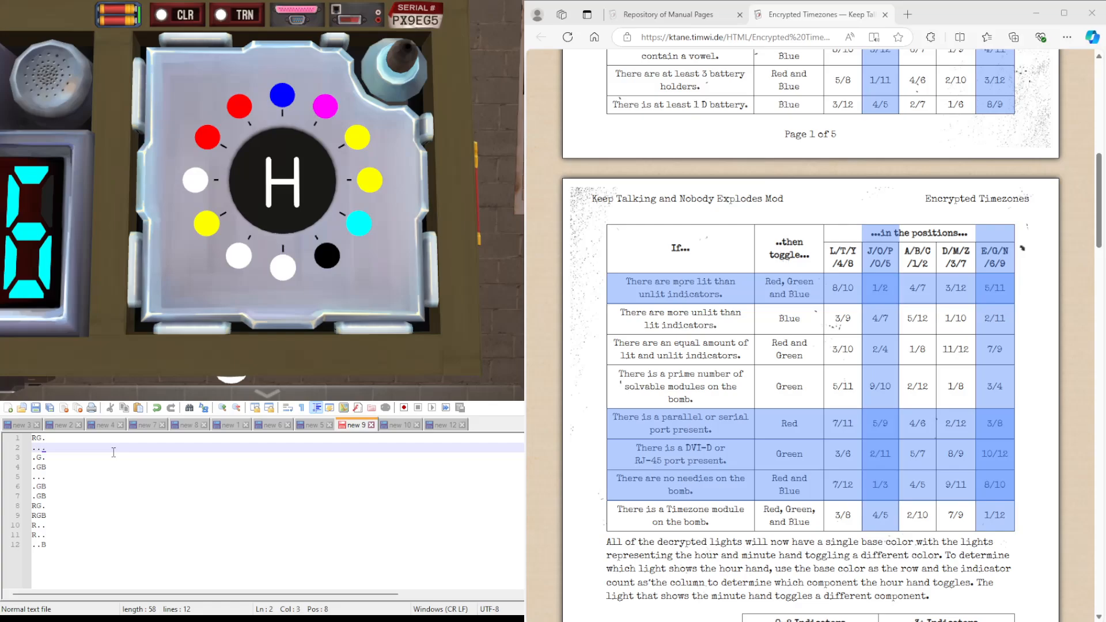
pyautogui.write('B')
pyautogui.click(274, 477)
pyautogui.write('RGB')
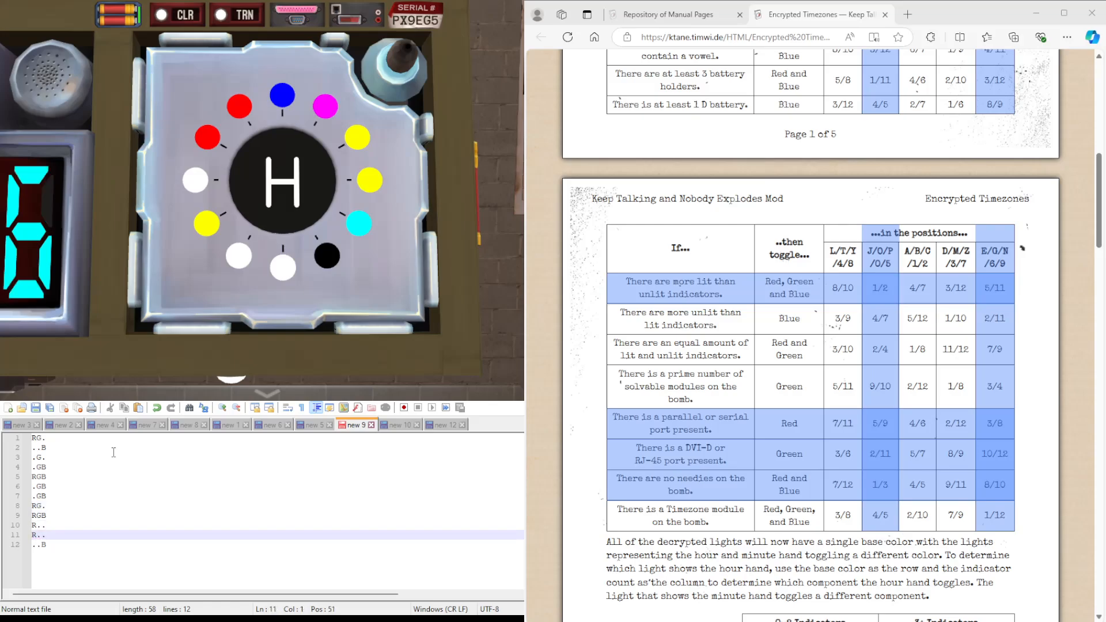
pyautogui.write('.GB')
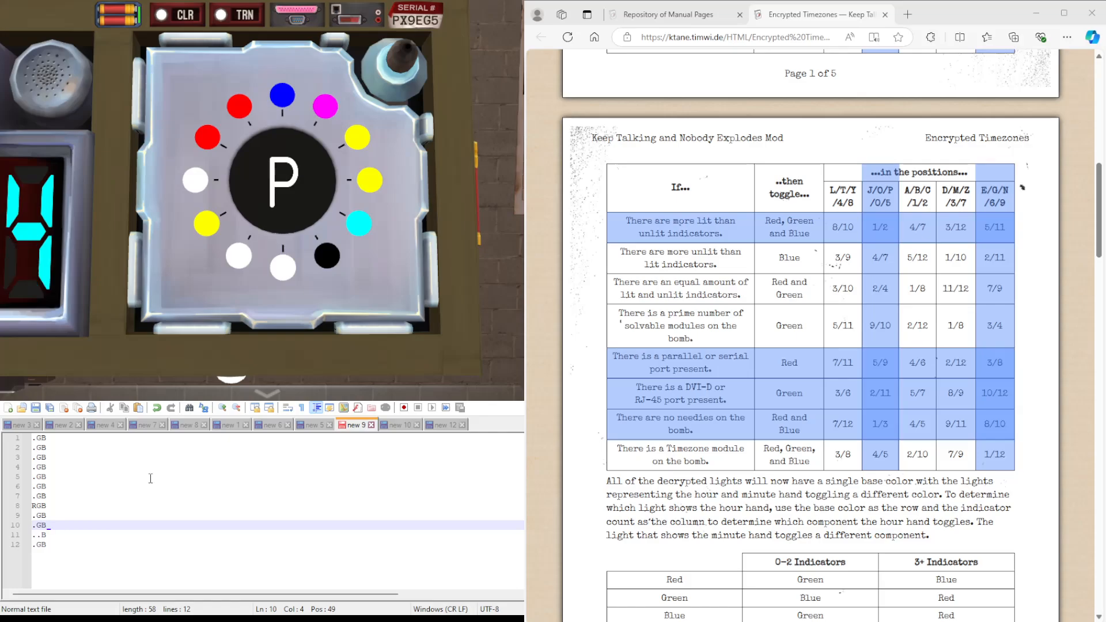
# - Bring the page-2 indicator-count table into view with the Cyan row and 0-2 column
pyautogui.scroll(-3)
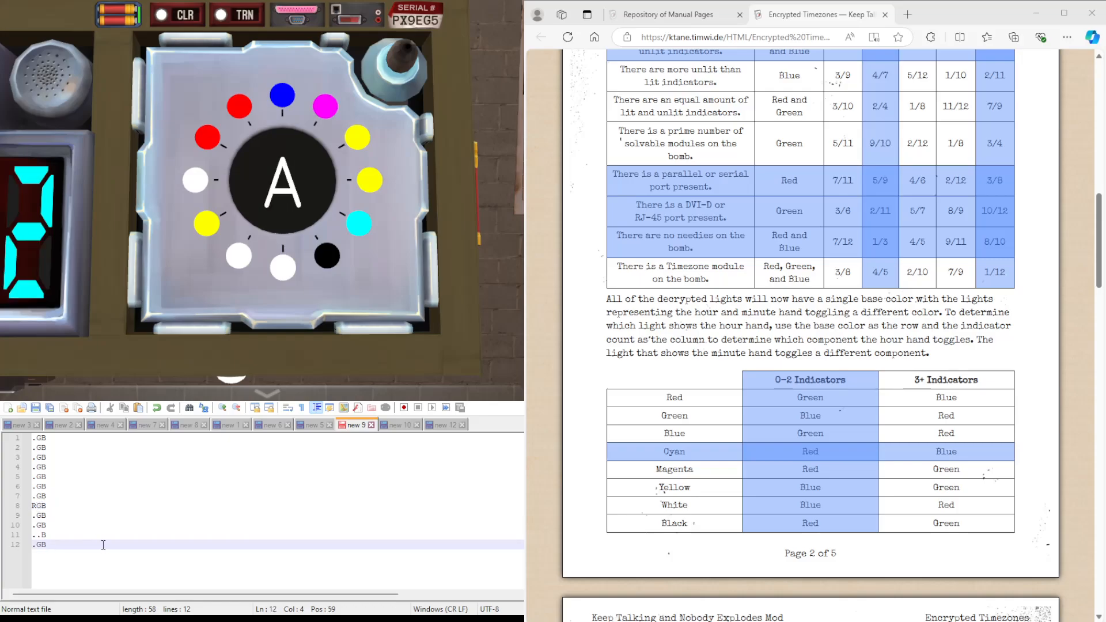
# - Record the decoded current time as HOUR: 8 and MINU: 11 below the light notes
pyautogui.write('HOUR')
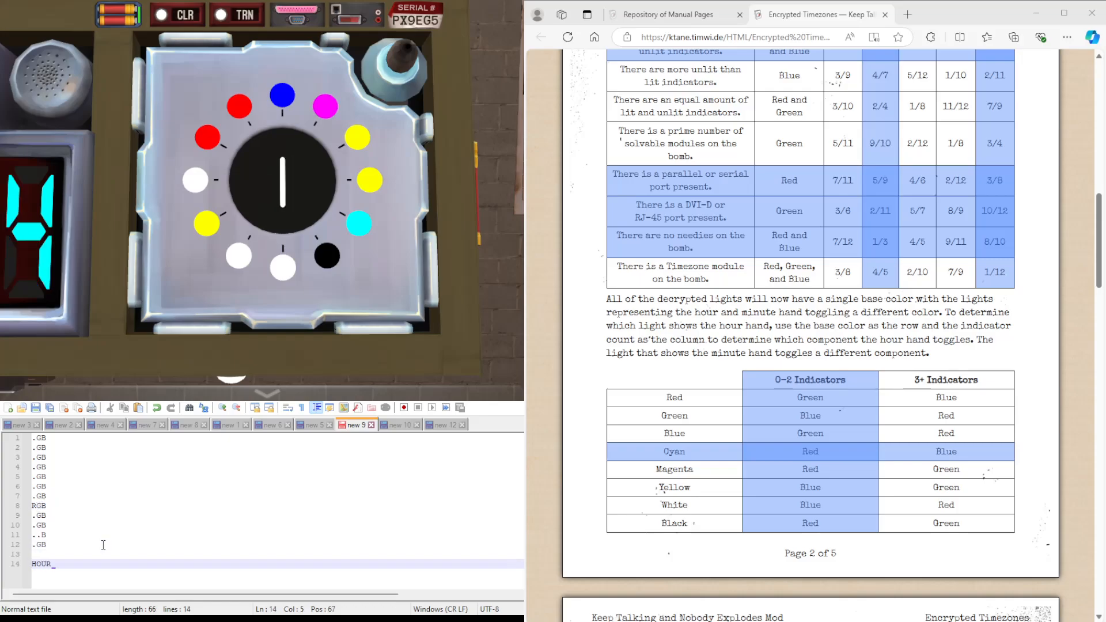
pyautogui.write('8')
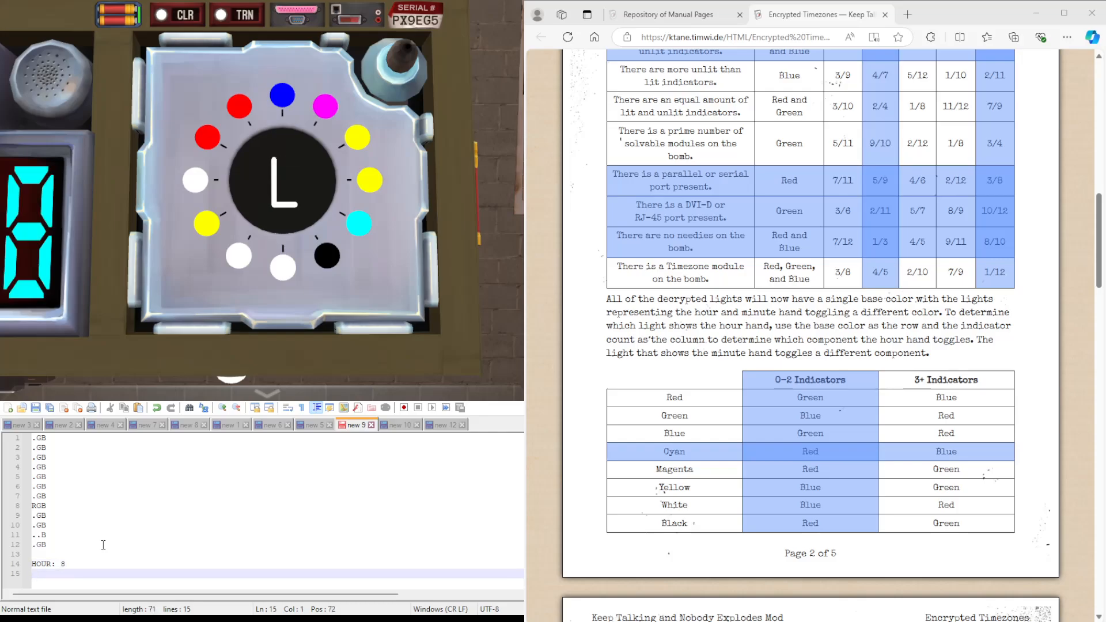
pyautogui.write('MINU:')
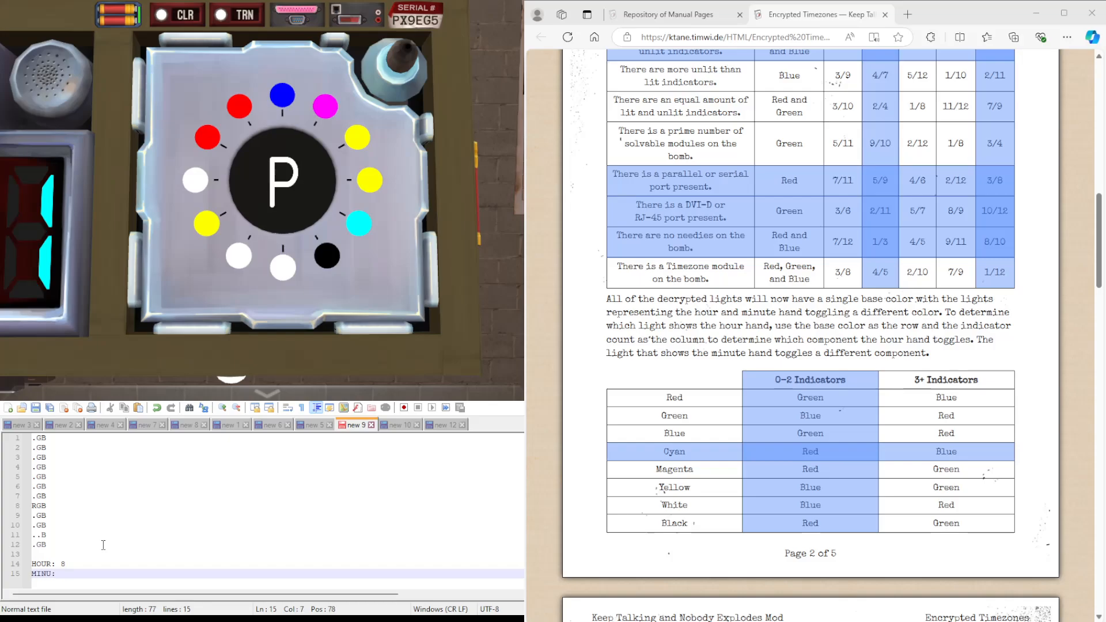
pyautogui.write('11')
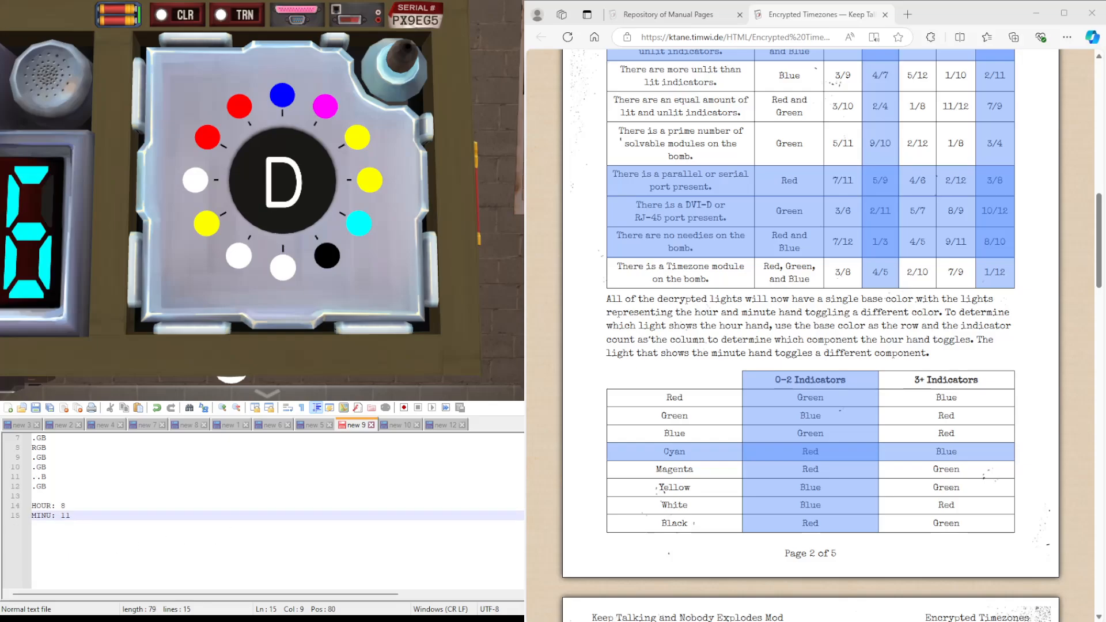
pyautogui.scroll(-3)
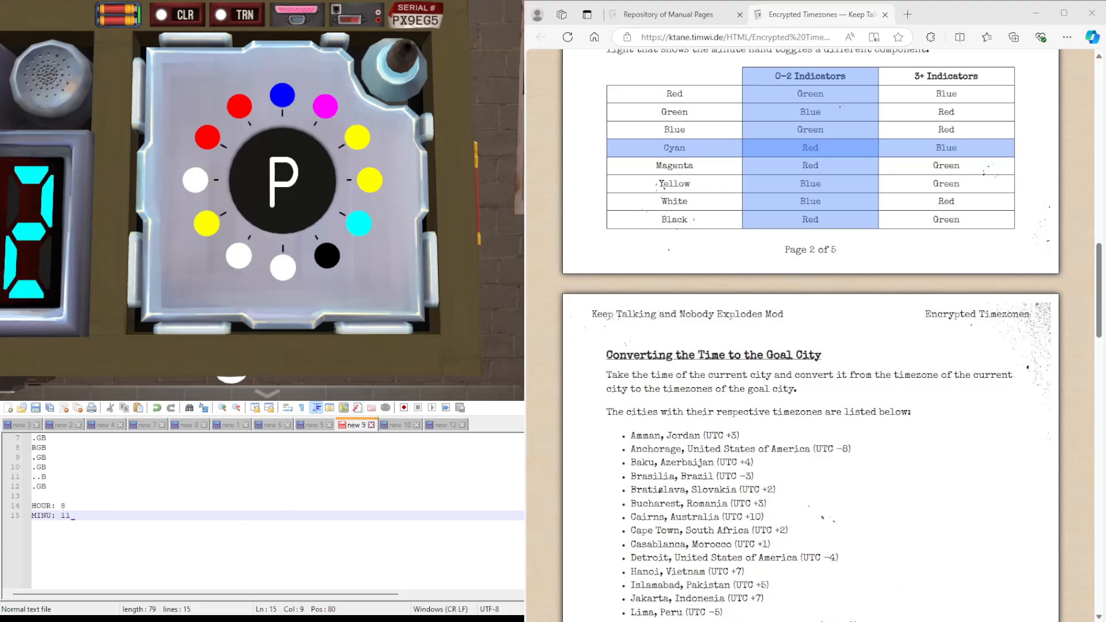
# - Switch the module to goal-city mode and locate Nuuk, Greenland (UTC −2) in the city list
pyautogui.scroll(-3)
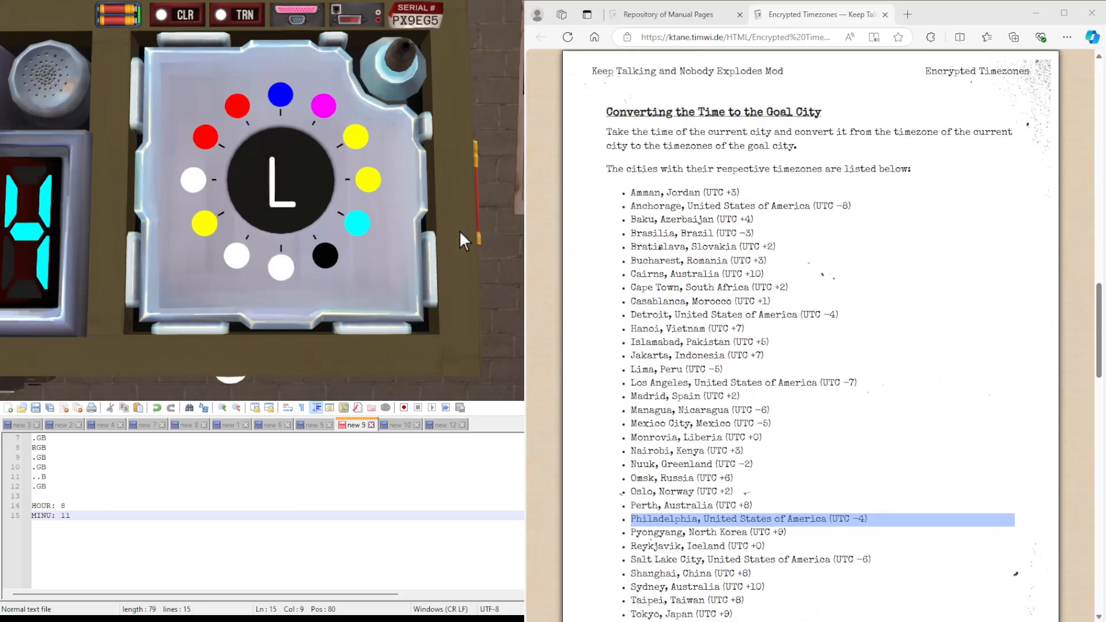
pyautogui.click(279, 180)
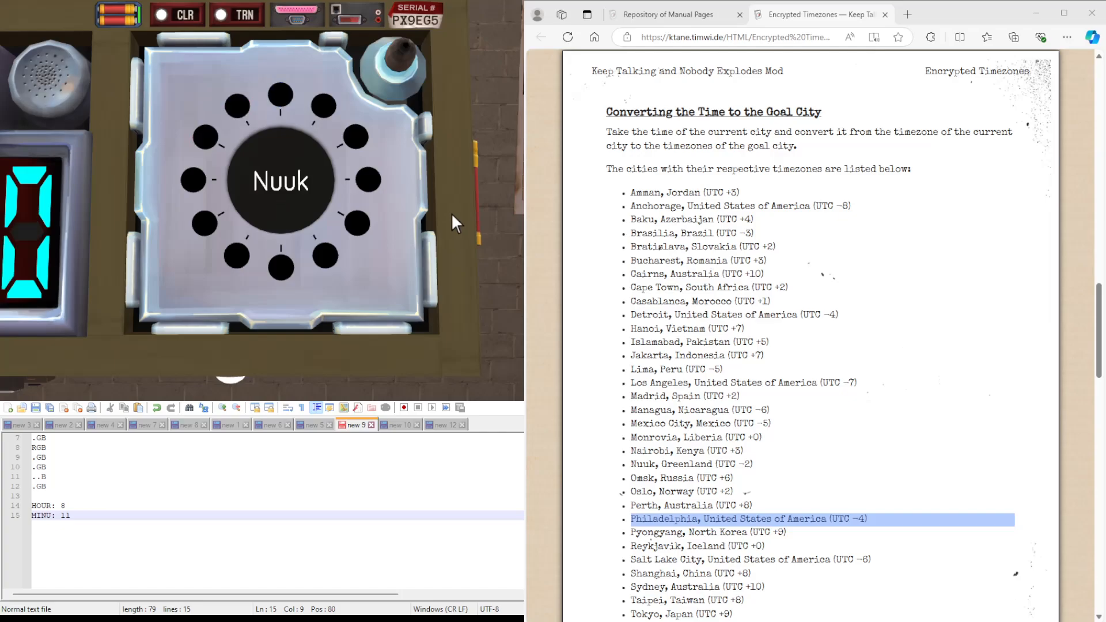
pyautogui.scroll(-3)
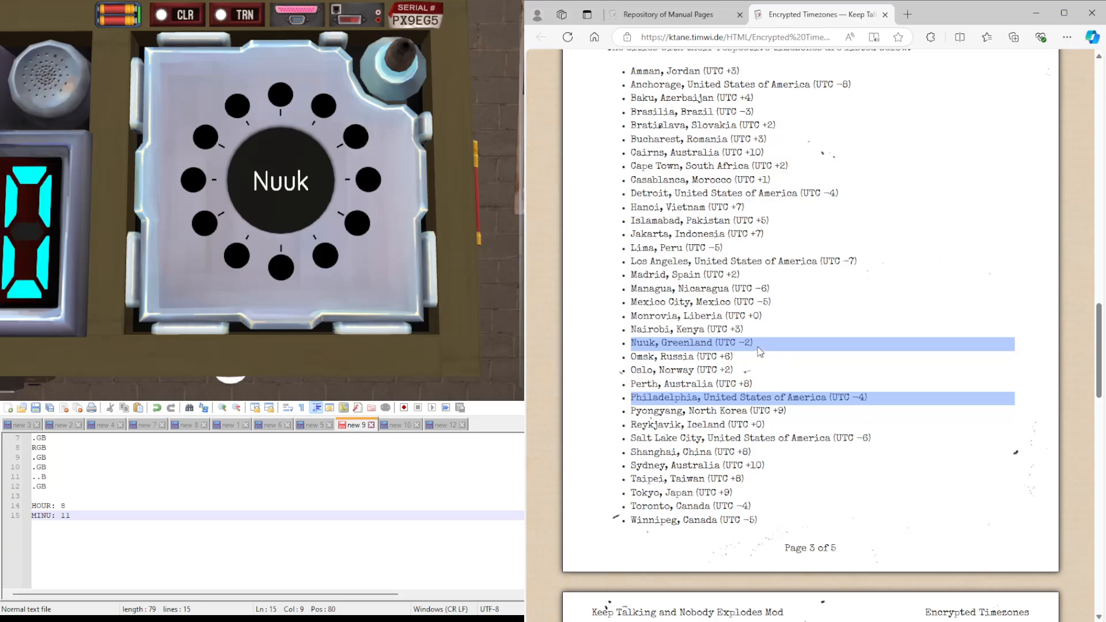
# - Change the hour to 10 for Nuuk time and move the RGB note from light 8 to light 10
pyautogui.click(67, 506)
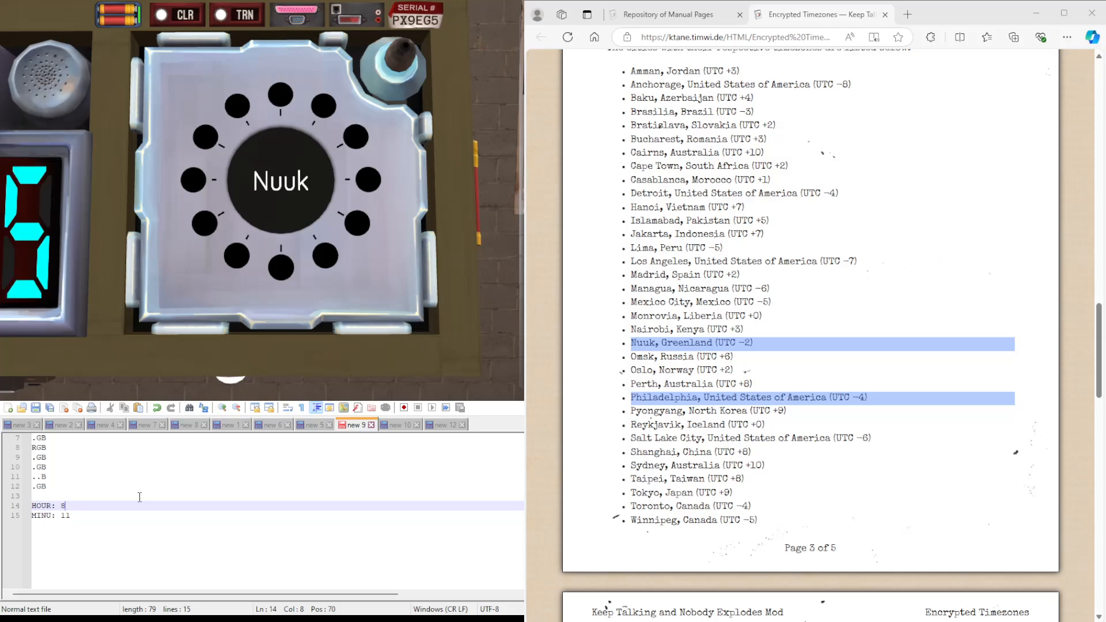
pyautogui.press('Backspace')
pyautogui.write('10')
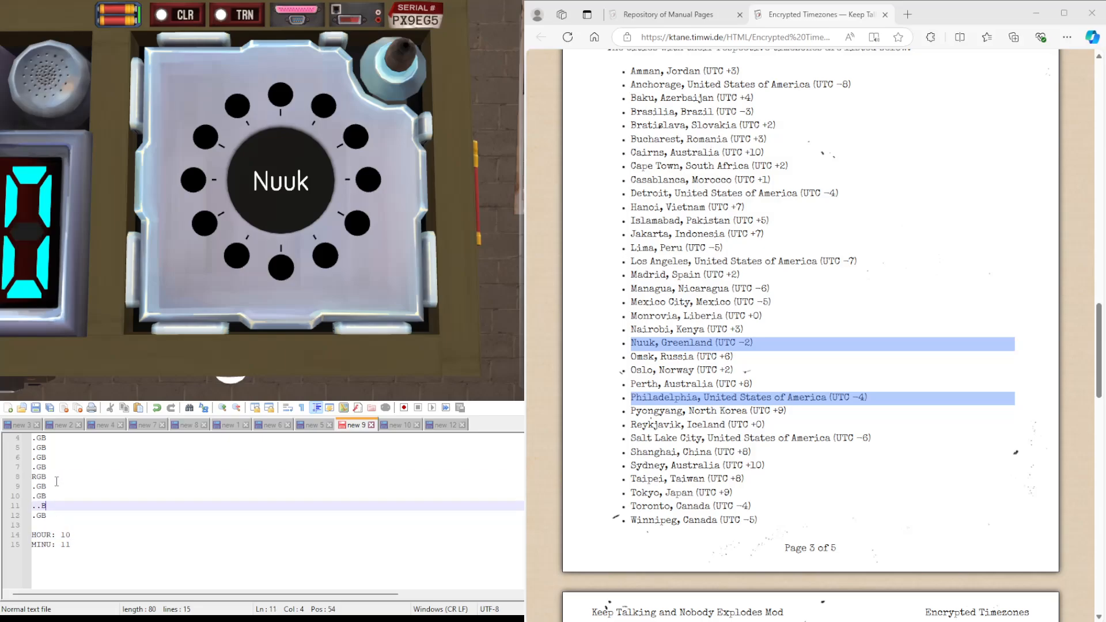
pyautogui.click(39, 477)
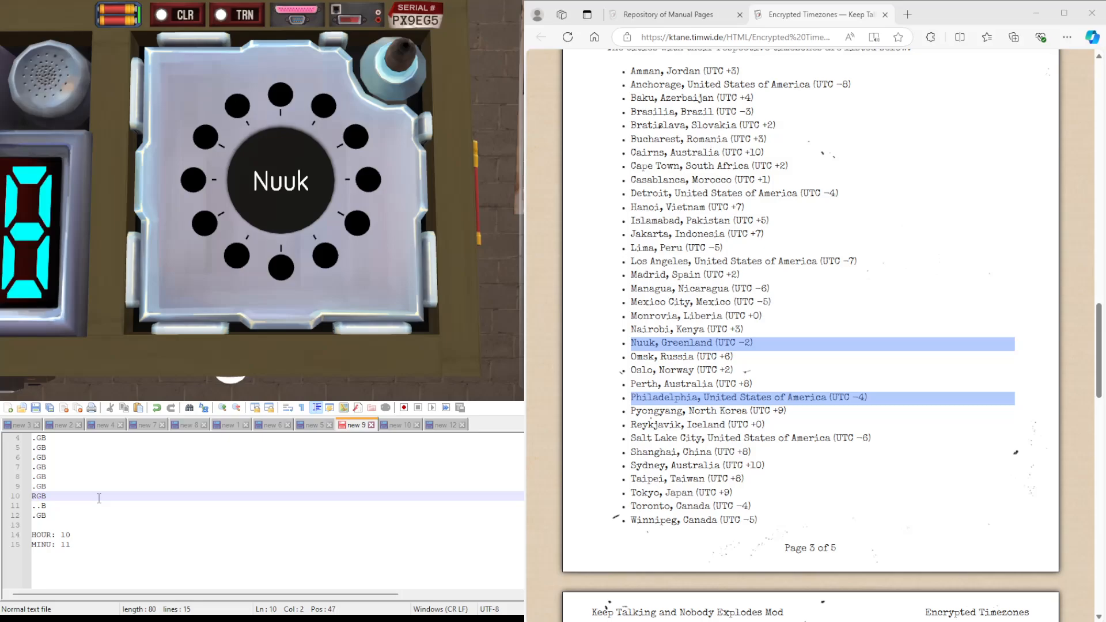
pyautogui.click(73, 544)
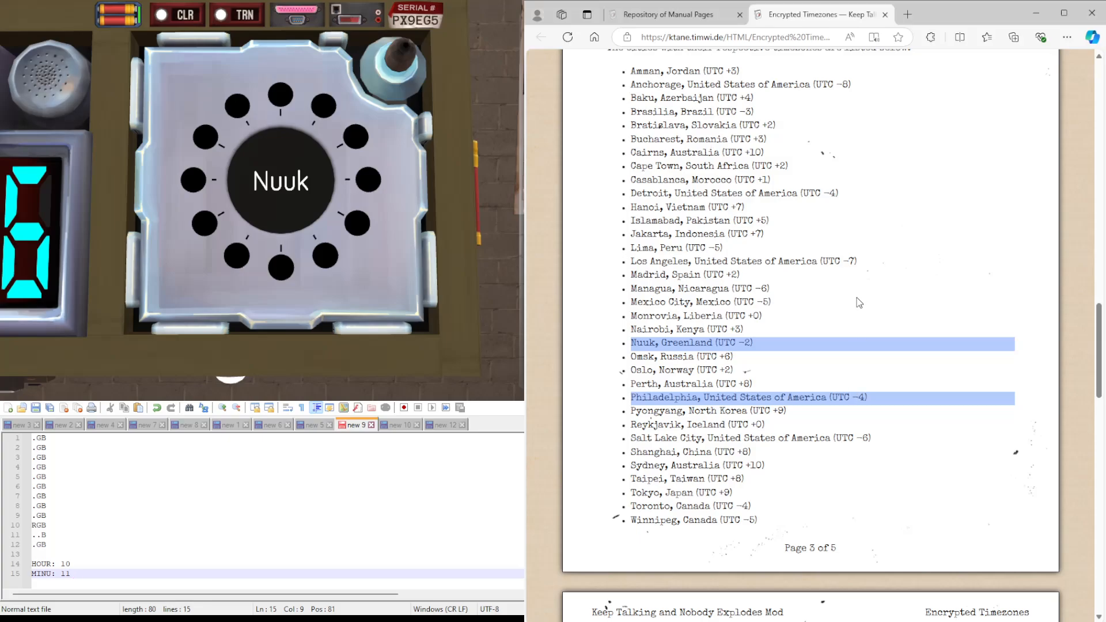
pyautogui.scroll(-3)
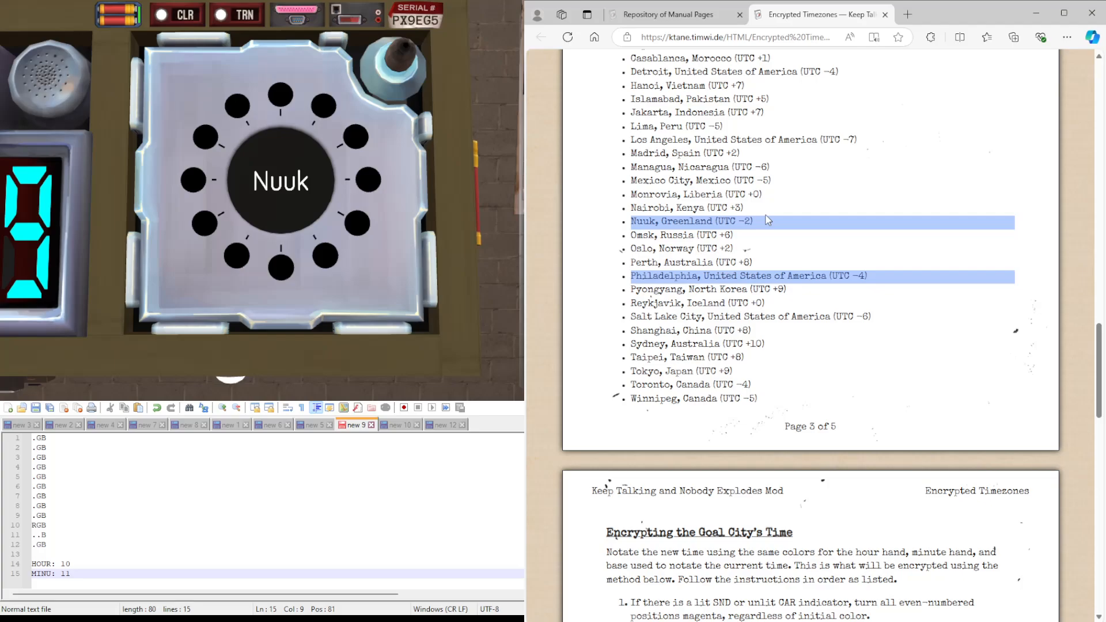
pyautogui.moveTo(874, 217)
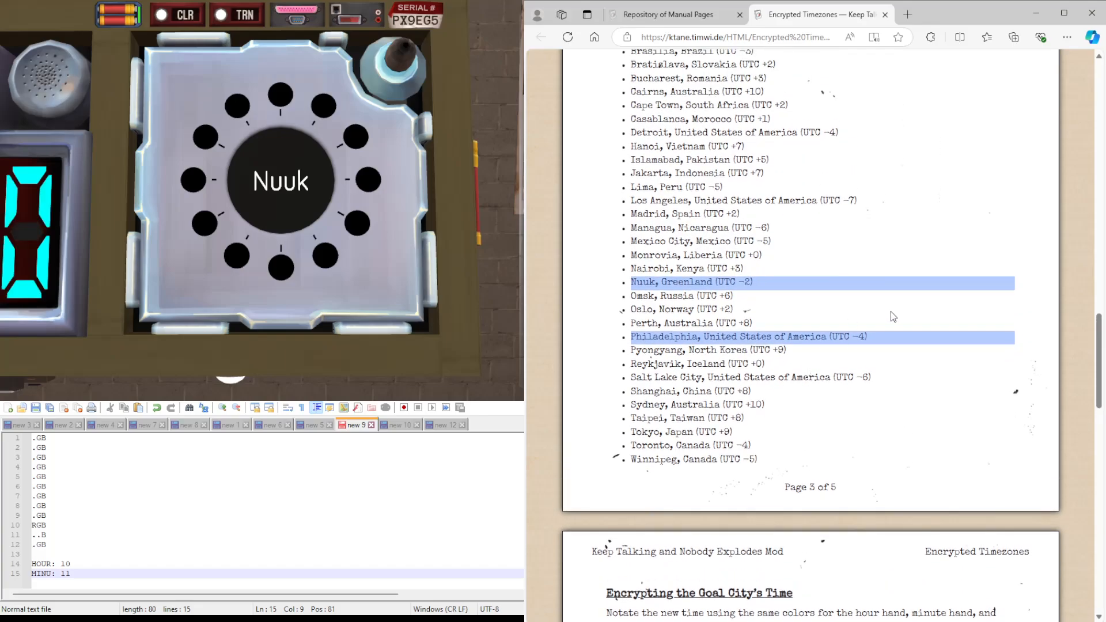
pyautogui.scroll(3)
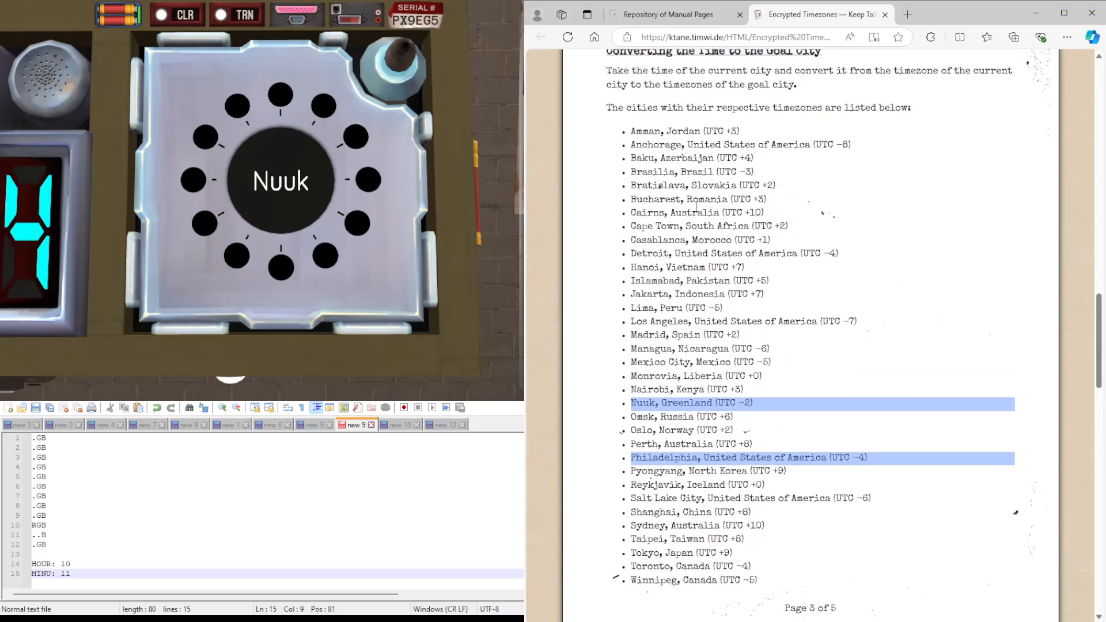
pyautogui.scroll(-3)
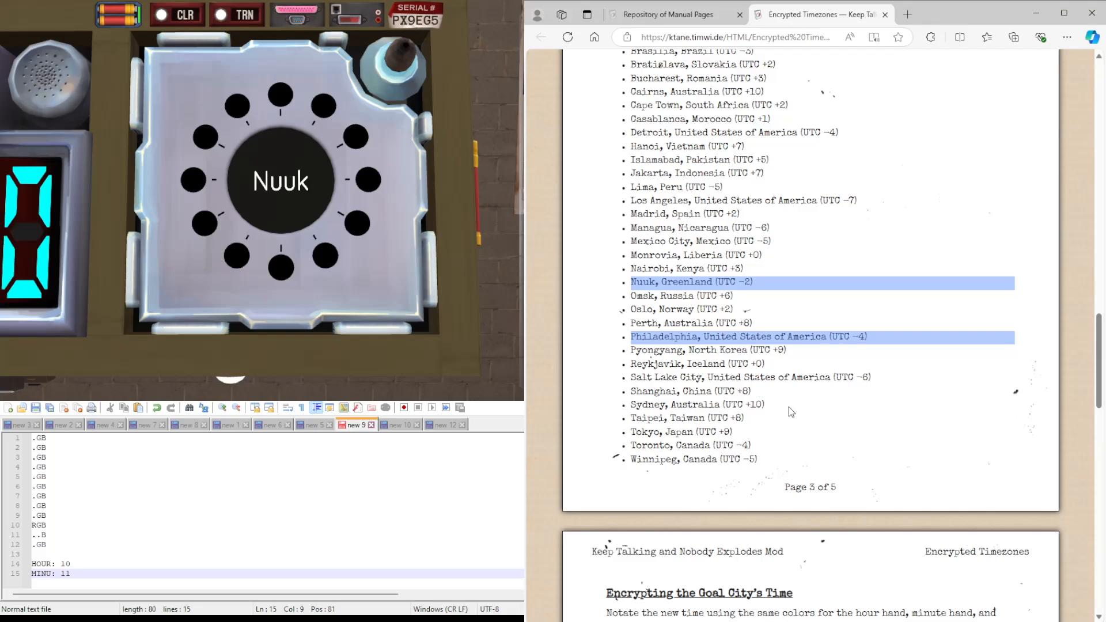
pyautogui.scroll(-3)
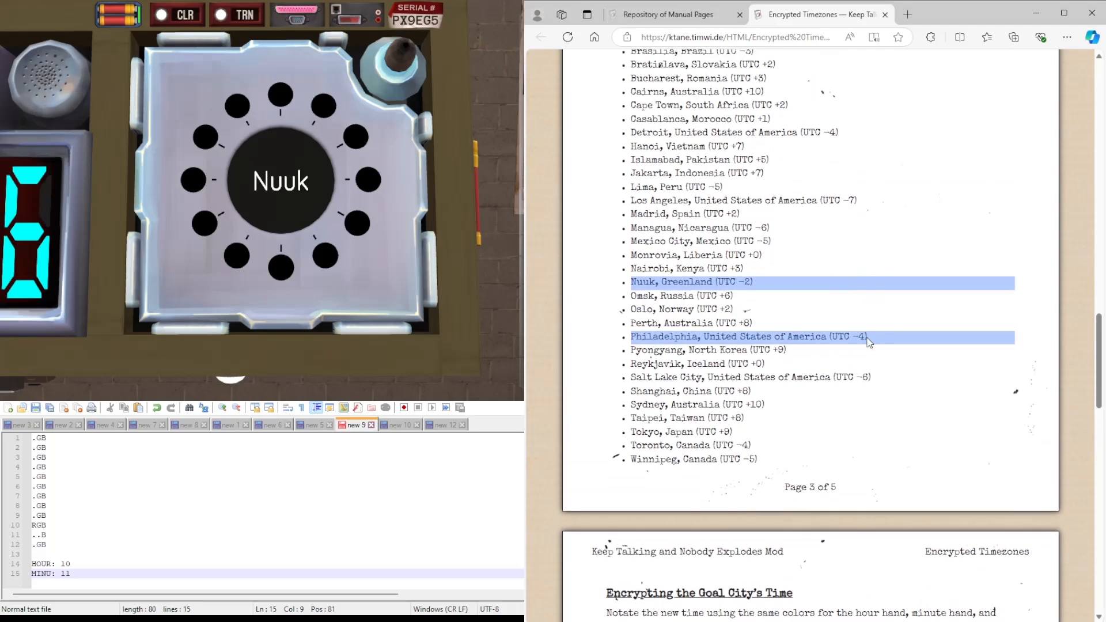
pyautogui.scroll(-3)
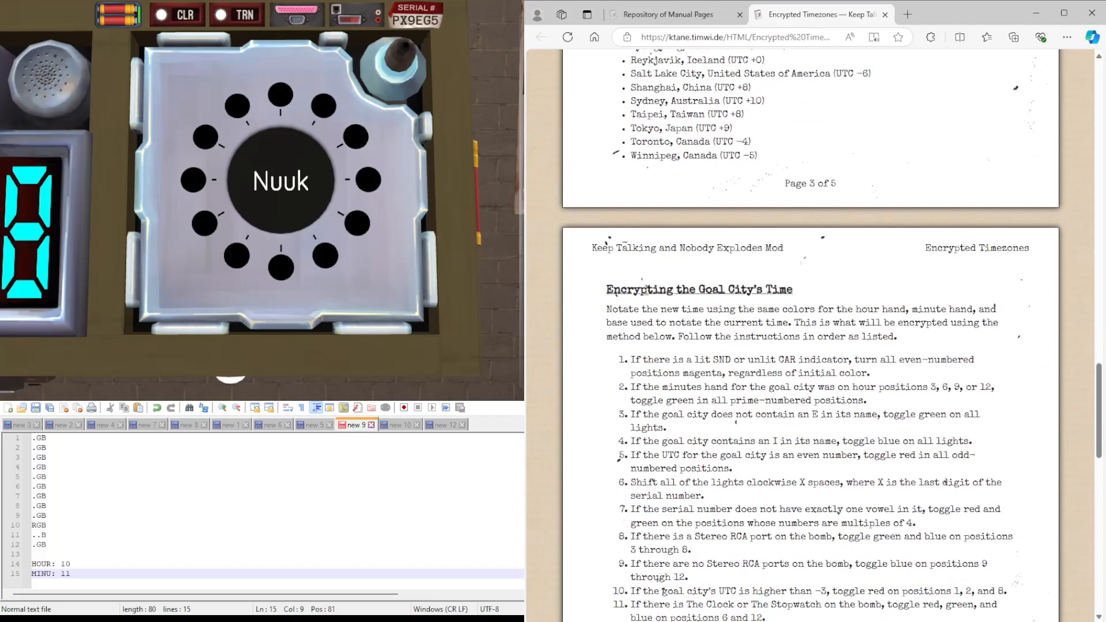
pyautogui.scroll(-3)
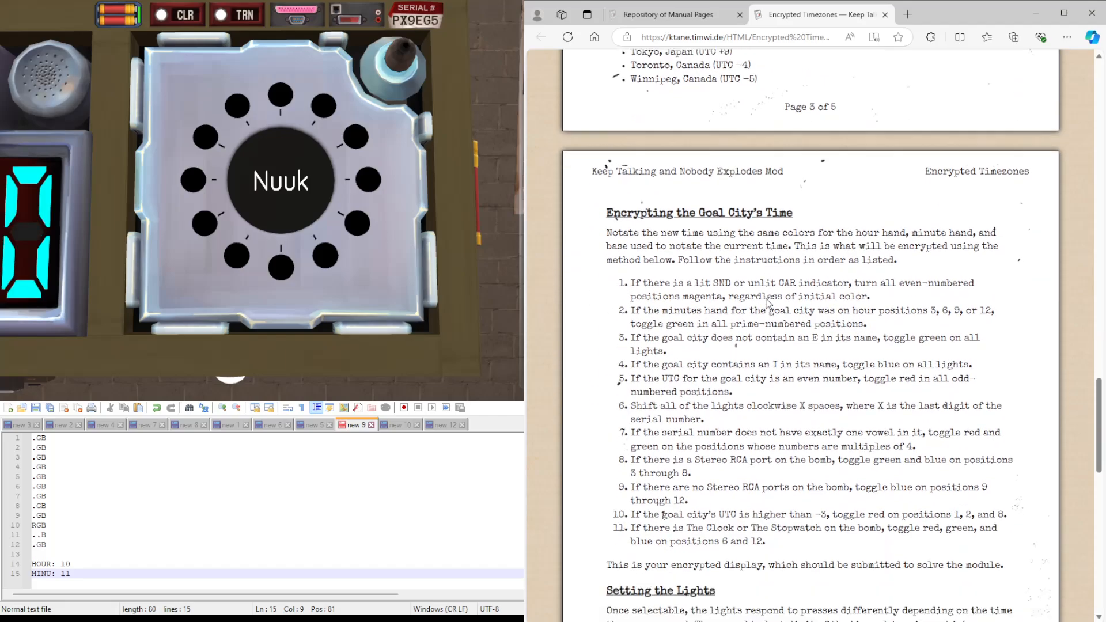
pyautogui.scroll(-3)
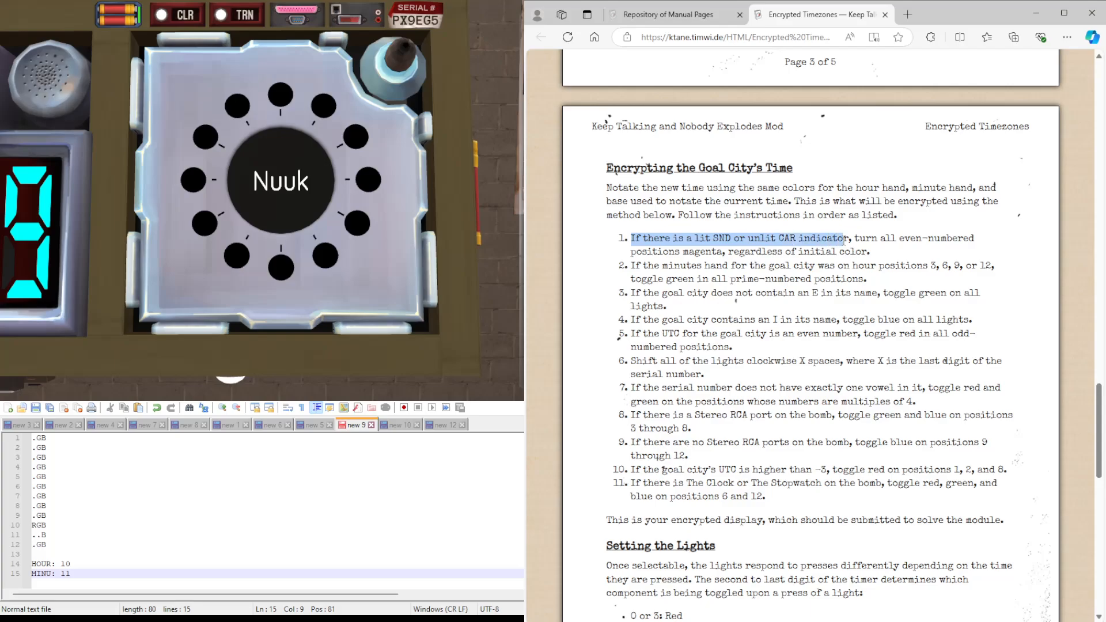
pyautogui.click(840, 238)
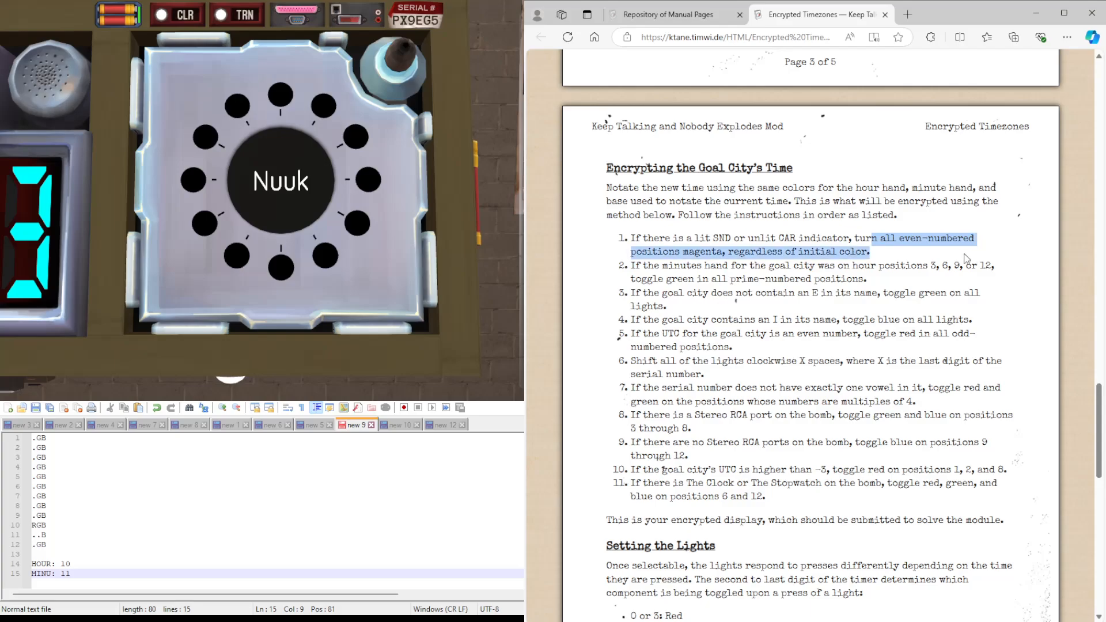
pyautogui.click(871, 270)
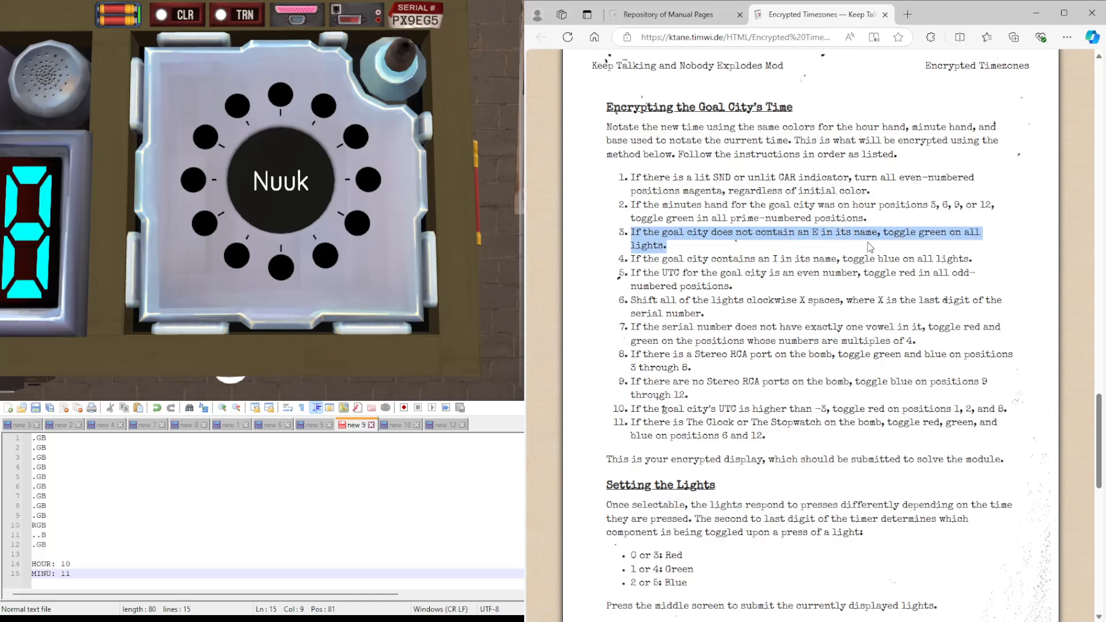
pyautogui.click(280, 180)
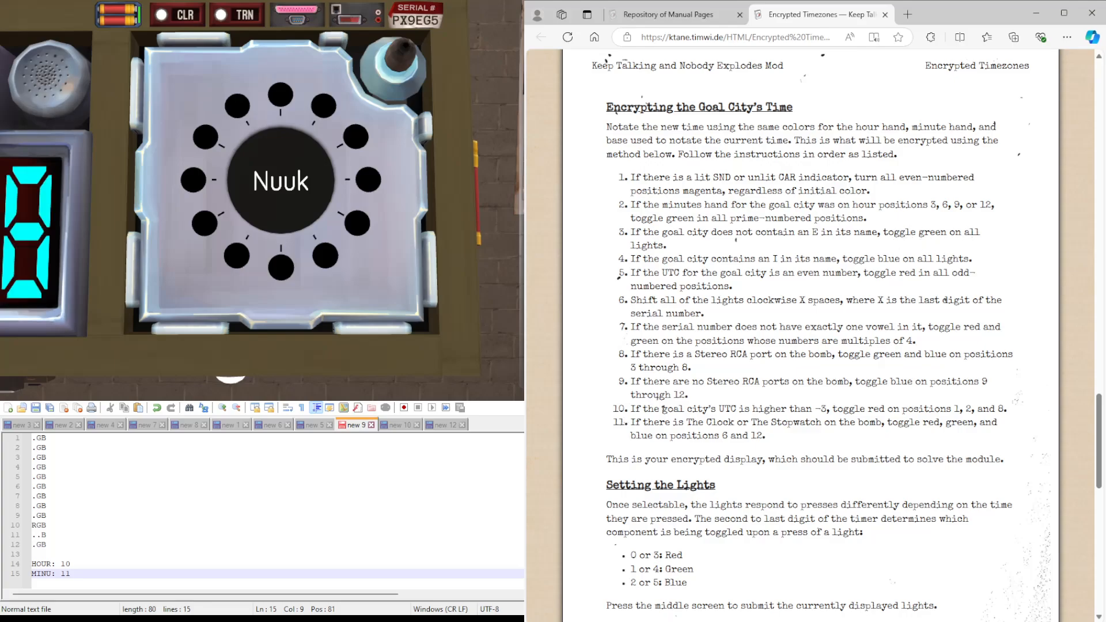
# - Toggle green on all twelve light lines per rule 3, leaving mostly ..B with R.B and .GB
pyautogui.click(42, 438)
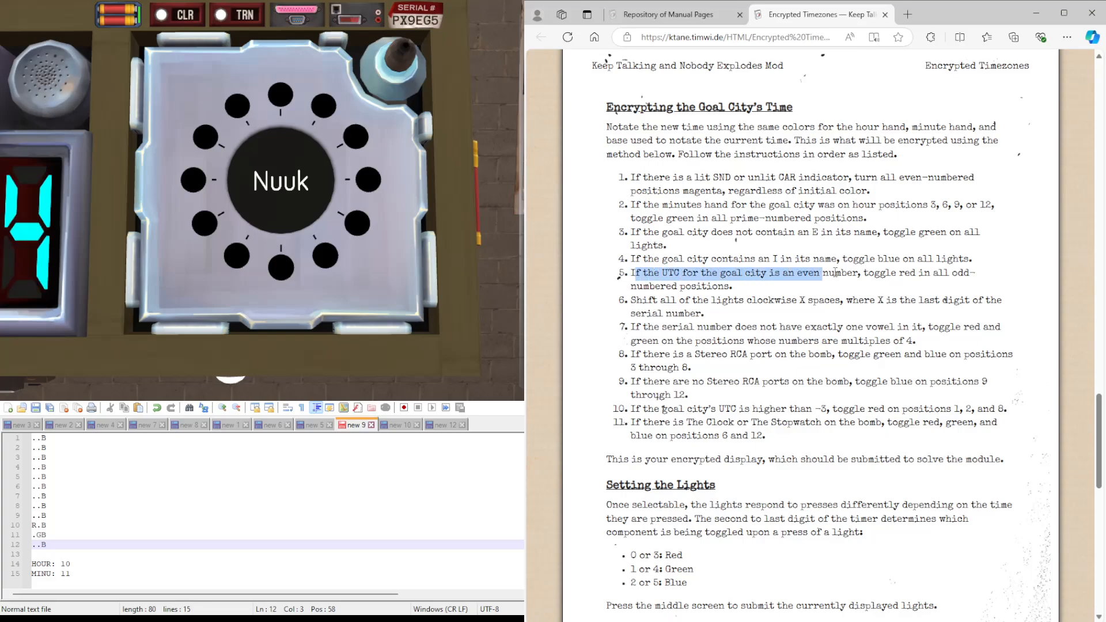
# - Scroll the manual to check Nuuk's UTC offset and the red-toggle and rotation rules
pyautogui.scroll(3)
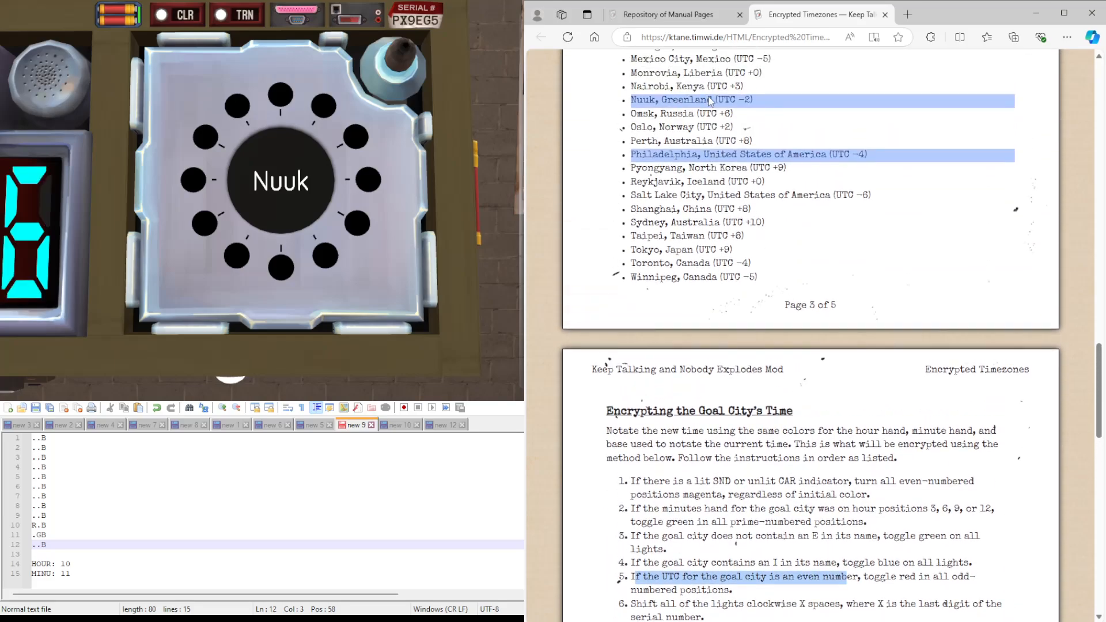
pyautogui.scroll(-3)
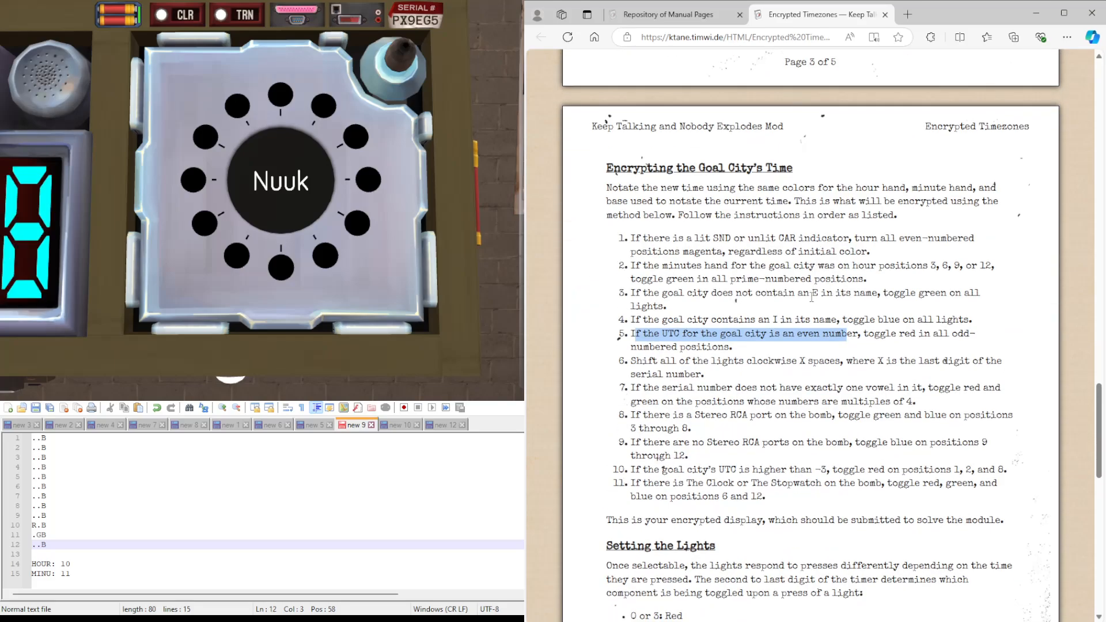
pyautogui.scroll(-3)
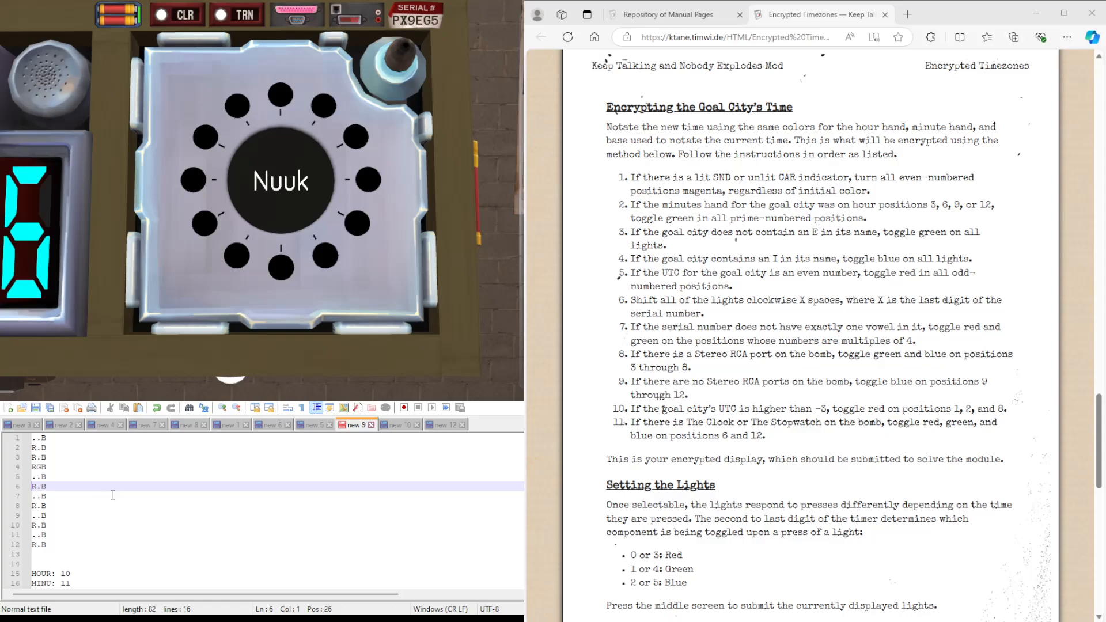
pyautogui.click(42, 534)
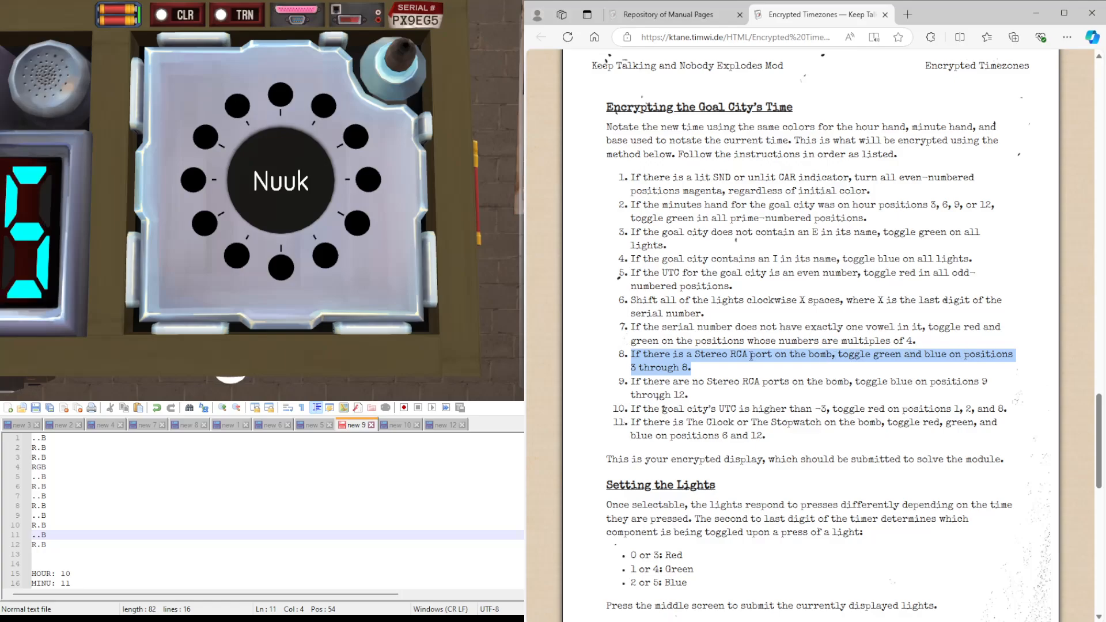
# - Toggle G and B on lights 3–8 so they read RG., R.., .G., RG., .G., RG
pyautogui.click(148, 458)
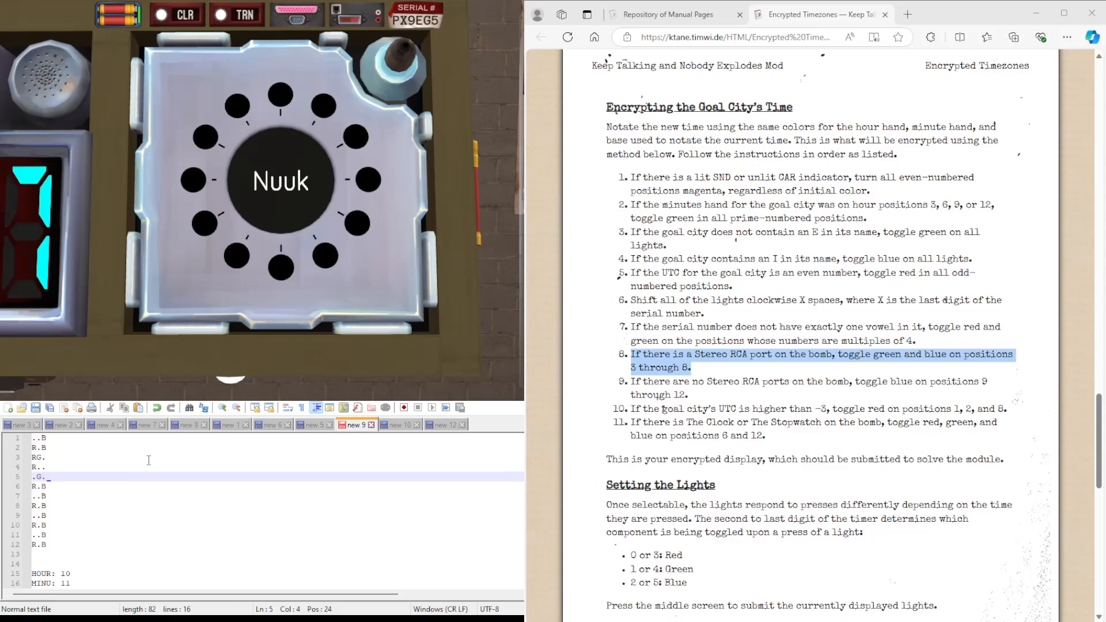
pyautogui.click(40, 486)
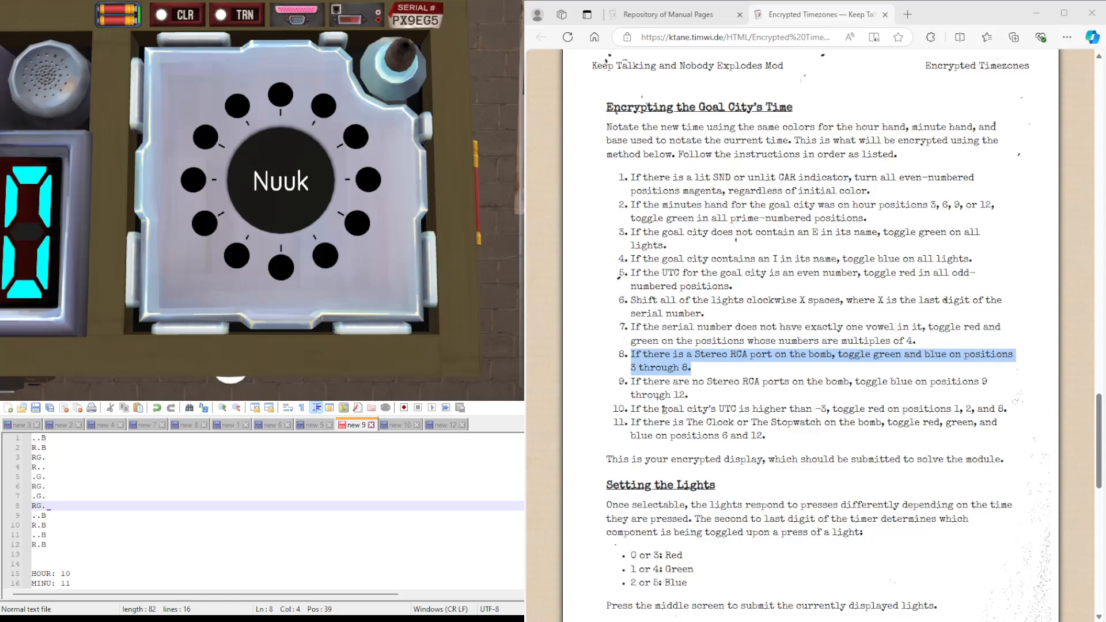
pyautogui.click(751, 324)
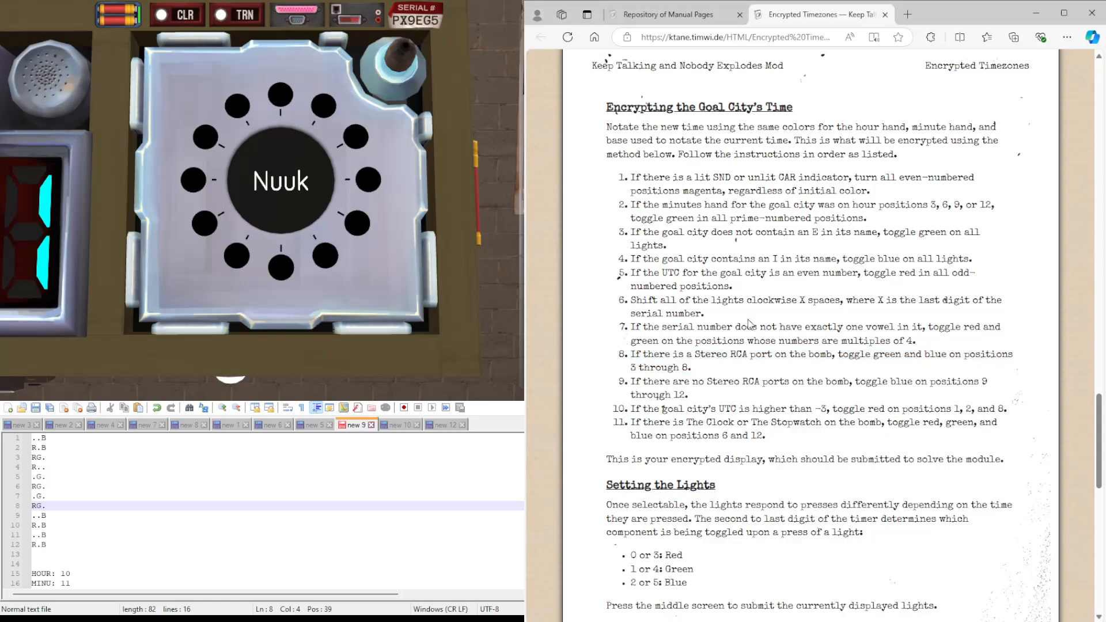
# - Undo and redo the last note edit, then reread rule 10 about the goal city's UTC
pyautogui.scroll(-3)
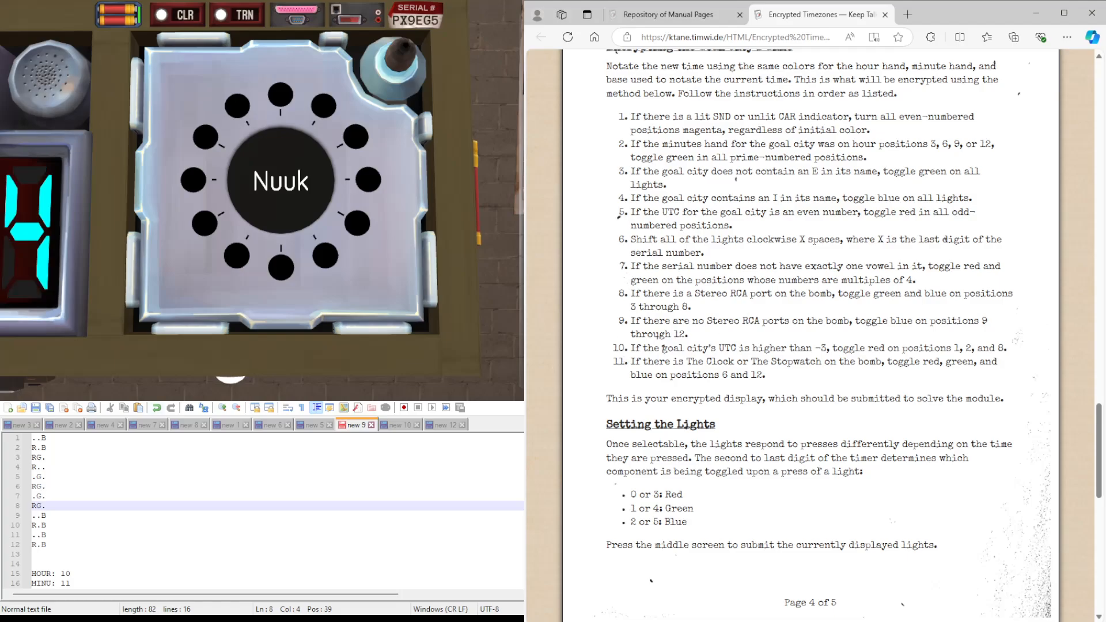
pyautogui.click(157, 408)
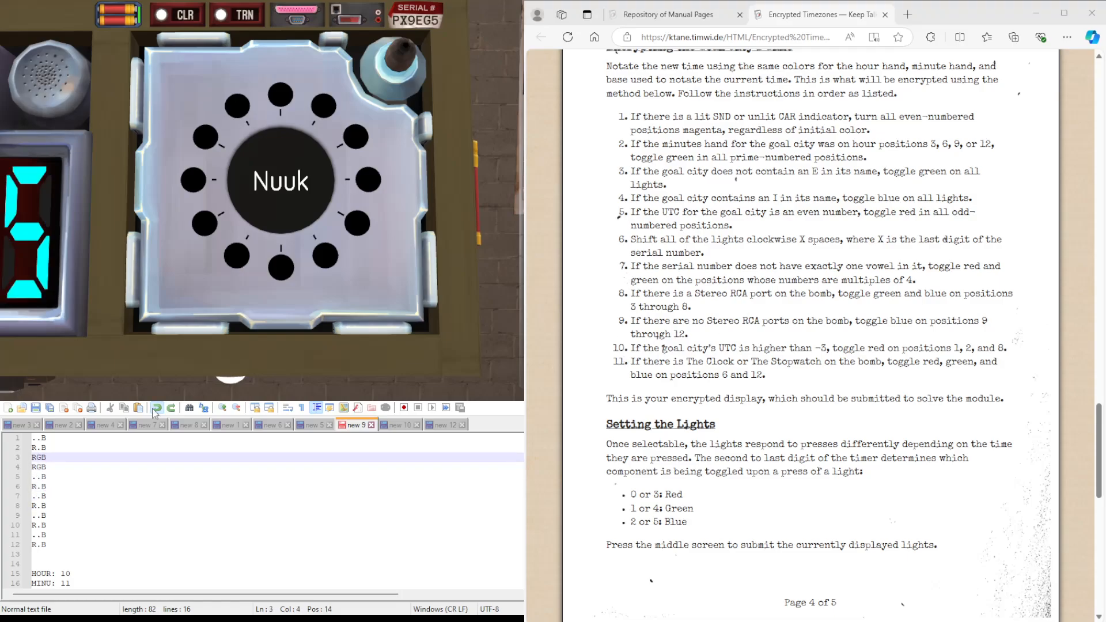
pyautogui.click(173, 408)
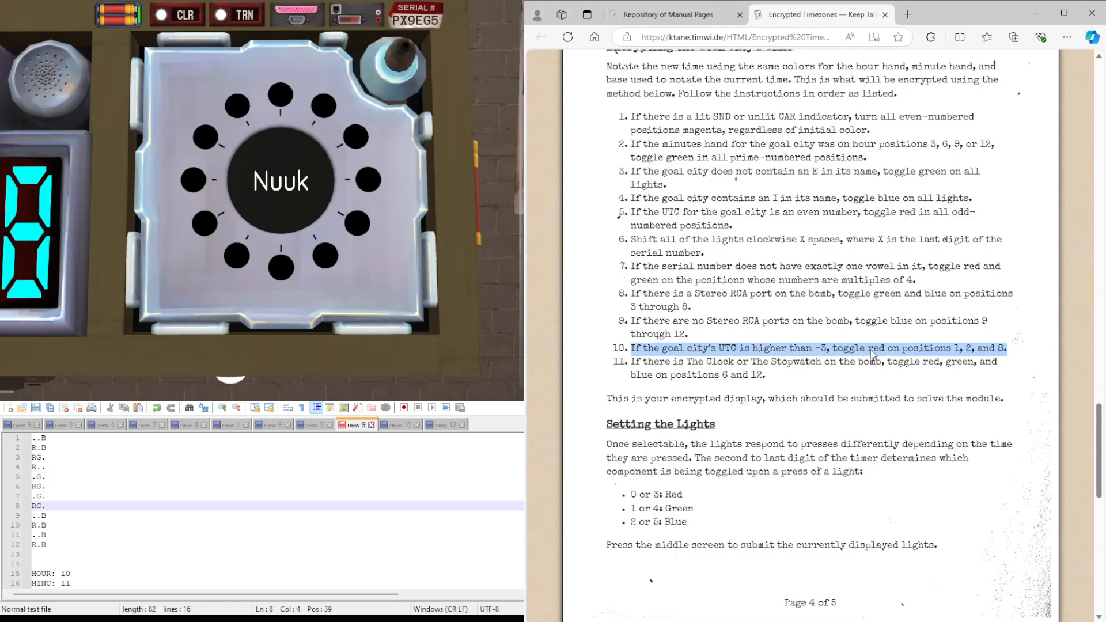
pyautogui.click(734, 348)
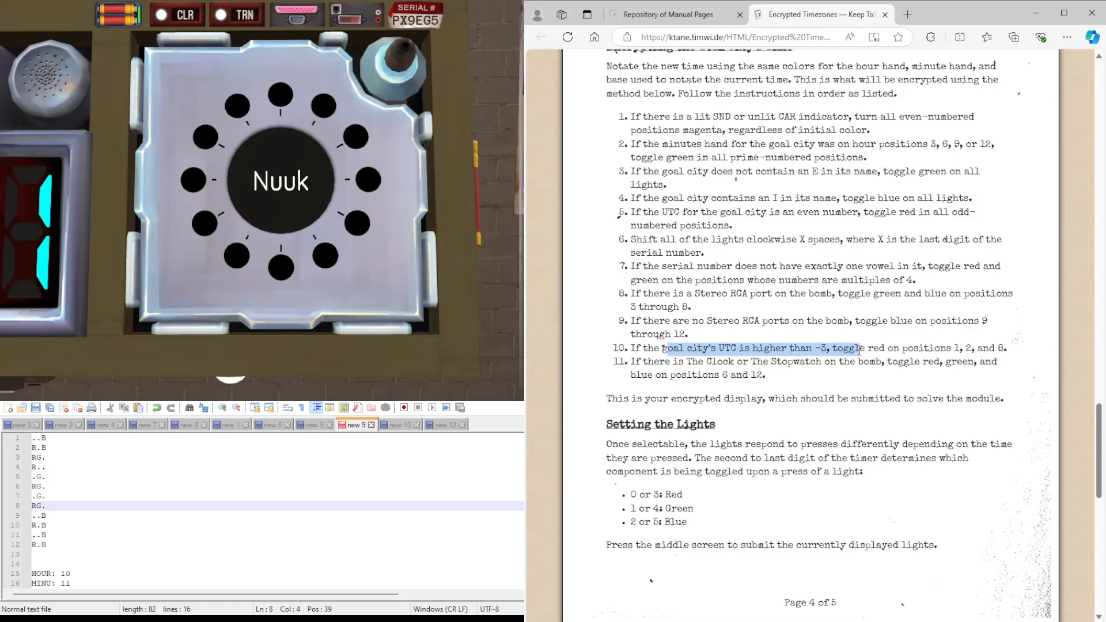
pyautogui.scroll(3)
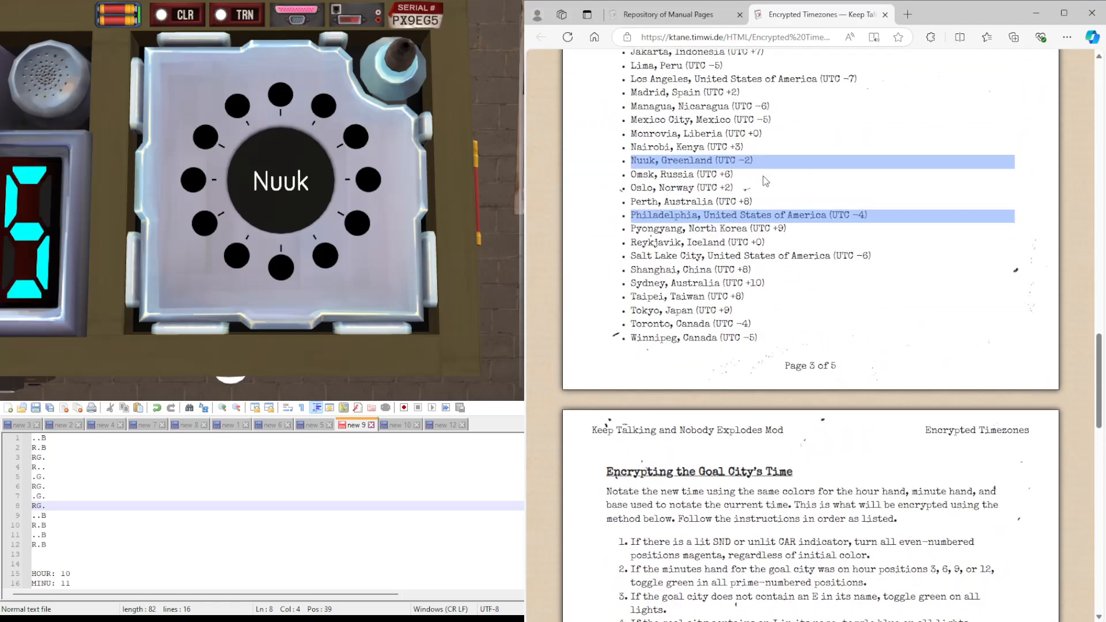
pyautogui.scroll(-3)
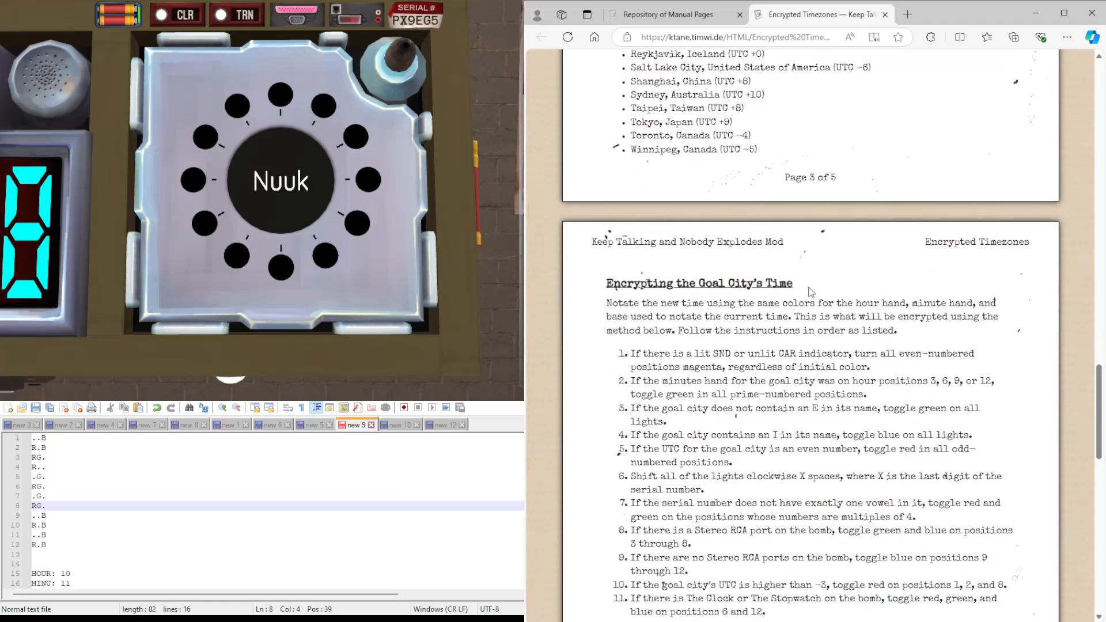
pyautogui.scroll(-3)
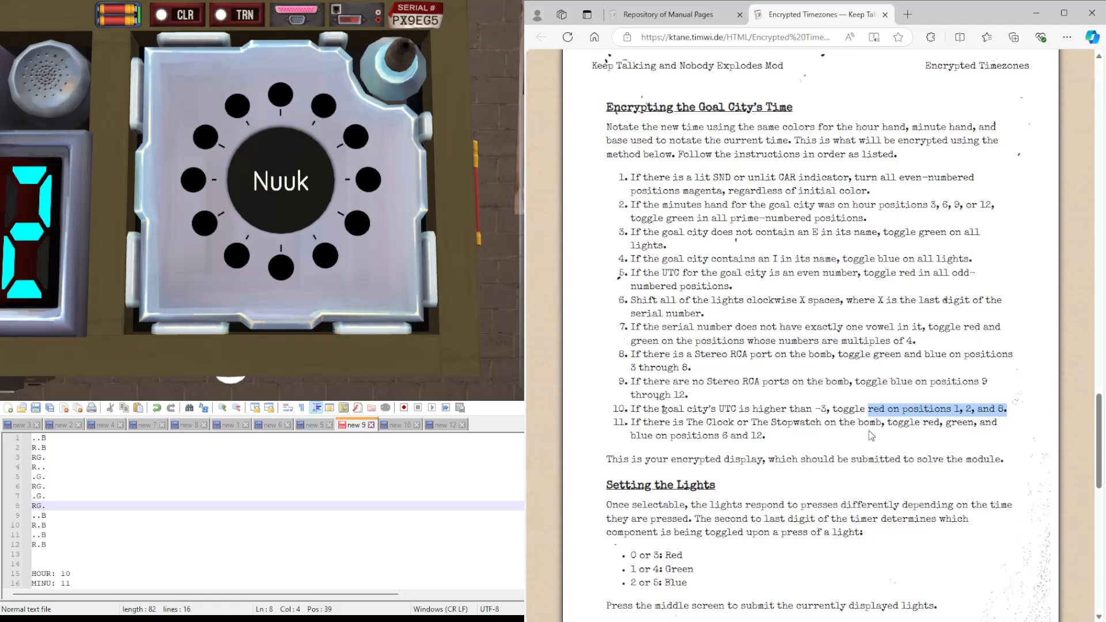
# - Toggle R on lights 1, 2 and 8 (R.B, ..B, .G.) and scroll to Setting the Lights
pyautogui.click(46, 438)
pyautogui.write('.')
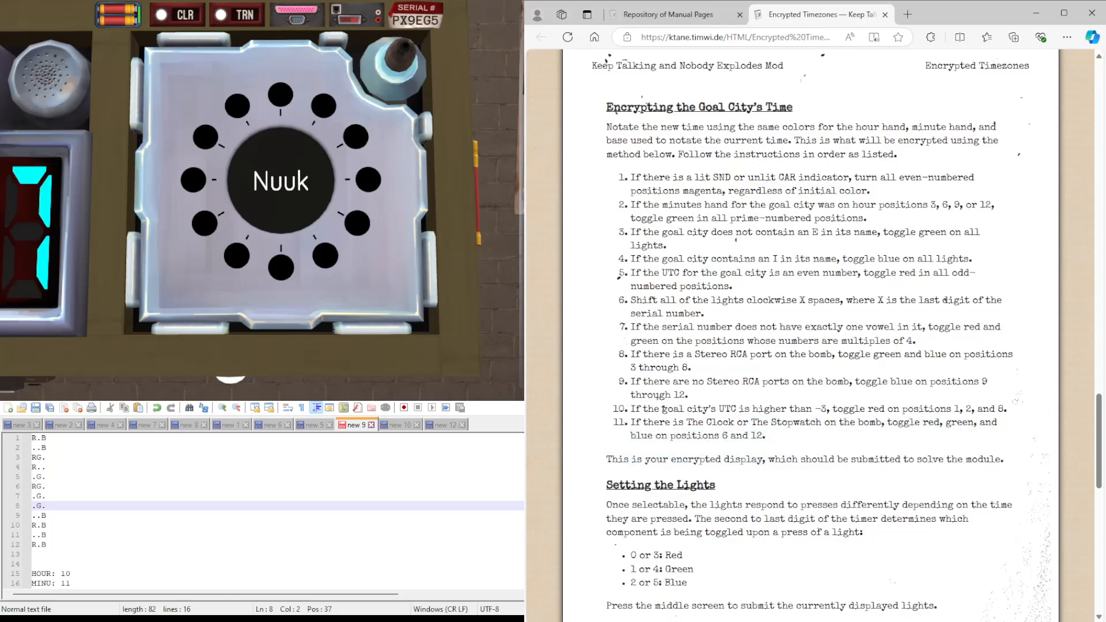
pyautogui.scroll(-3)
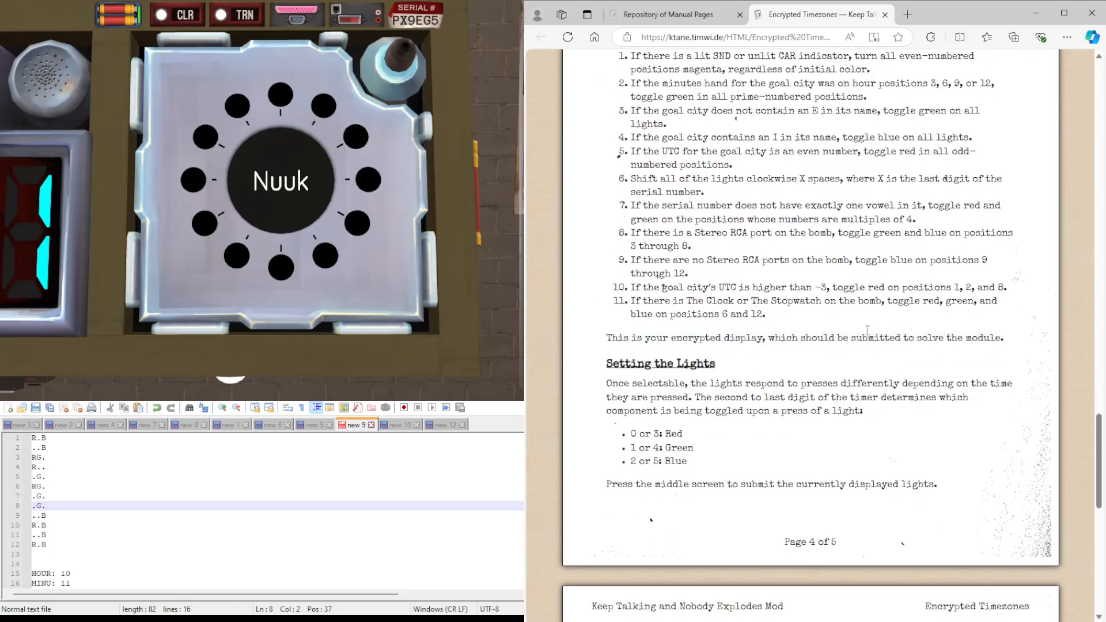
pyautogui.scroll(-3)
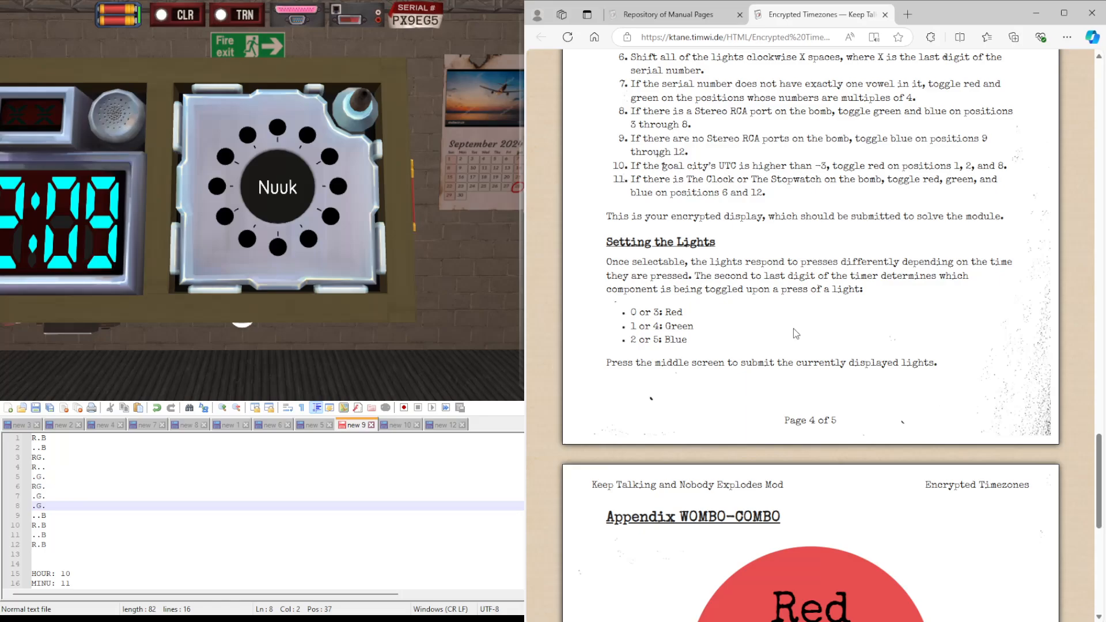
pyautogui.moveTo(790, 335)
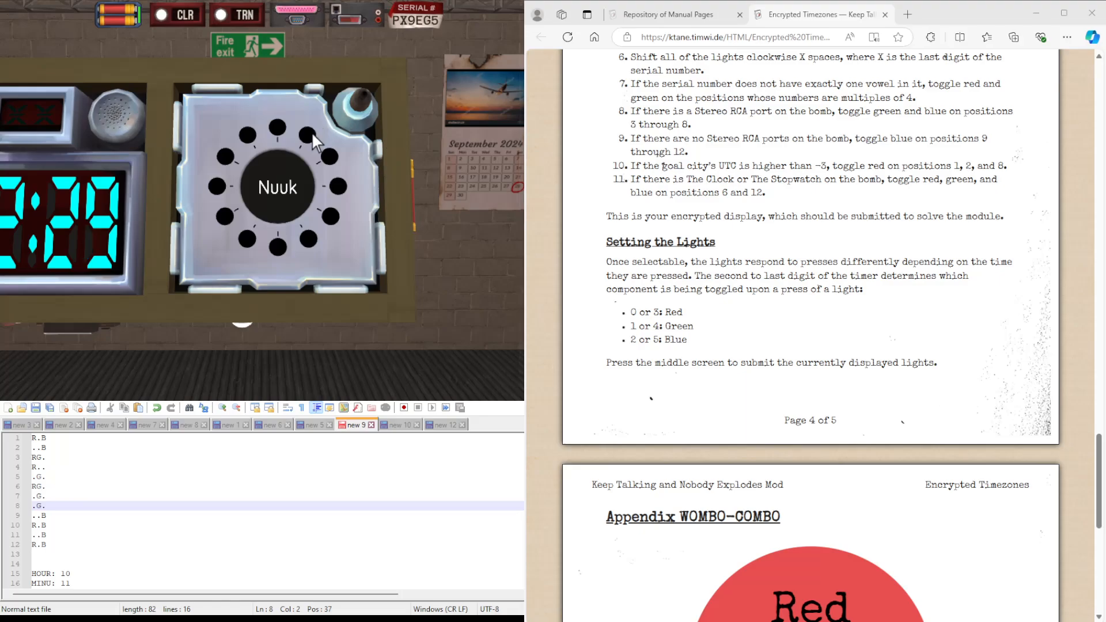
# - Set red on lights 1, 2 and 12 and blue on lights 2 and 11 to match the noted pattern
pyautogui.click(306, 136)
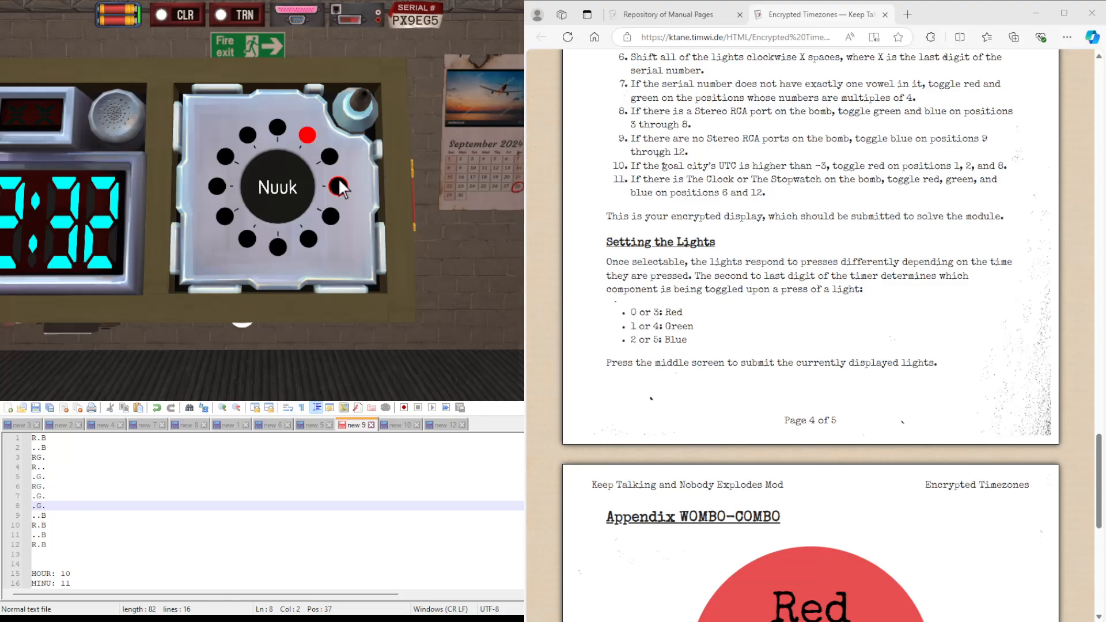
pyautogui.click(338, 186)
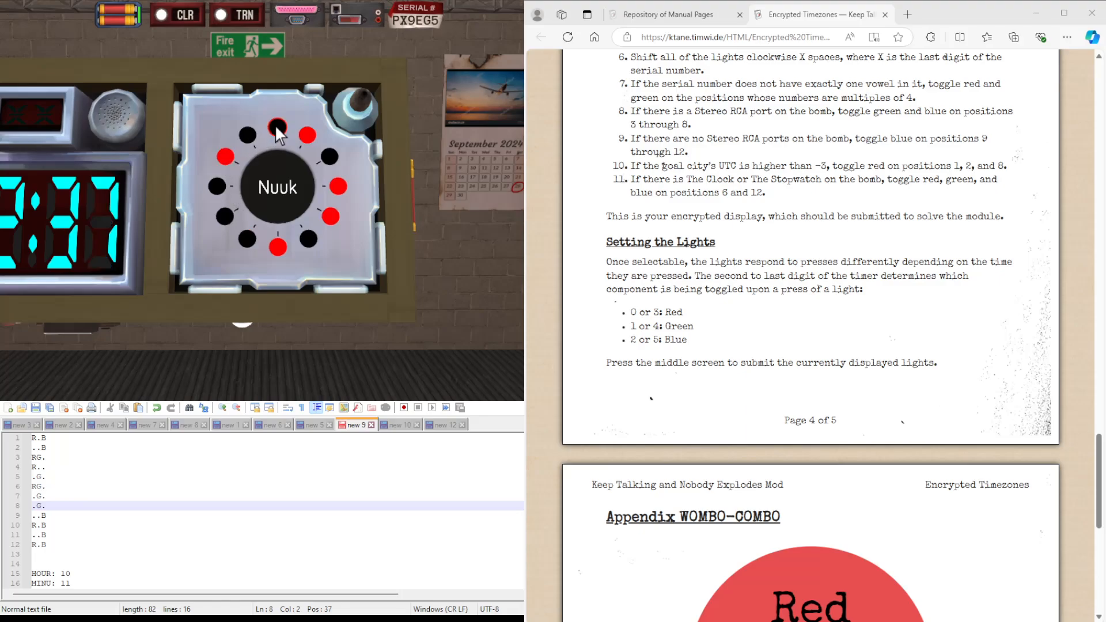
pyautogui.click(276, 129)
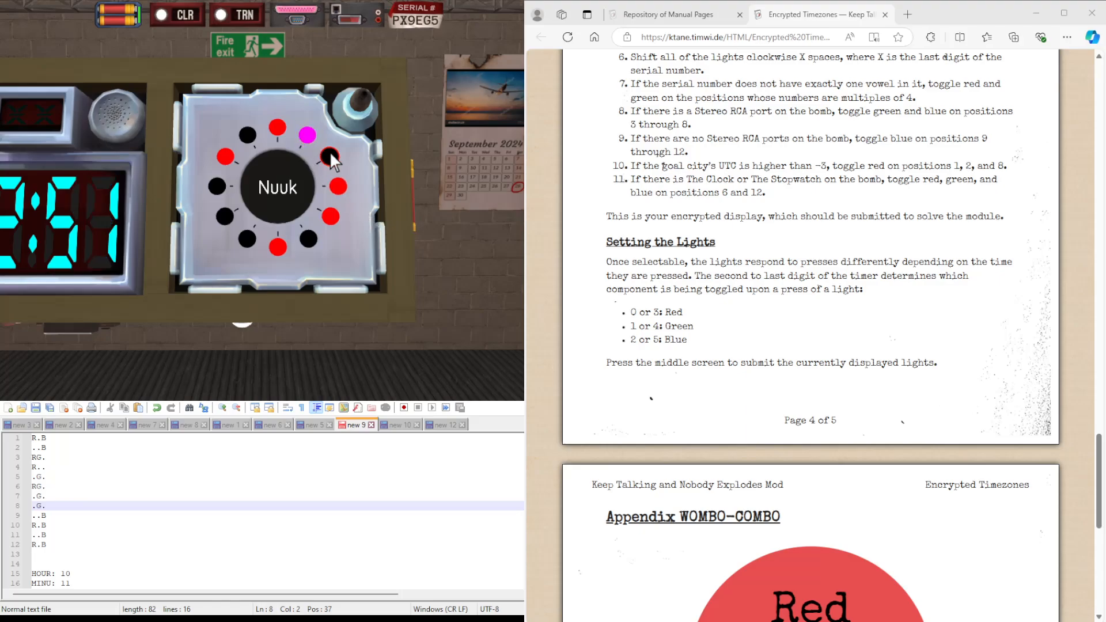
pyautogui.click(328, 157)
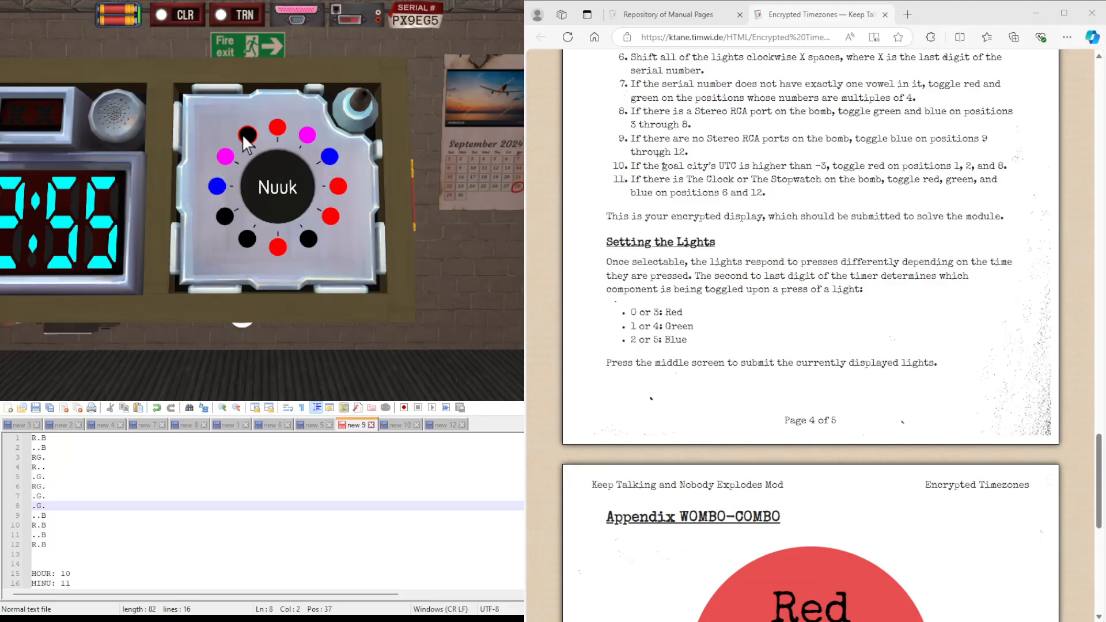
pyautogui.click(249, 133)
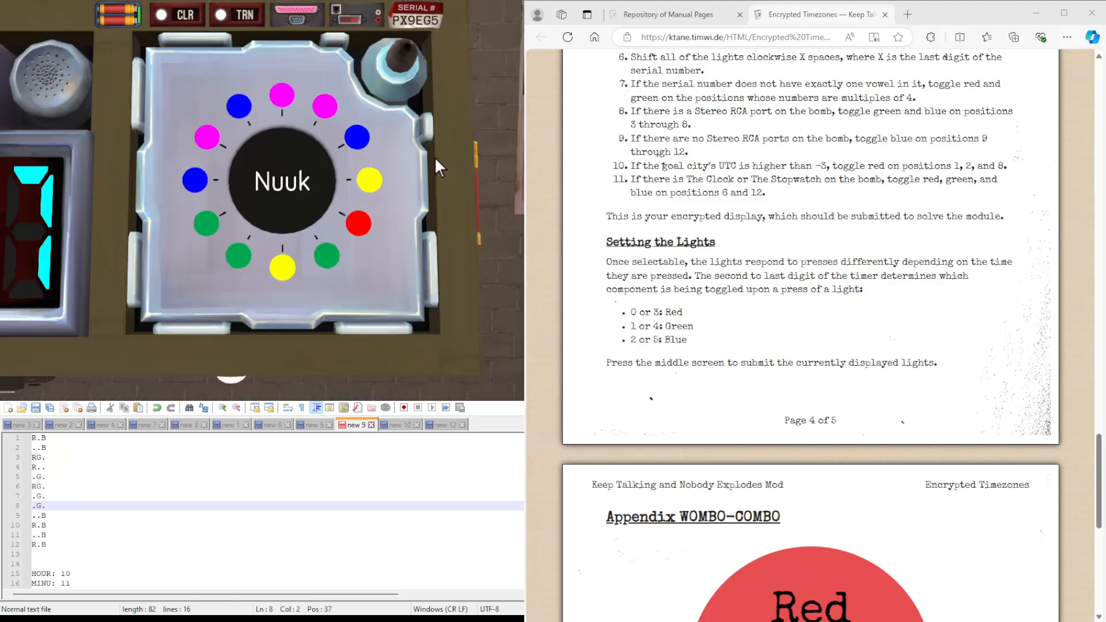
pyautogui.moveTo(346, 92)
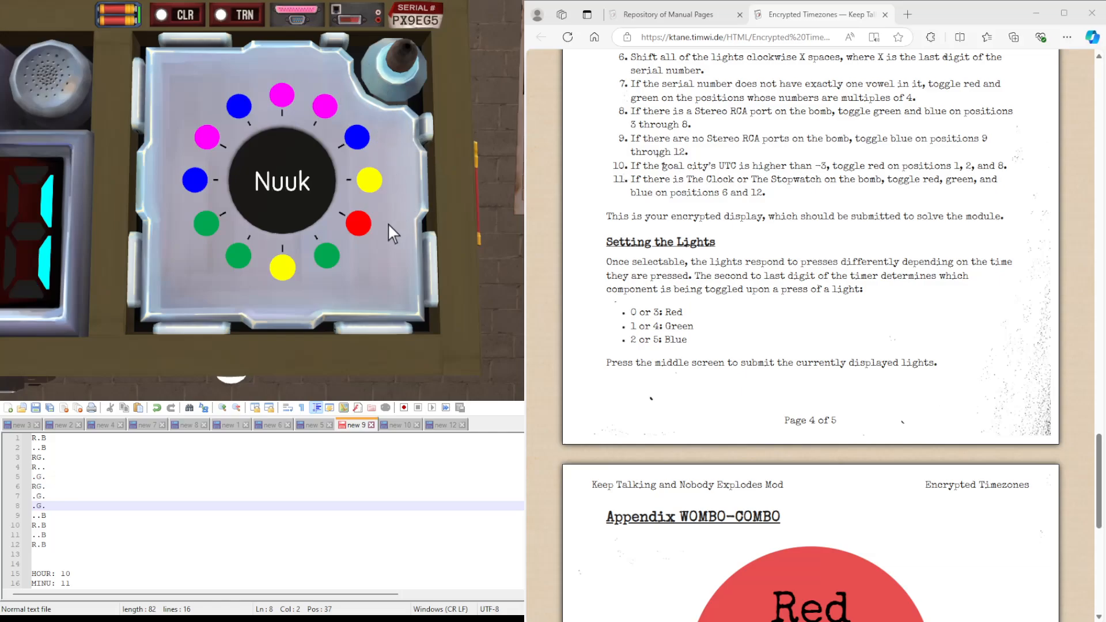
pyautogui.moveTo(282, 303)
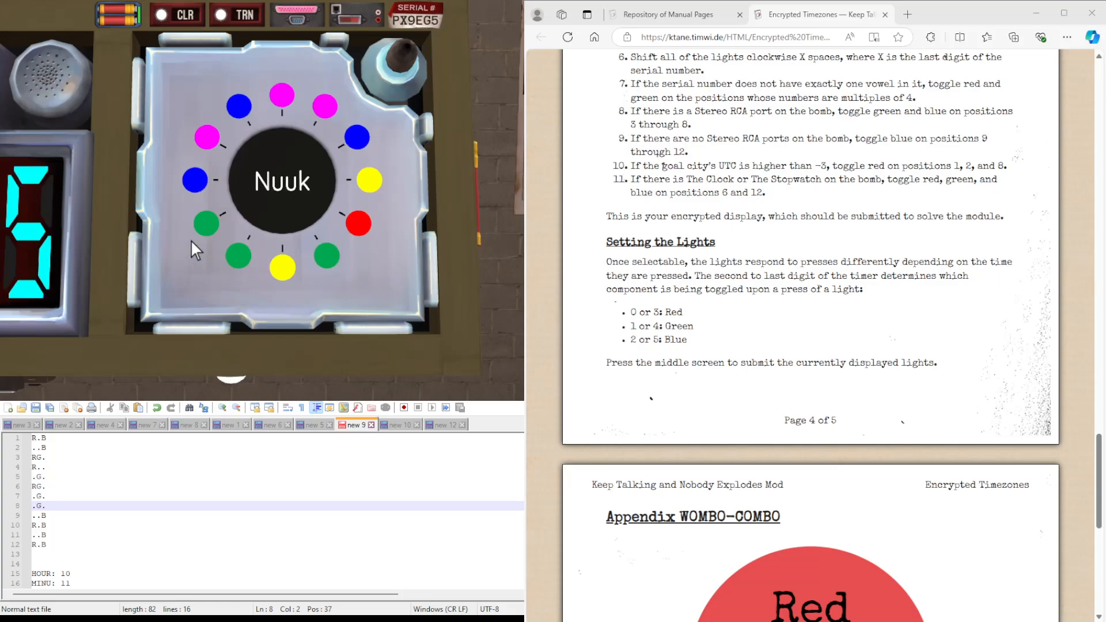
pyautogui.moveTo(166, 170)
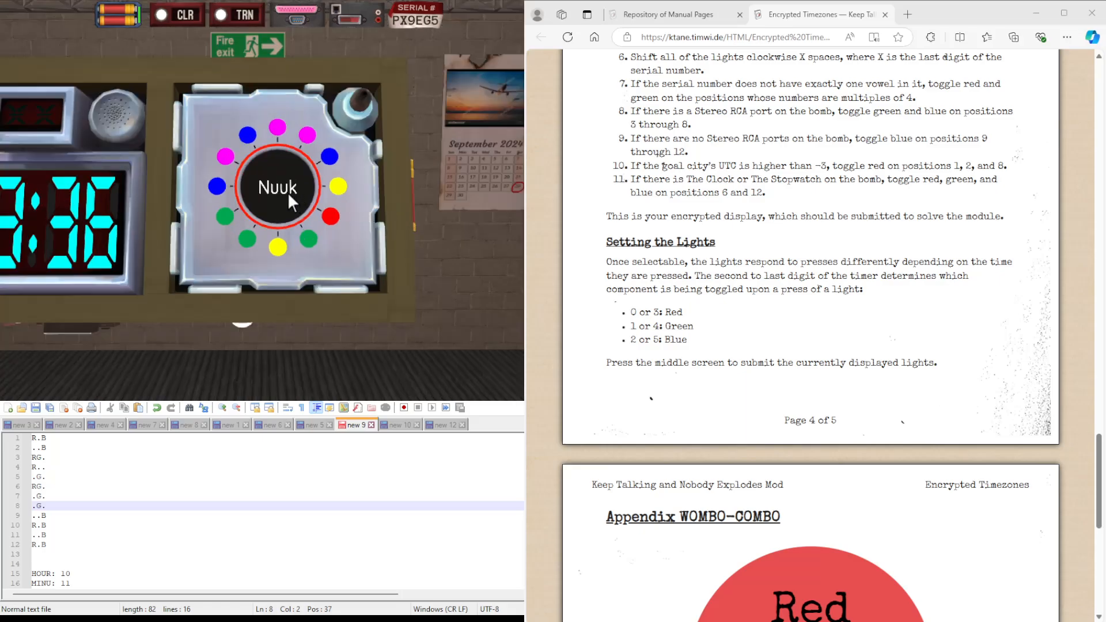
# - Submit the light pattern via the central Nuuk screen, solving Encrypted Timezones
pyautogui.click(276, 186)
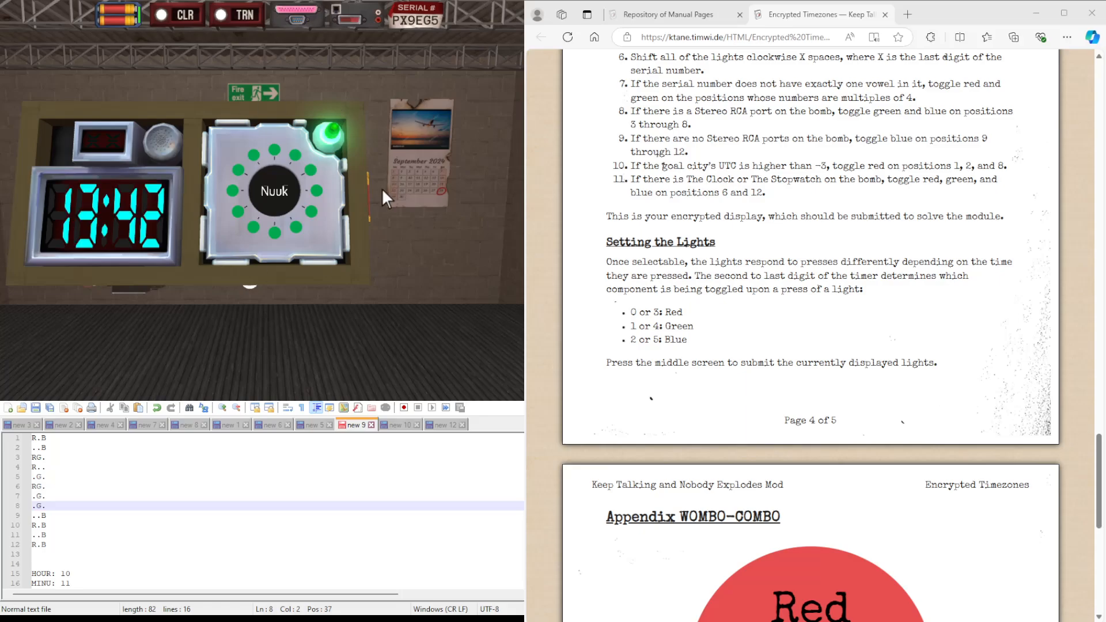
pyautogui.moveTo(387, 197)
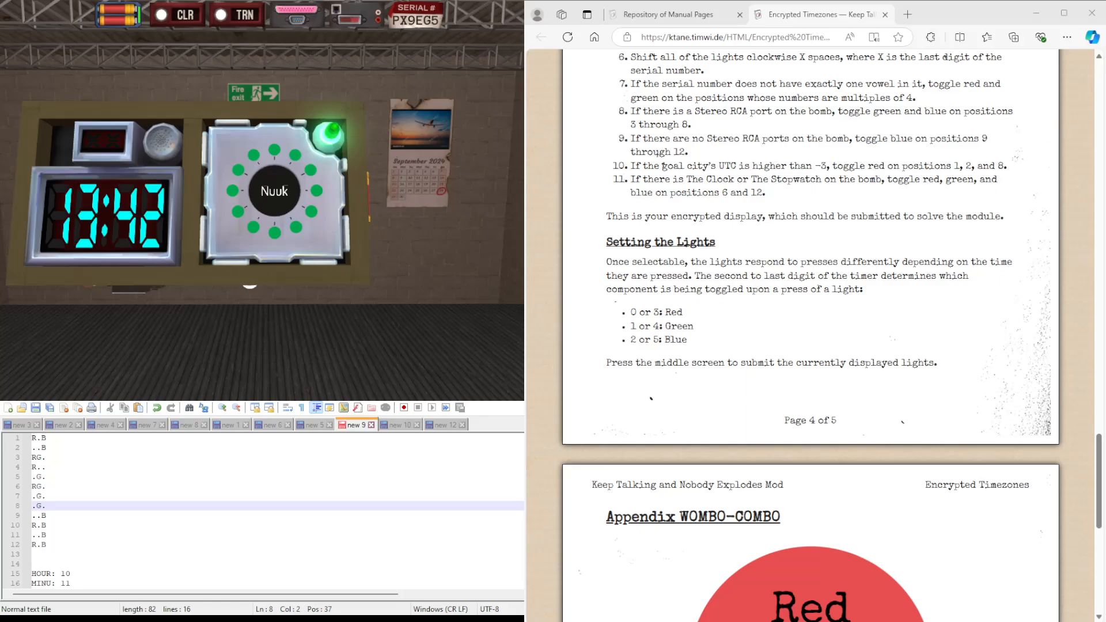
# - Browse the manual pages and briefly view the RGB Combination reference while the bomb defuses
pyautogui.scroll(-3)
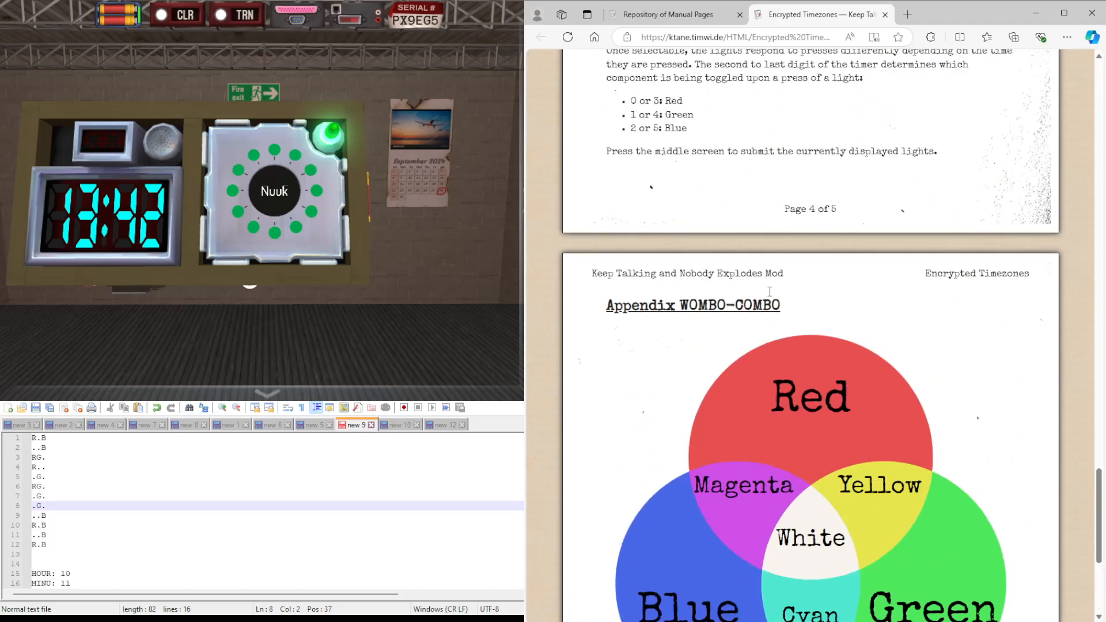
pyautogui.scroll(3)
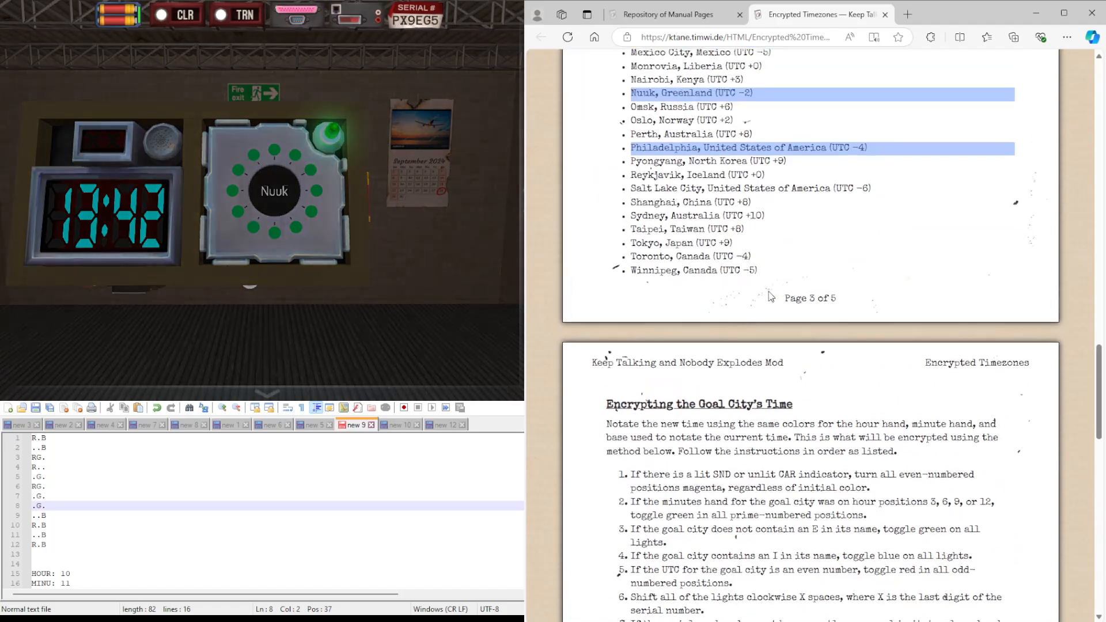
pyautogui.scroll(3)
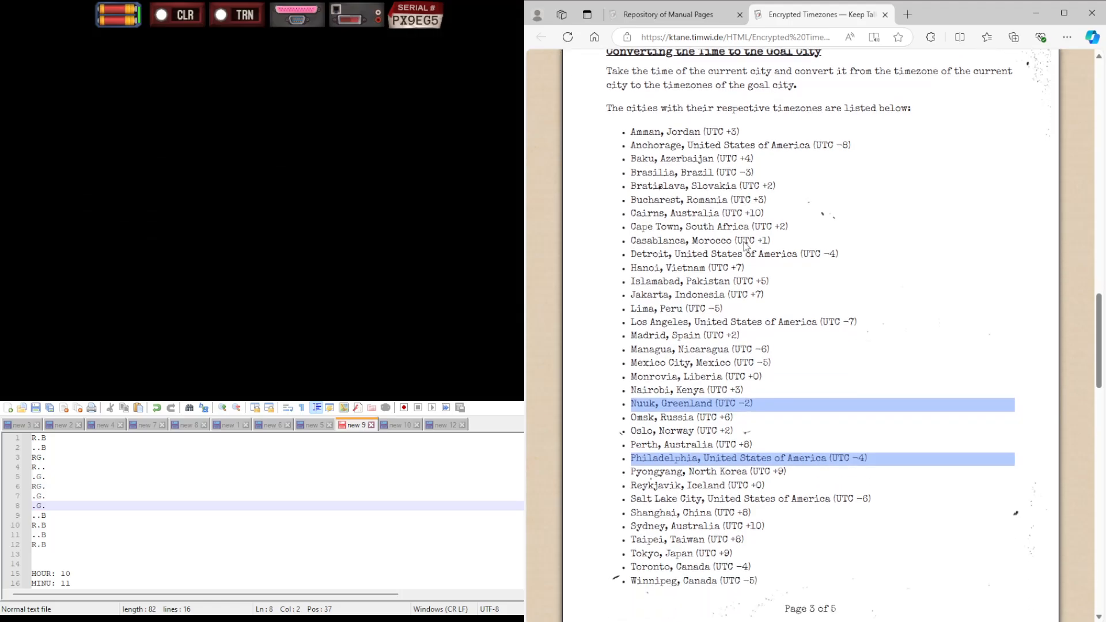
pyautogui.scroll(3)
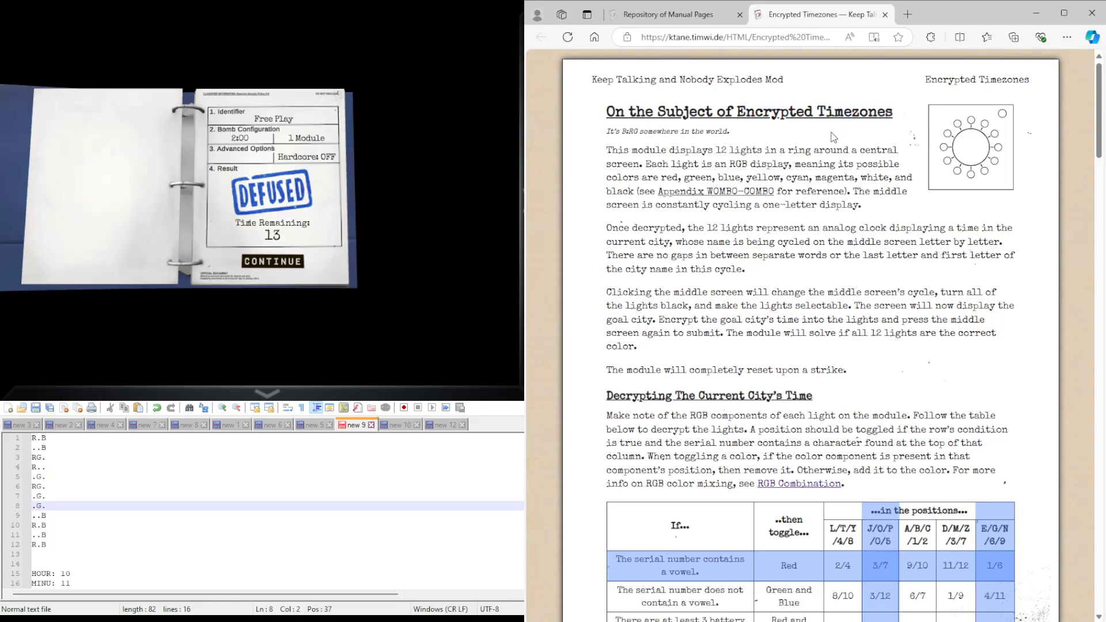
pyautogui.scroll(-3)
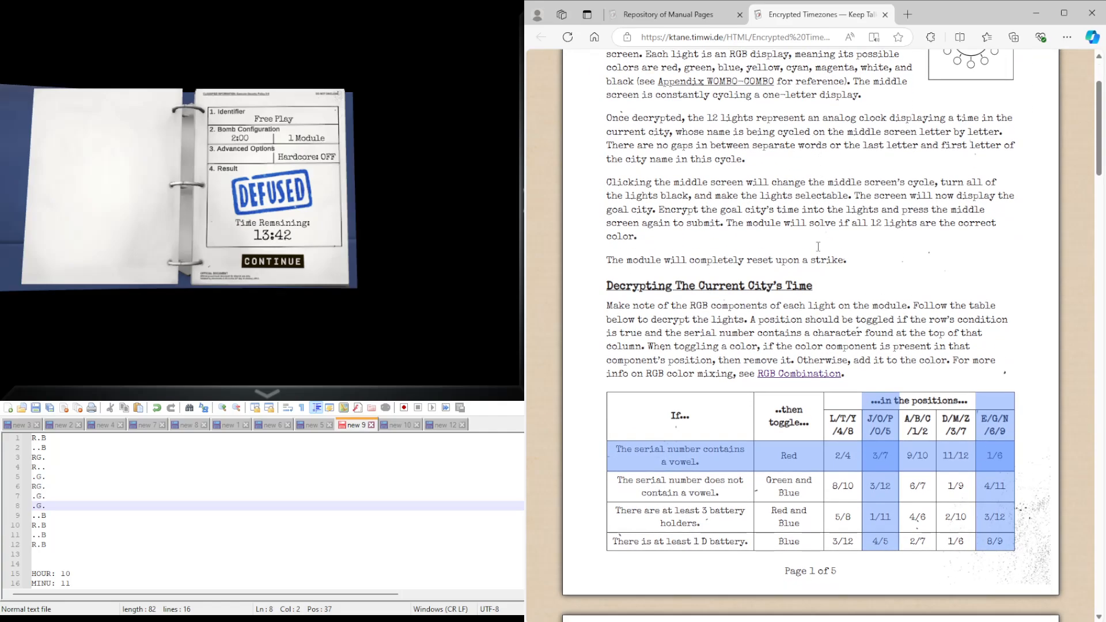
pyautogui.click(798, 373)
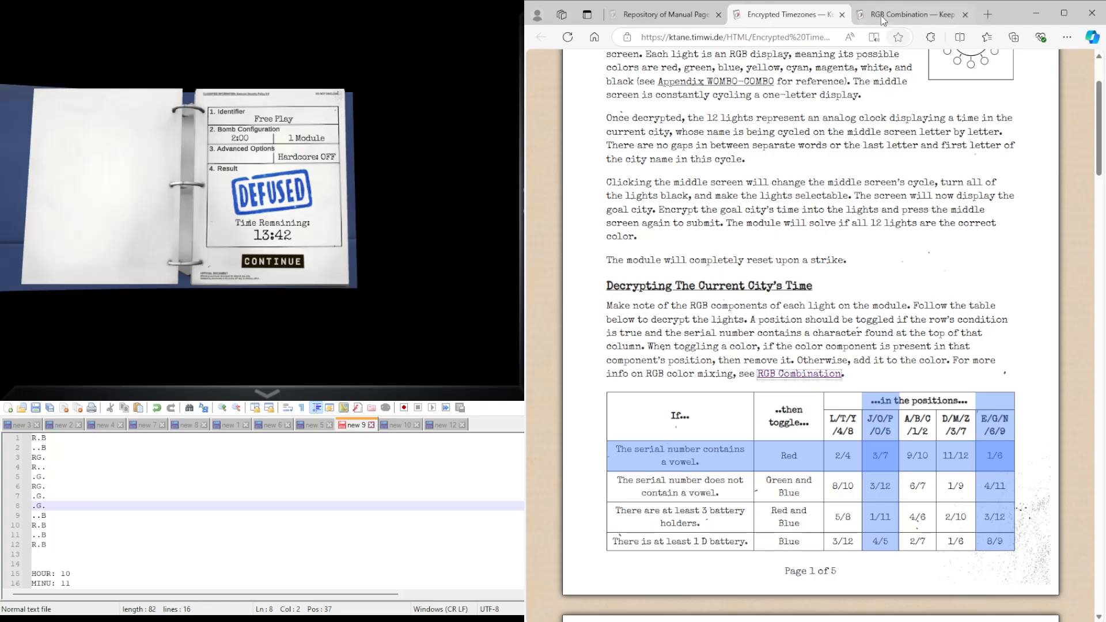
pyautogui.click(965, 13)
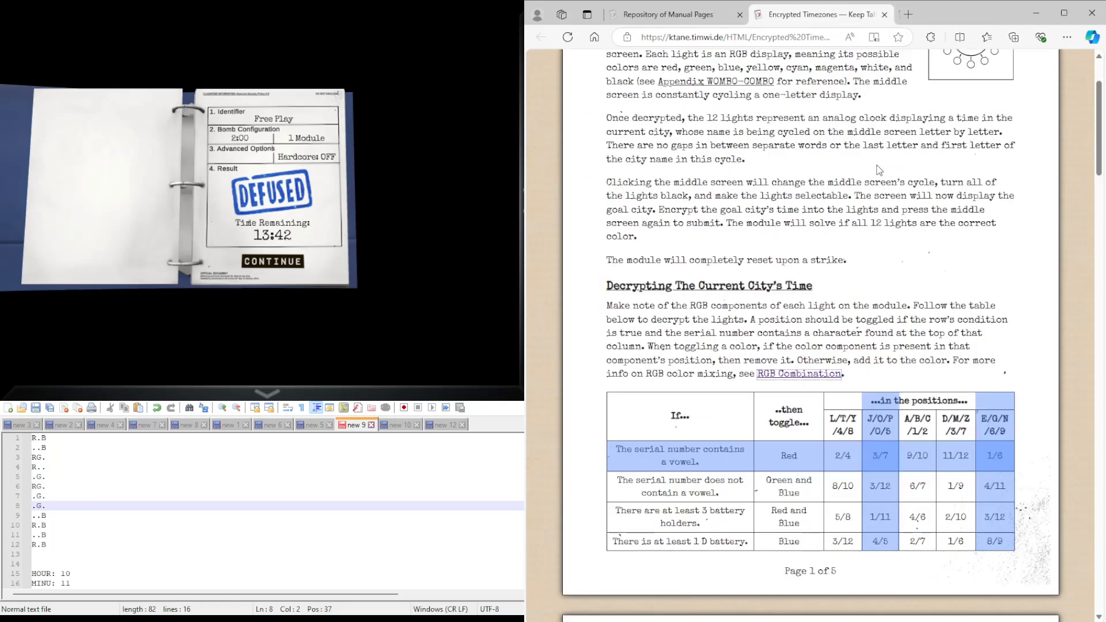
# - Scroll through the remaining manual pages as the results sheet shows DEFUSED with 13:42 left
pyautogui.scroll(-3)
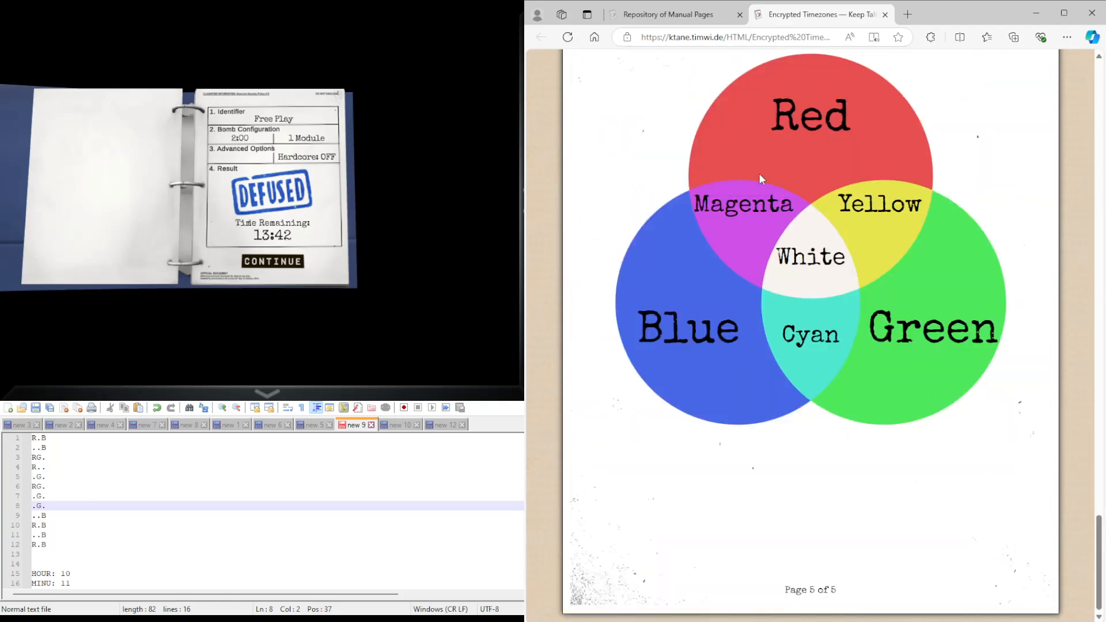
pyautogui.scroll(3)
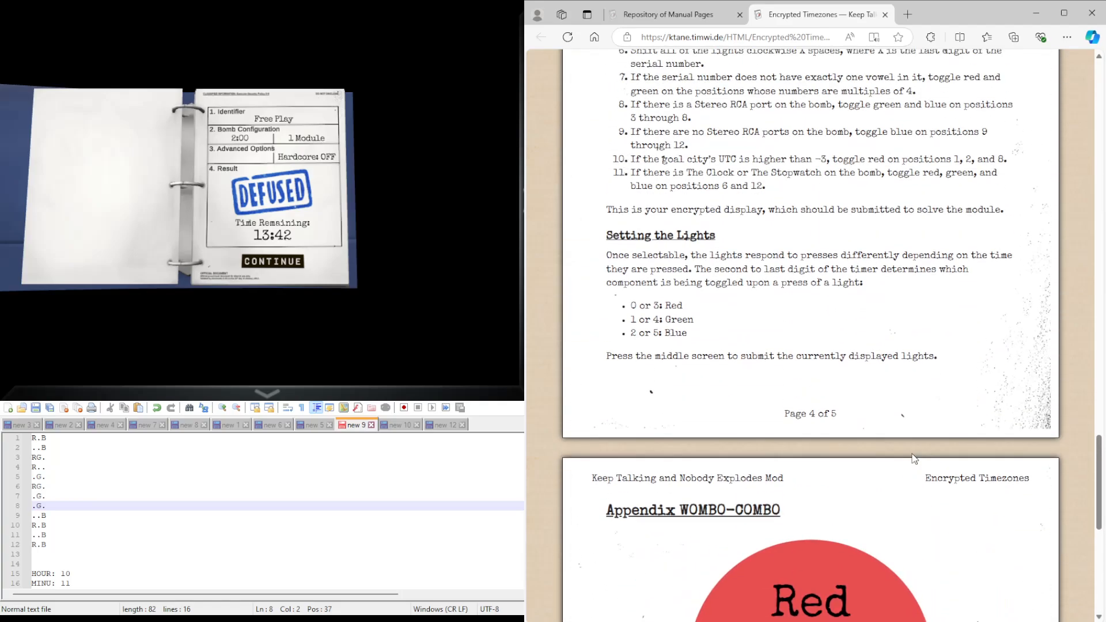
pyautogui.scroll(3)
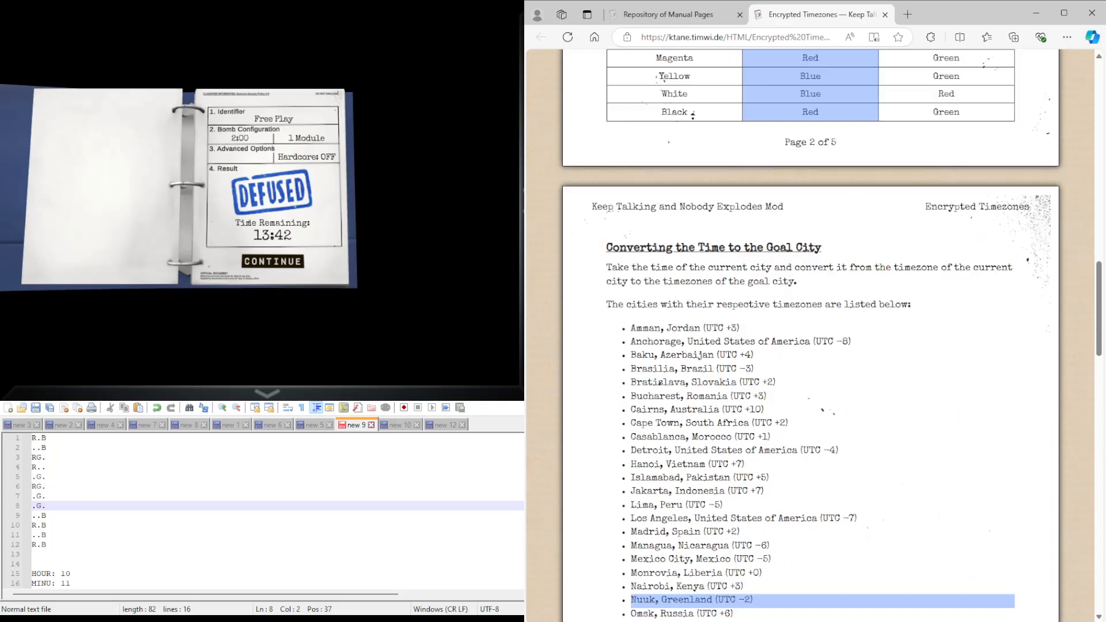
pyautogui.scroll(3)
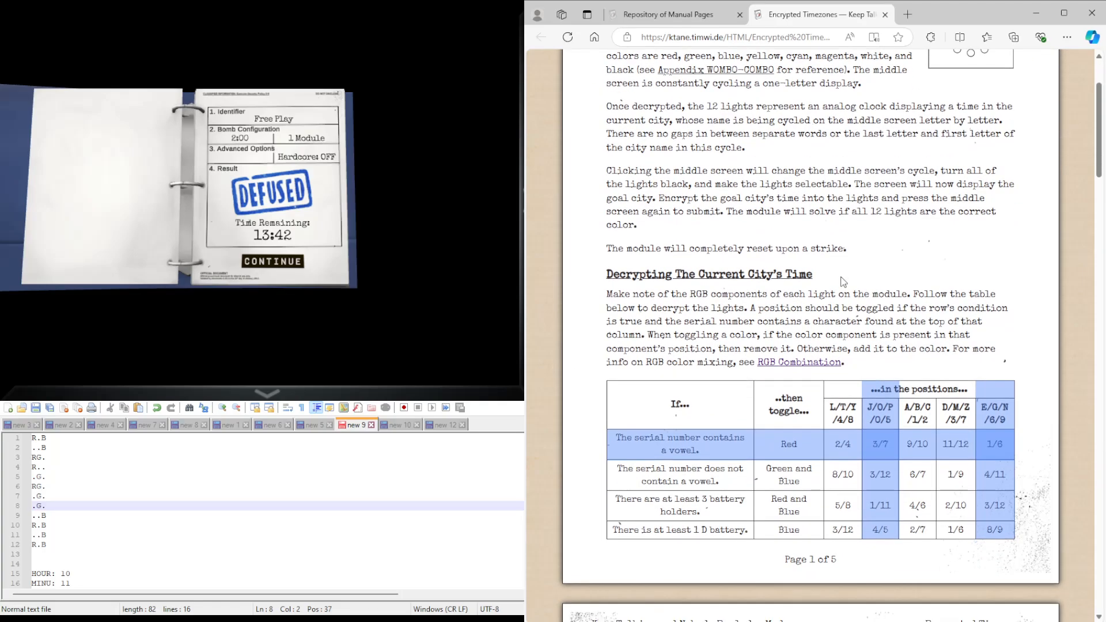
pyautogui.scroll(-3)
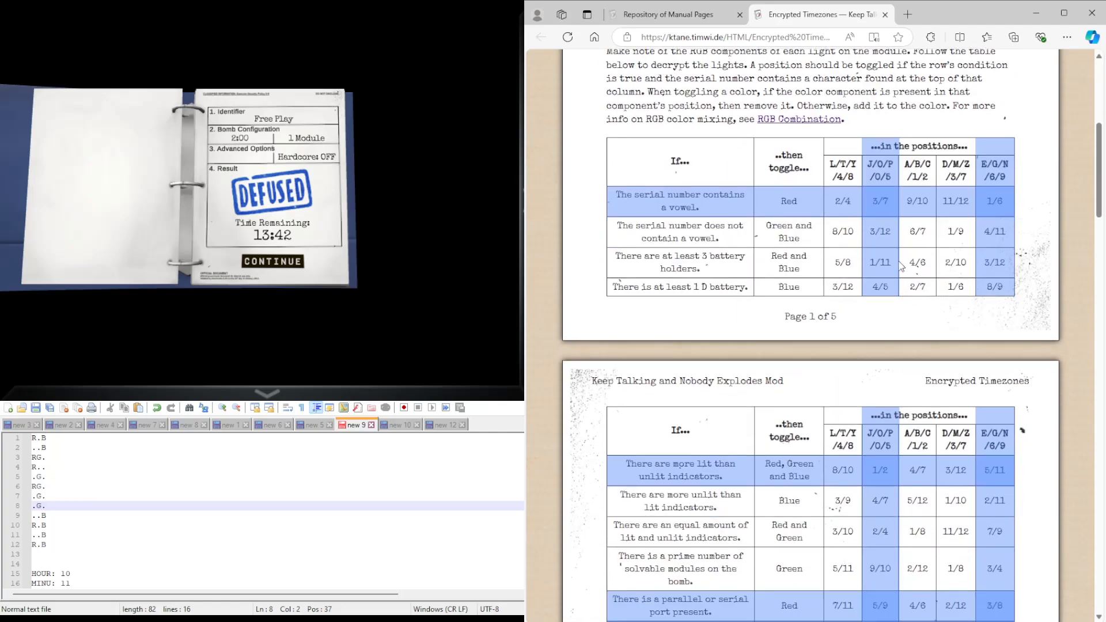
pyautogui.scroll(-3)
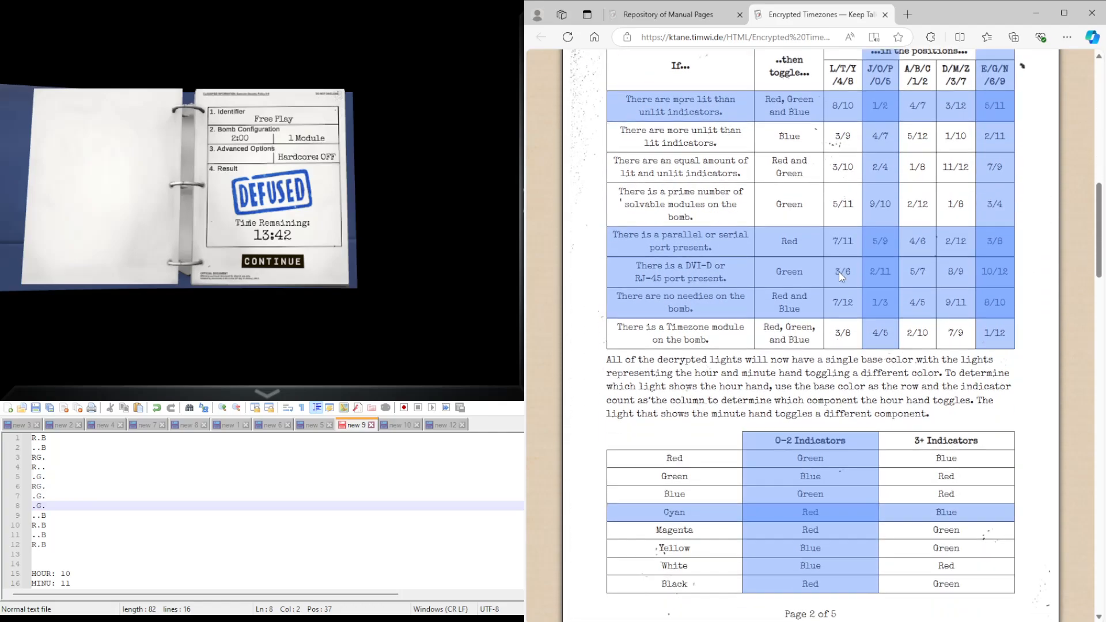
pyautogui.scroll(-3)
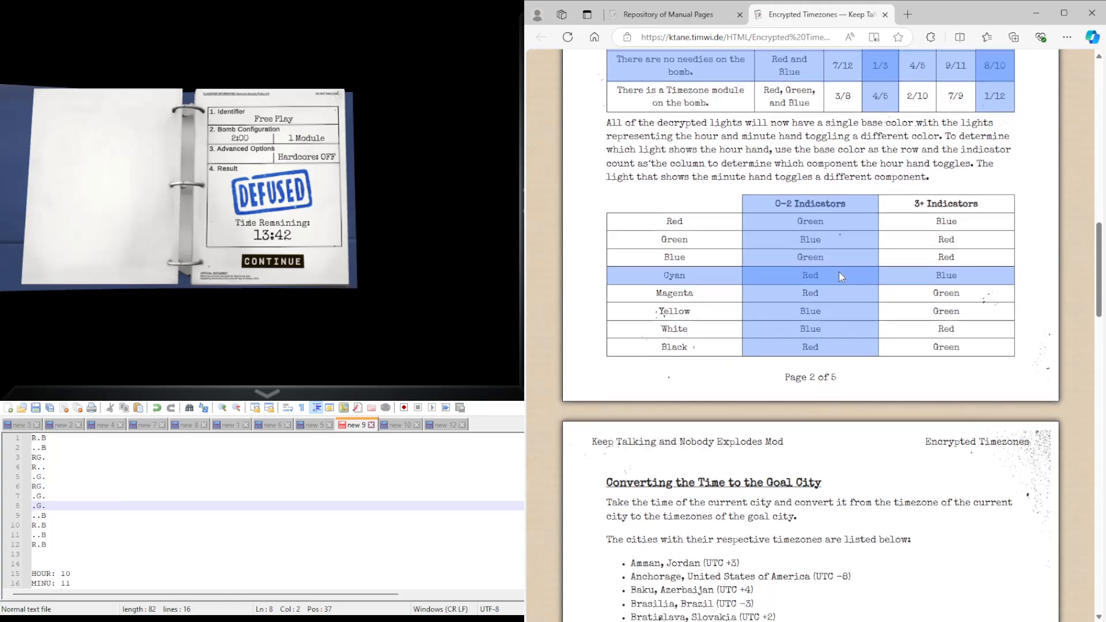
pyautogui.scroll(-3)
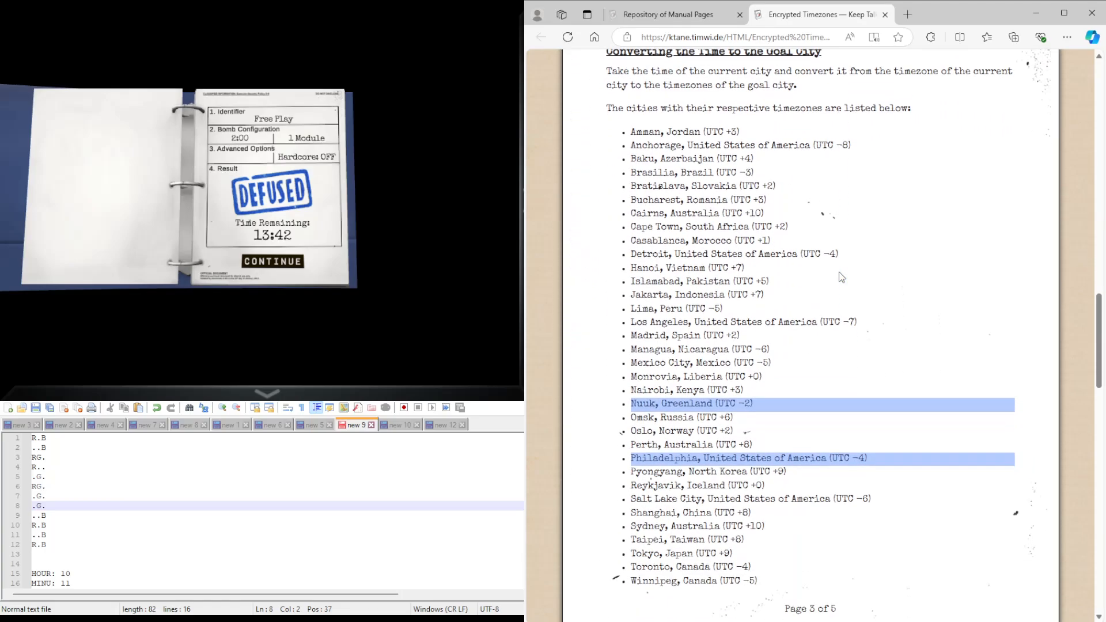
pyautogui.moveTo(772, 349)
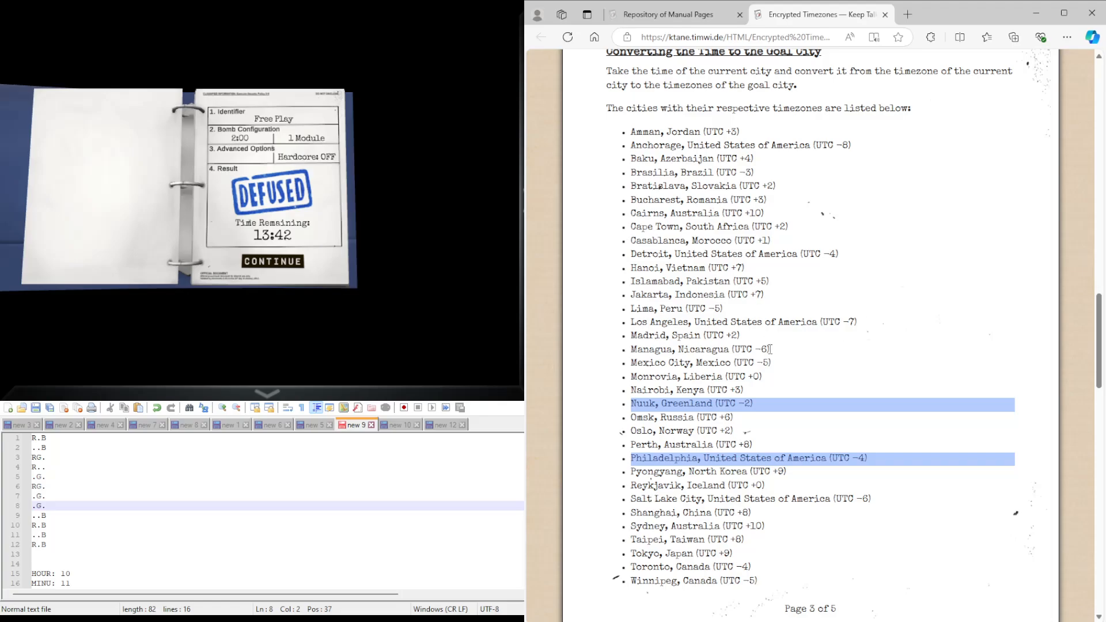
pyautogui.scroll(3)
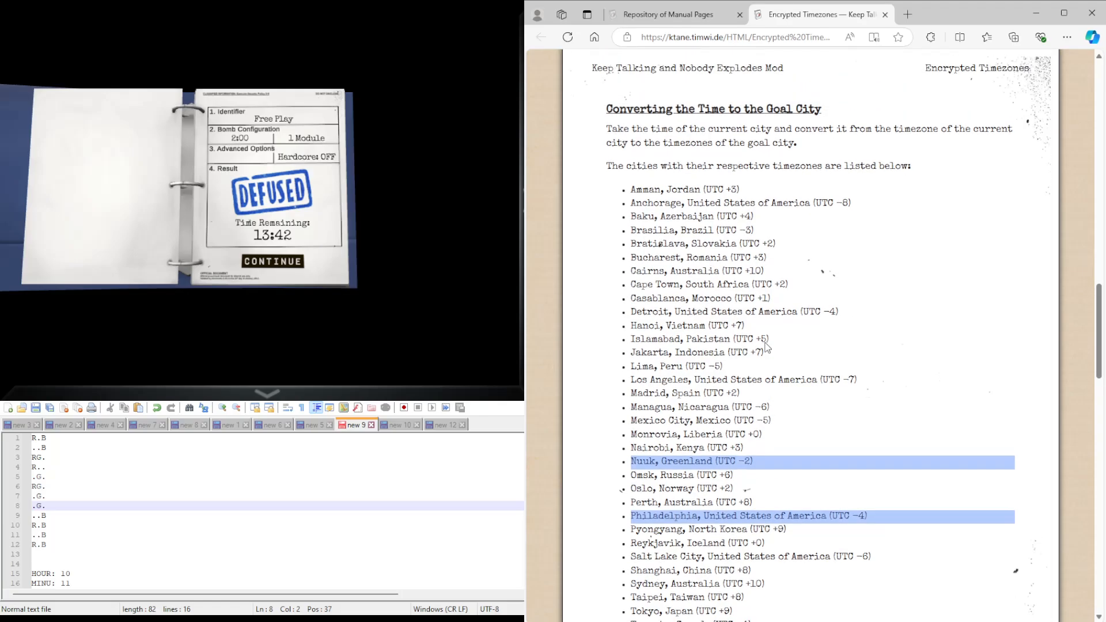
pyautogui.scroll(-3)
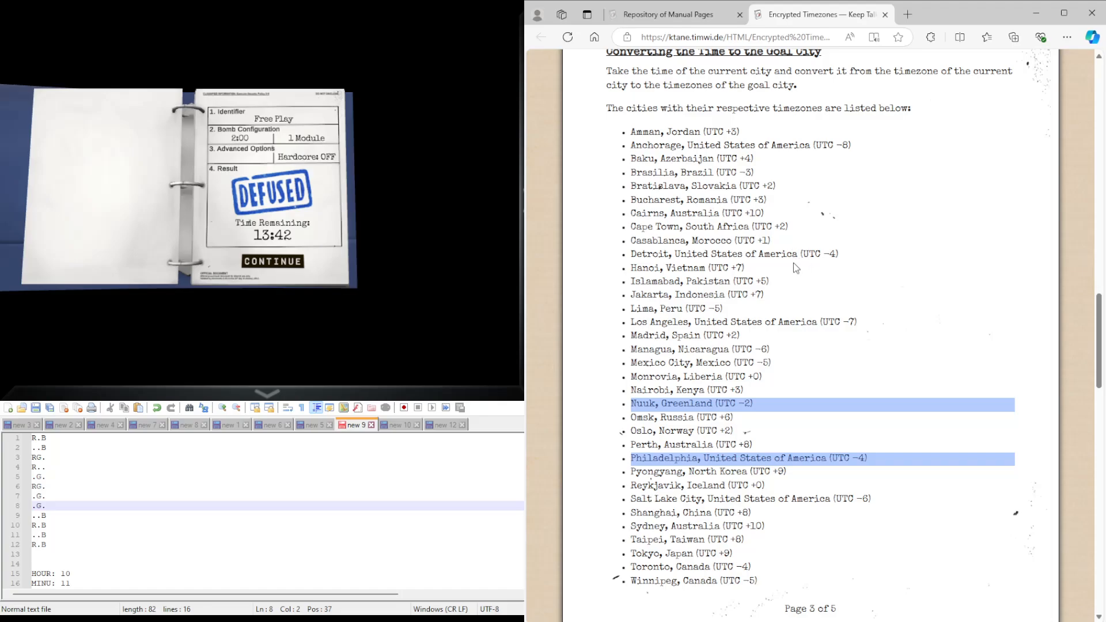
pyautogui.scroll(-3)
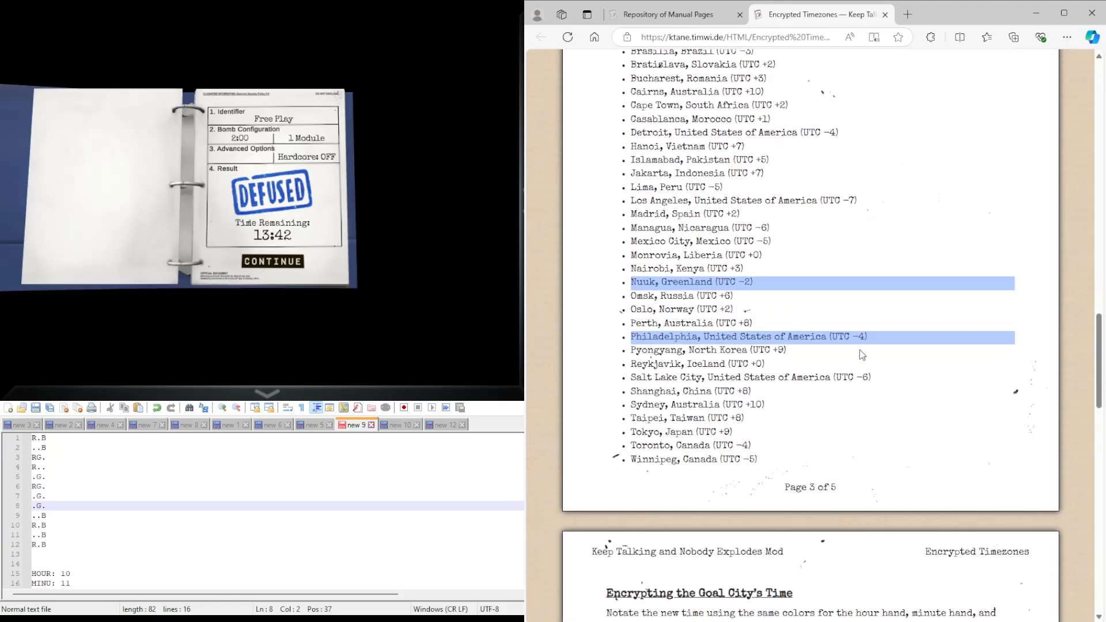
pyautogui.scroll(-3)
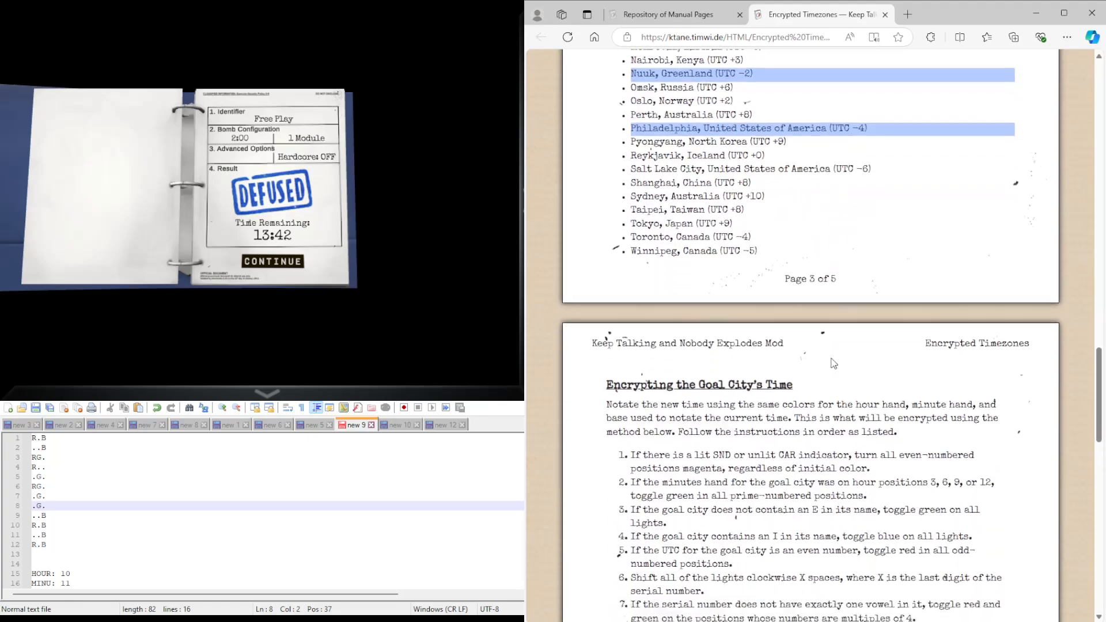
pyautogui.scroll(-3)
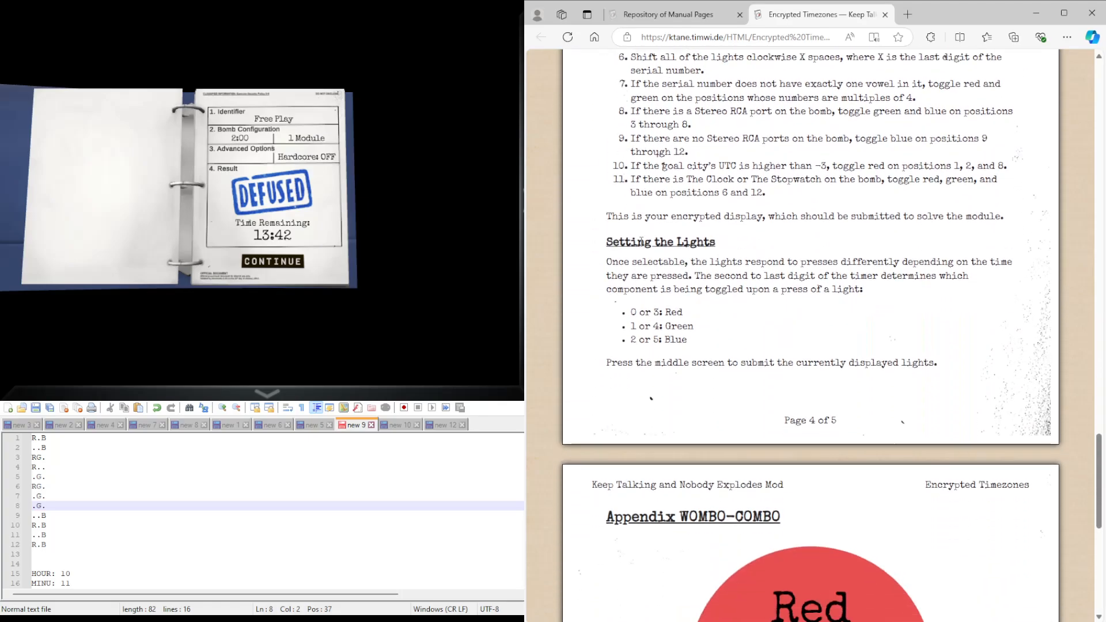
pyautogui.scroll(-3)
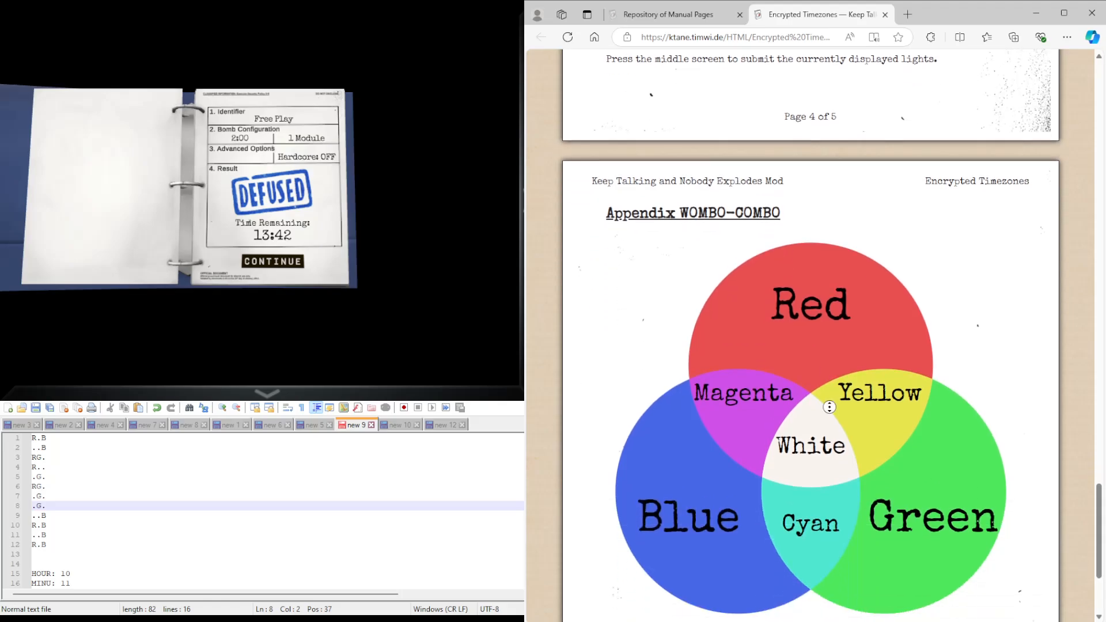
pyautogui.scroll(3)
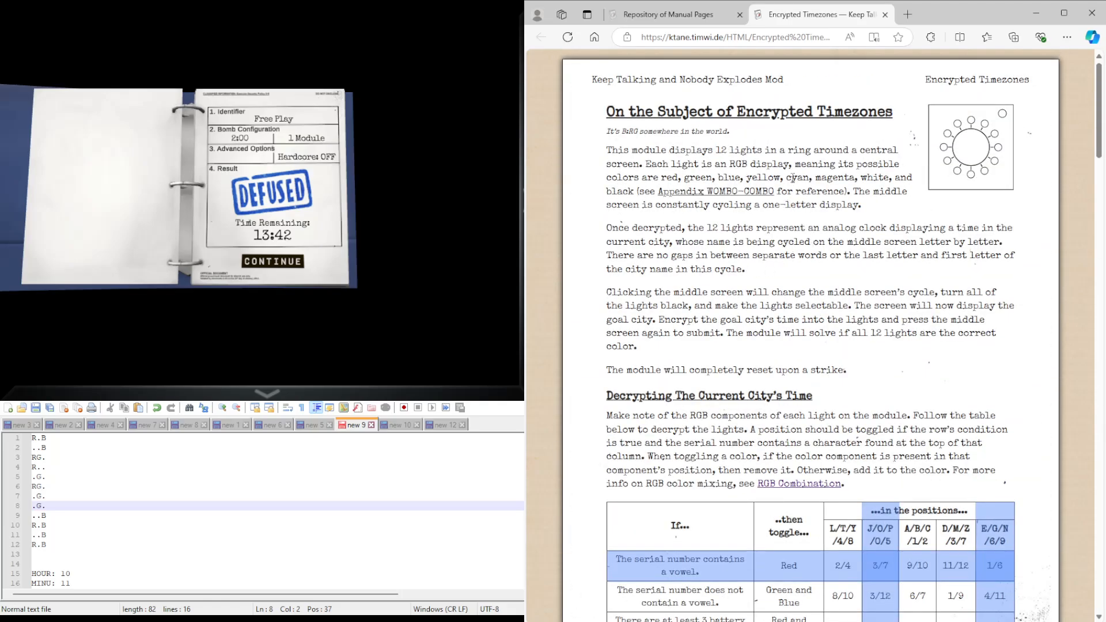